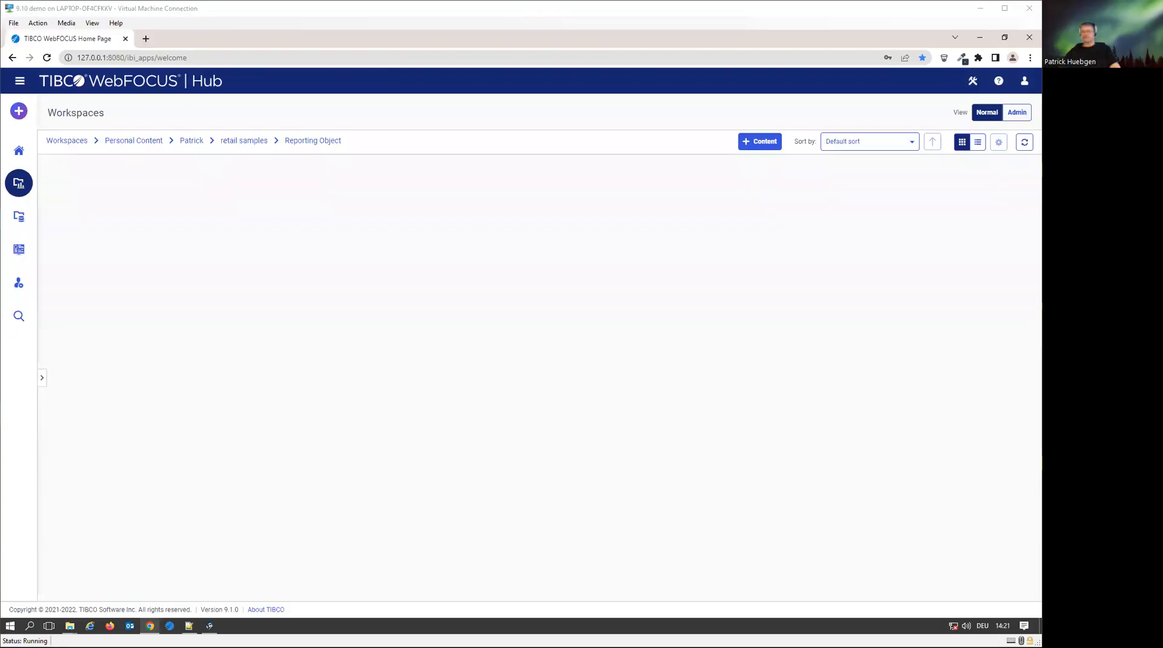
mouse_move(490, 344)
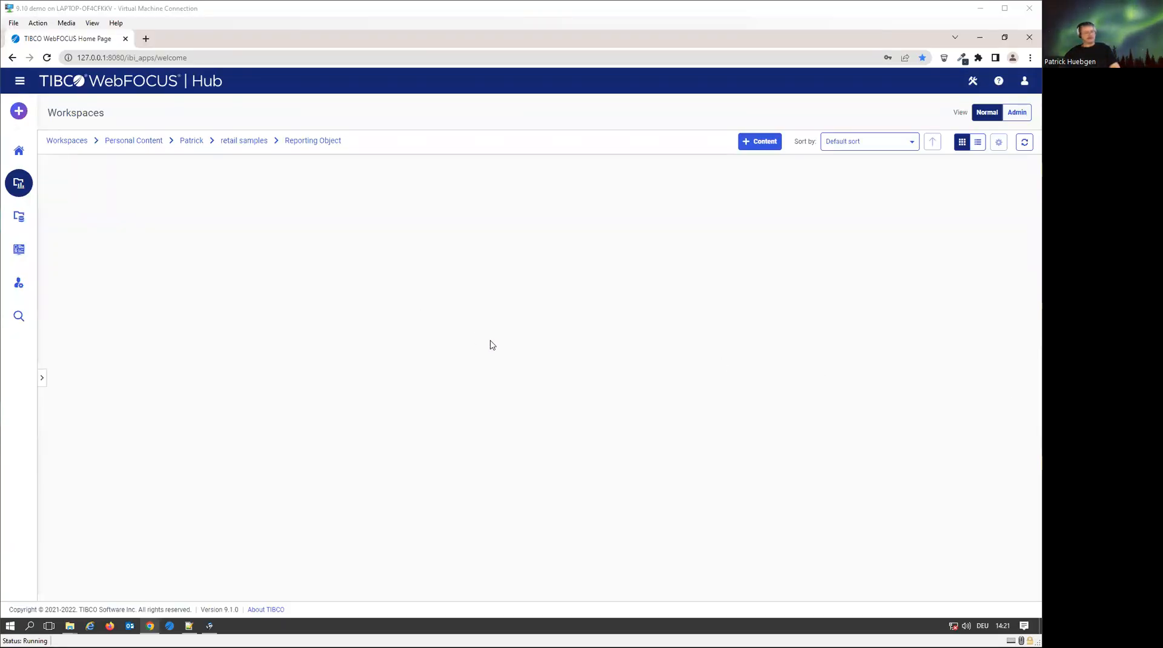
mouse_move(558, 373)
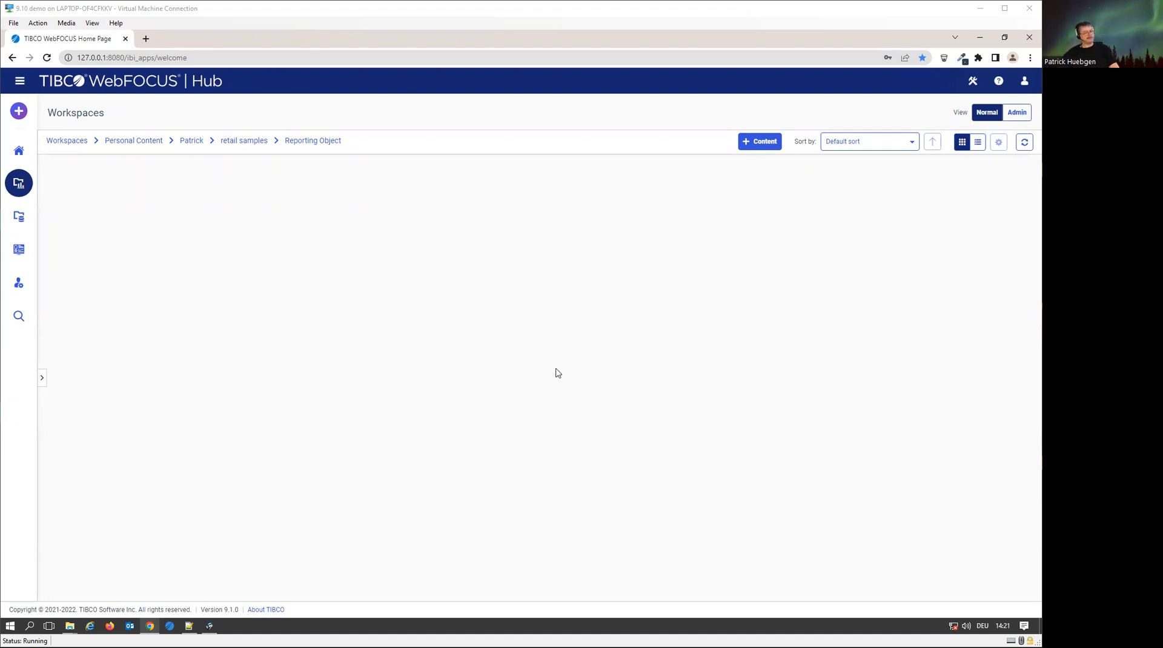
mouse_move(324, 149)
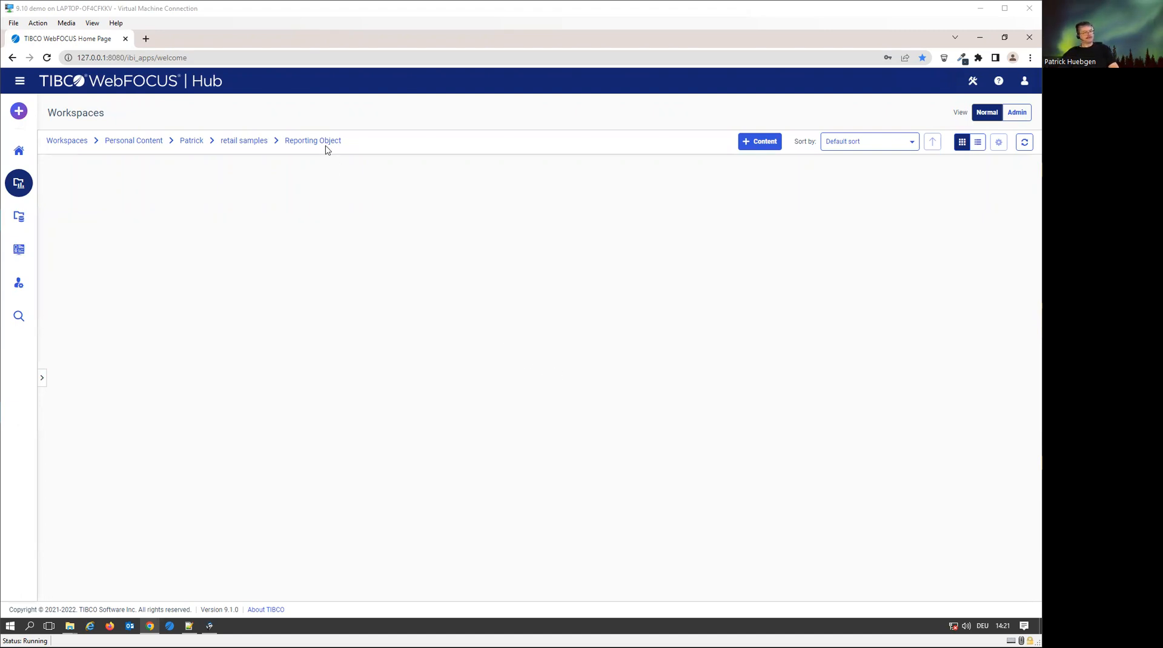
mouse_move(775, 156)
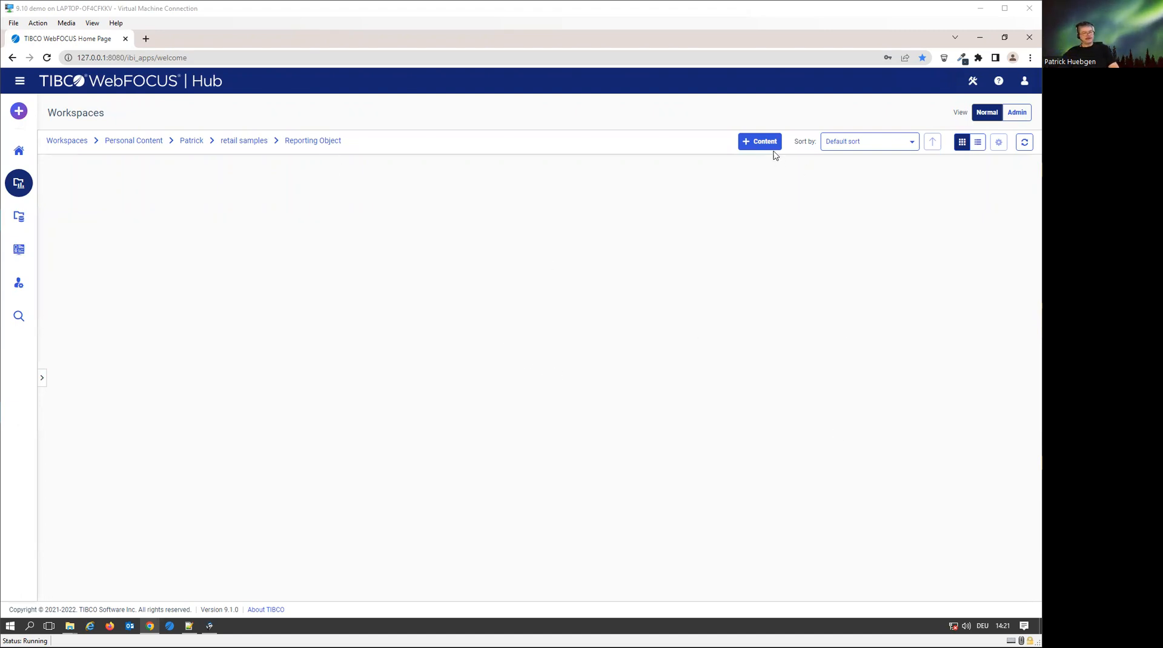
Create a new reporting object on a data source from the baseapp folder.
click(760, 142)
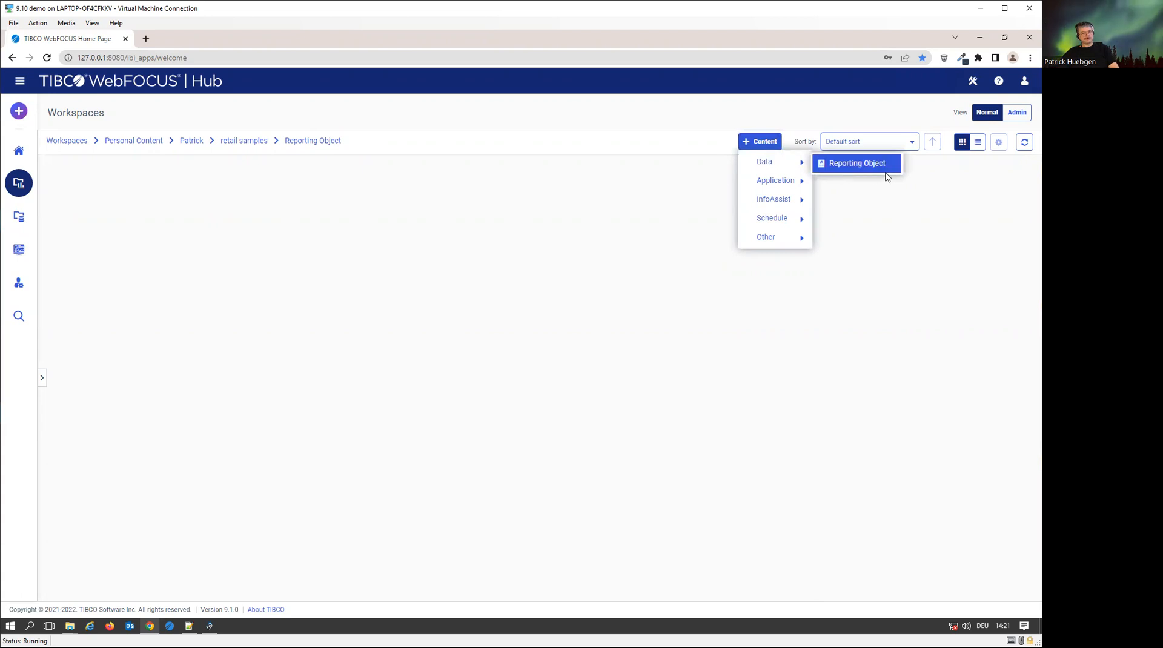
click(857, 163)
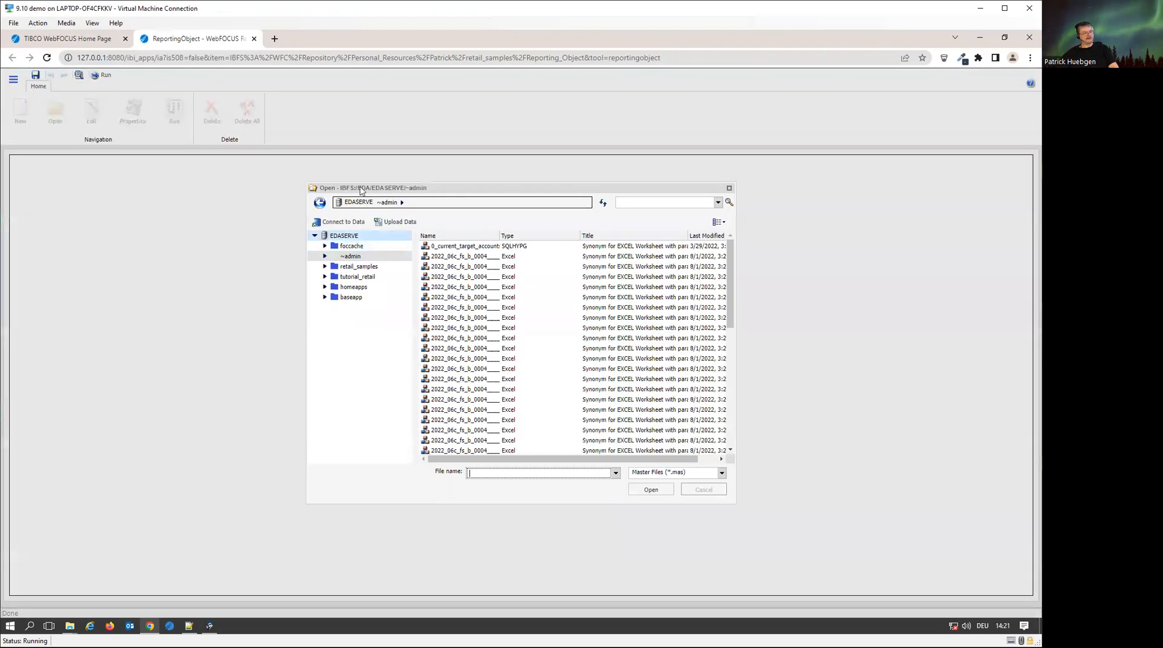
click(350, 256)
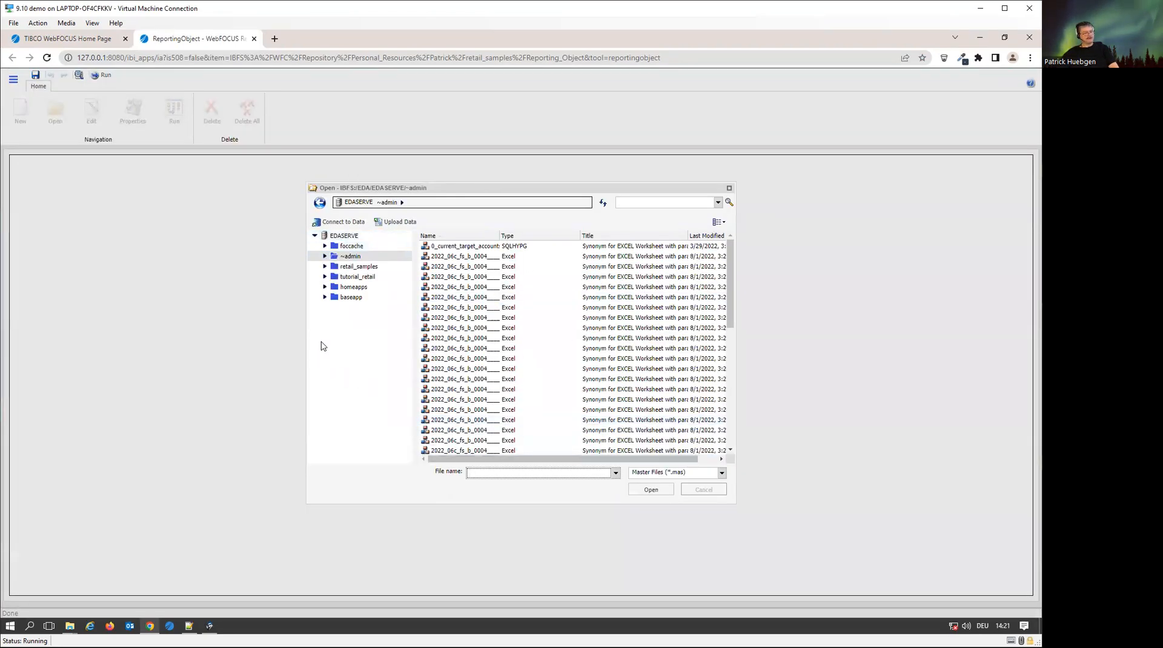
click(350, 297)
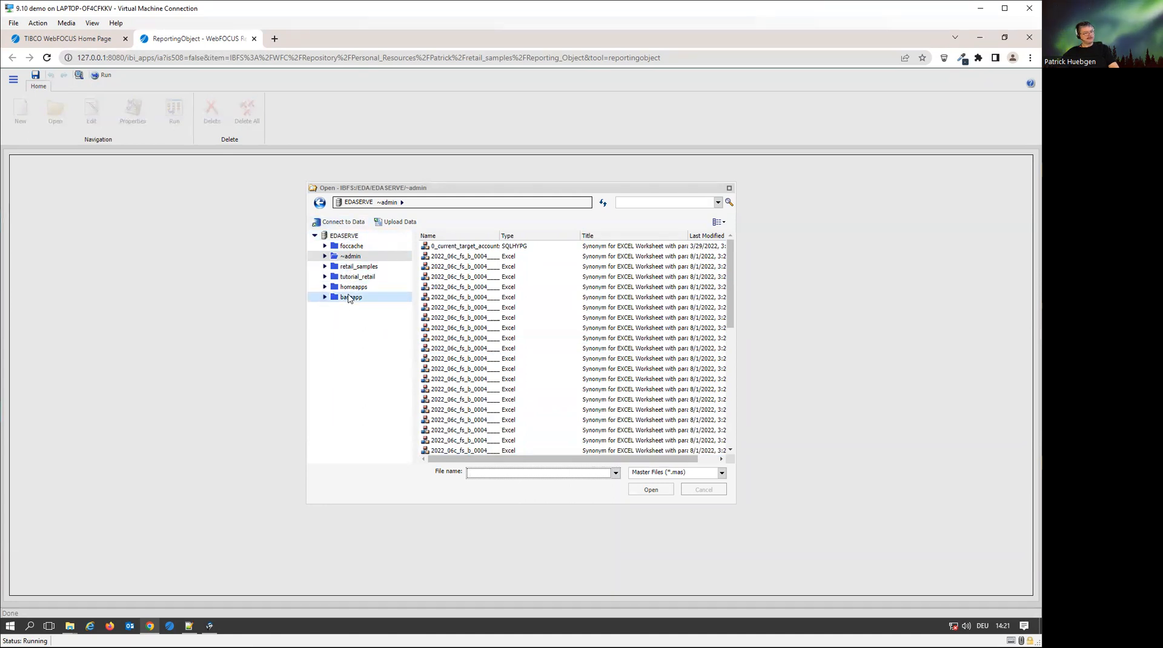
click(358, 265)
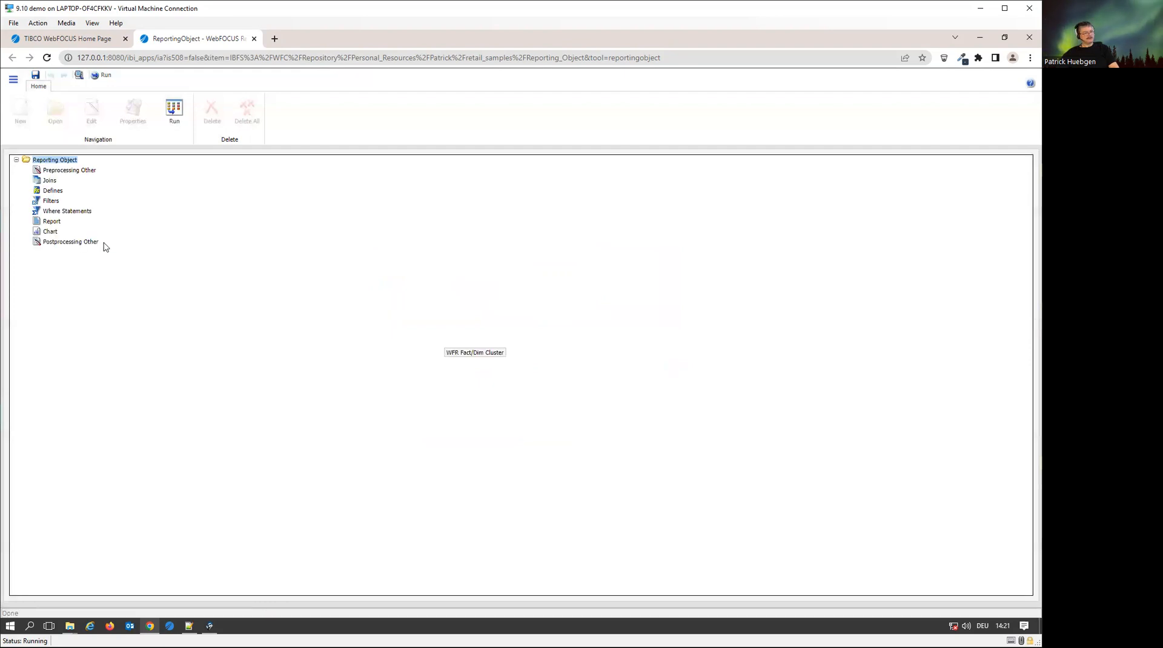
Add a new Where Statement from the Where Statements context menu, opening an empty condition editor.
click(69, 169)
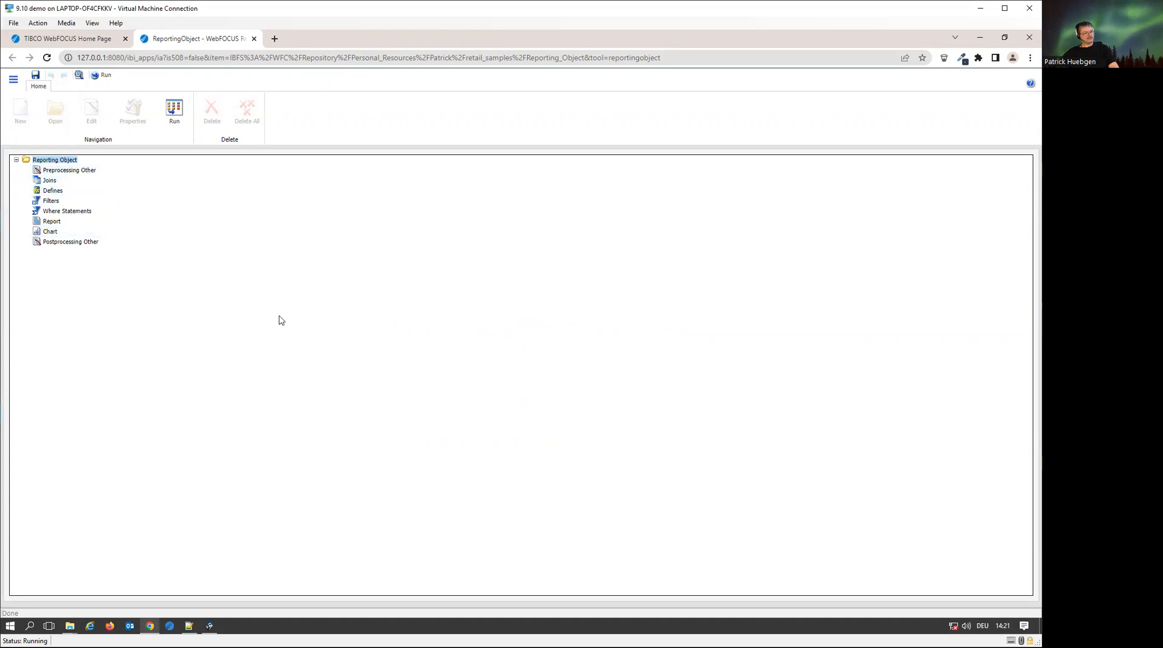
click(66, 210)
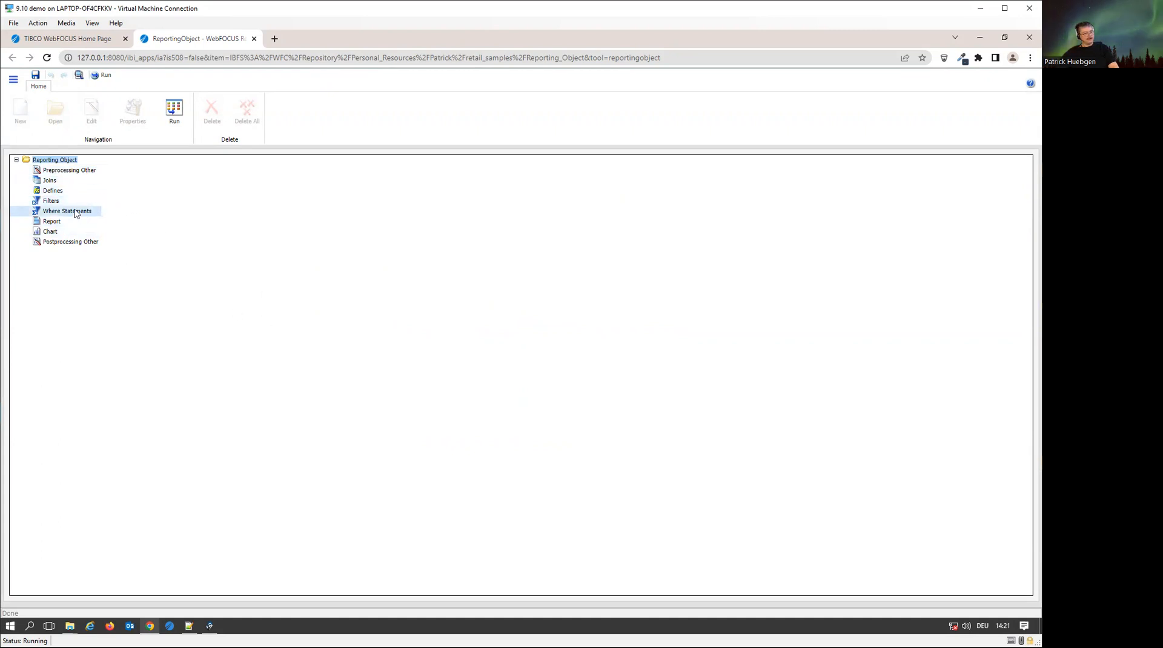
click(51, 200)
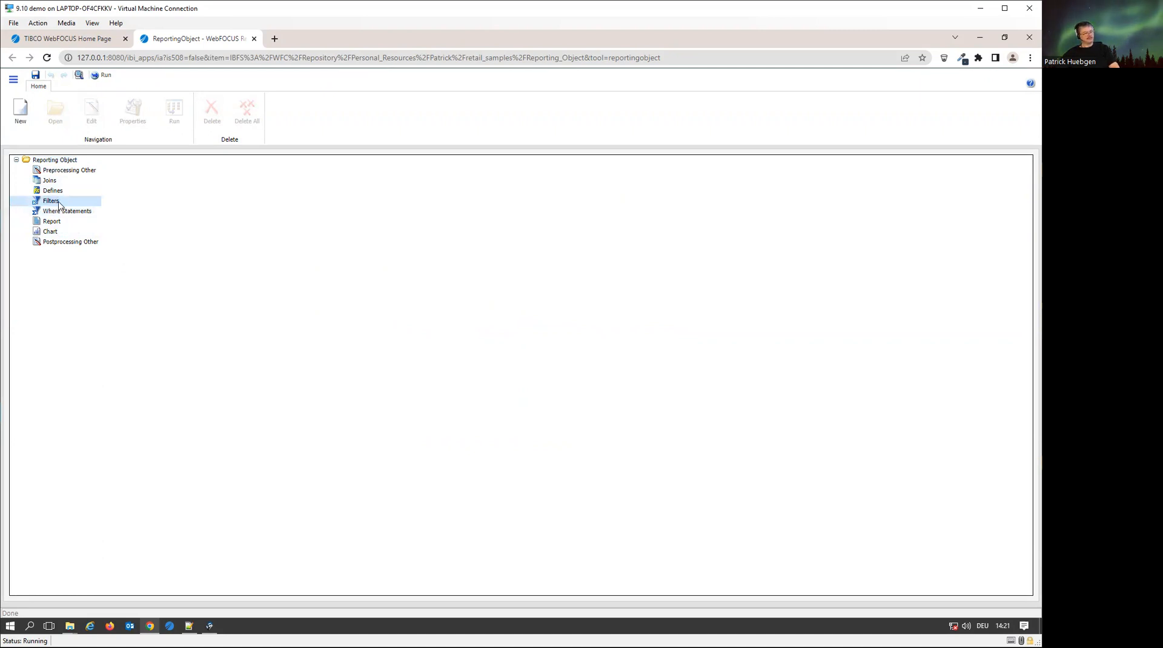
right_click(68, 211)
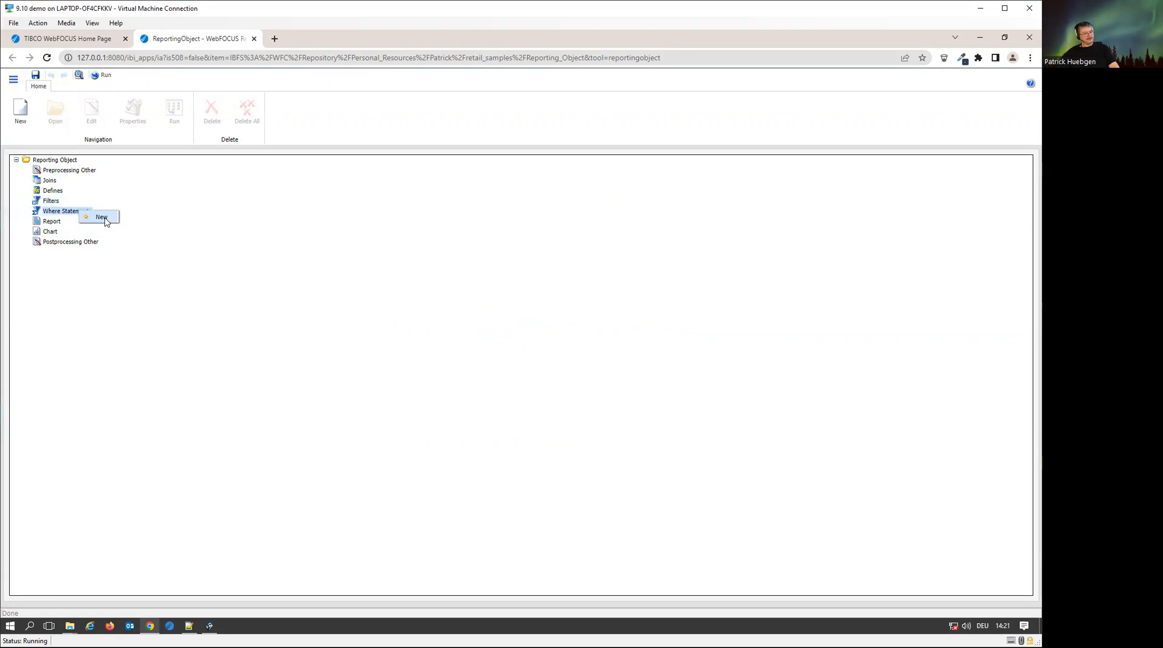
click(101, 217)
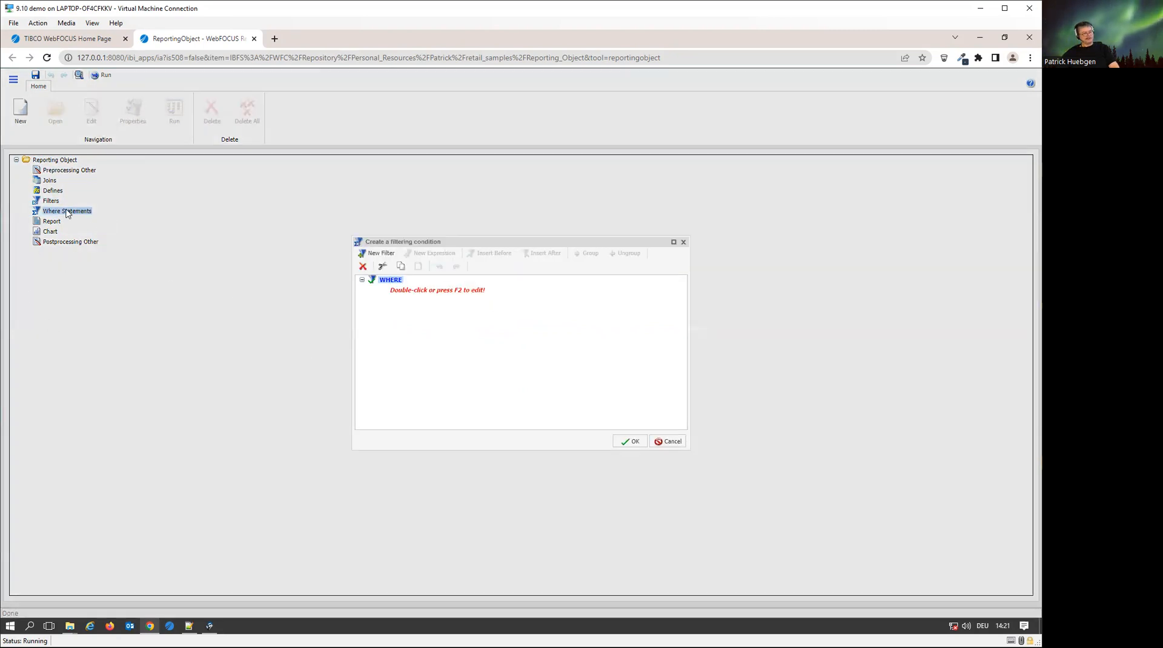
Set the empty filtering condition's field to Product,Category.
click(436, 290)
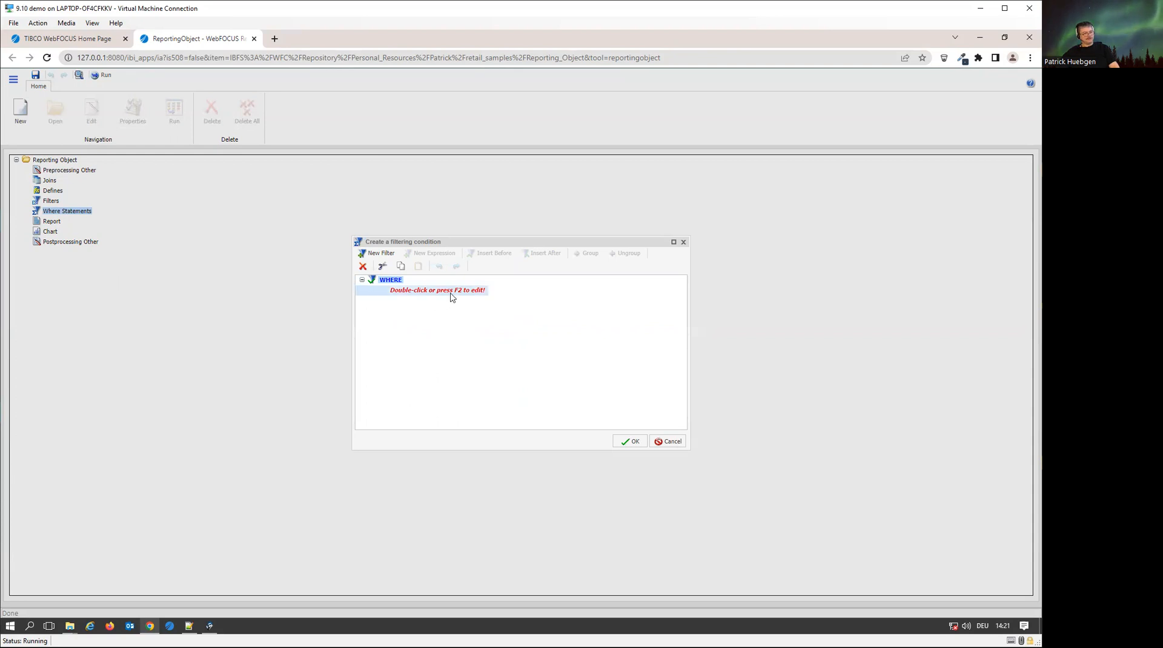
double_click(437, 290)
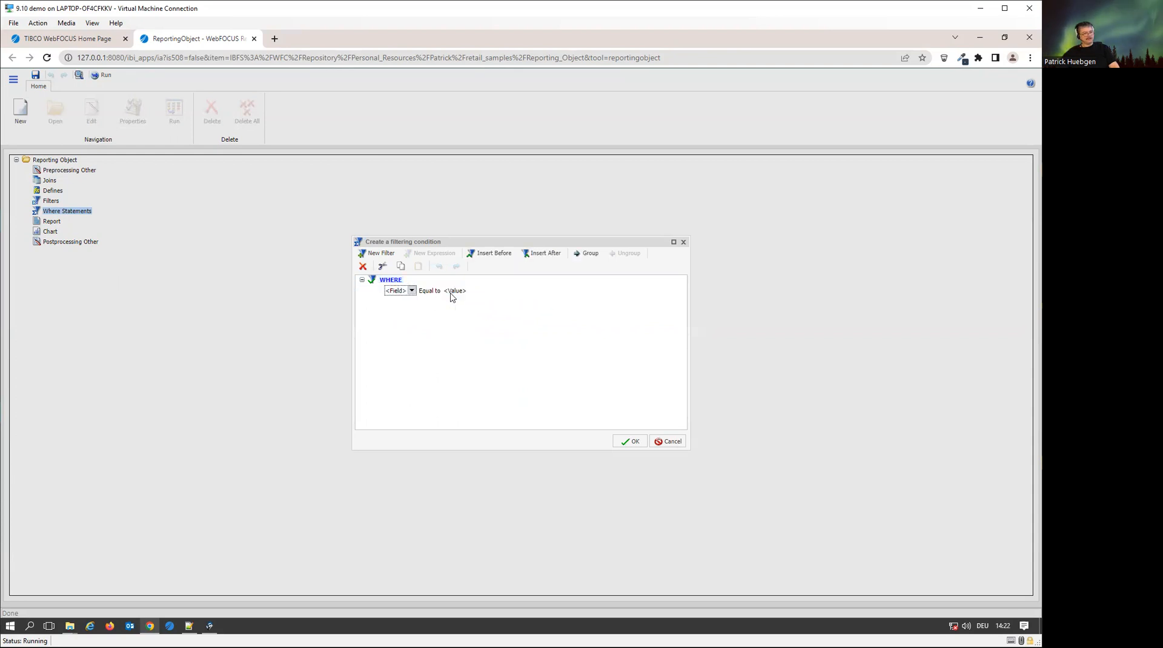
click(412, 290)
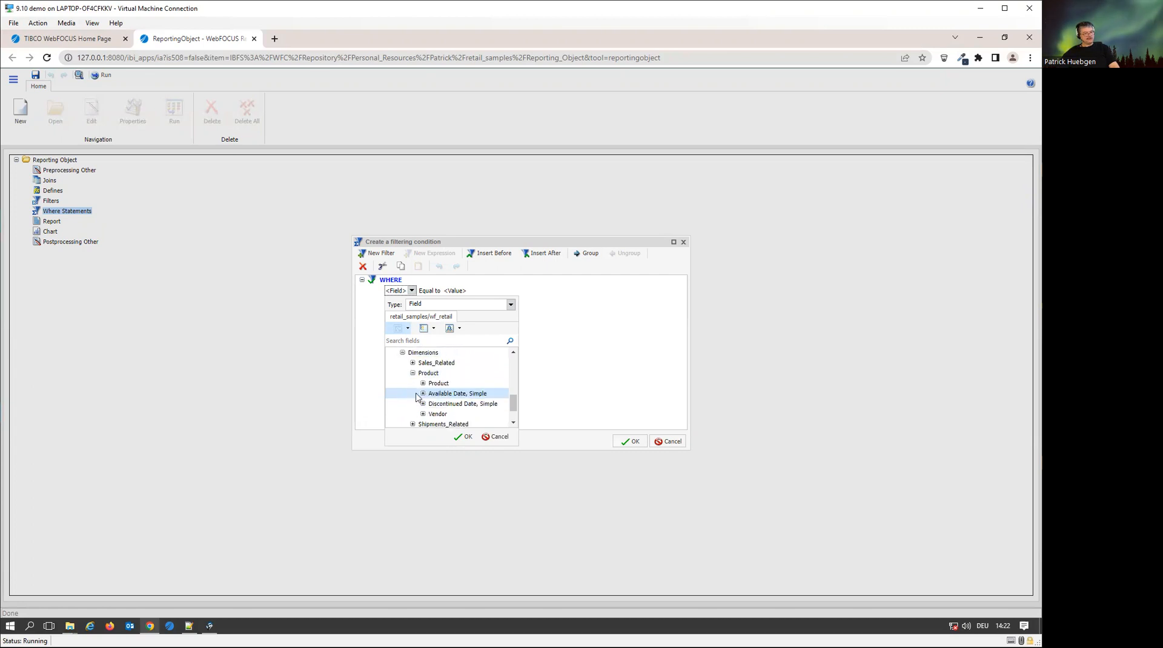
click(413, 383)
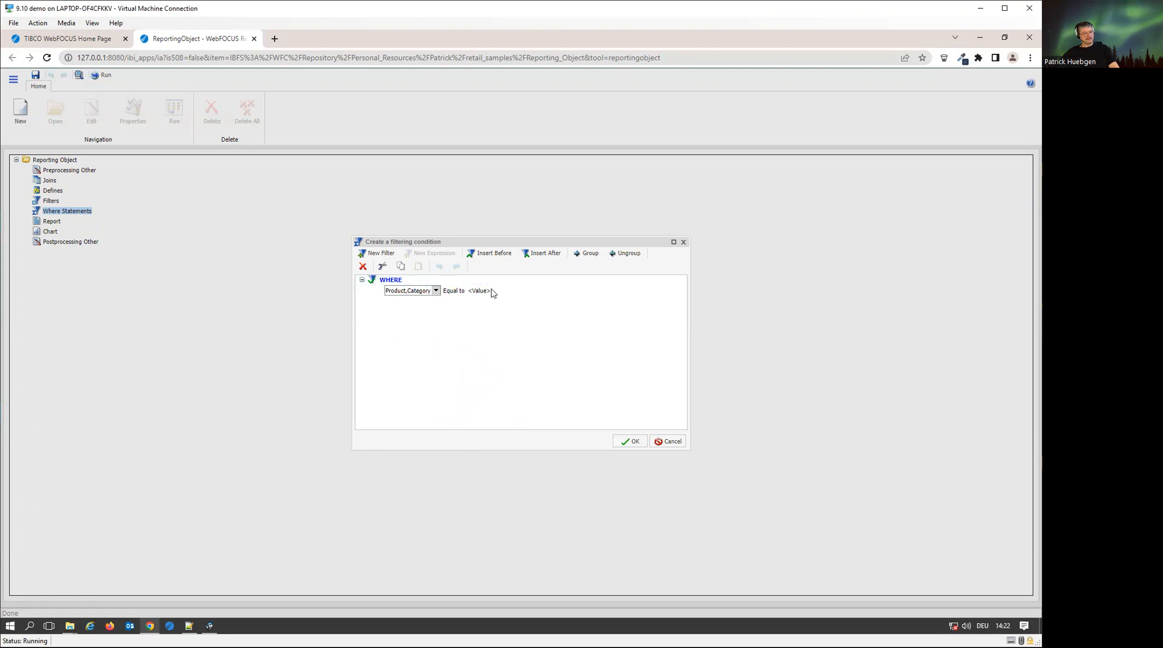
Make the Category value an optional, multi-select dynamic parameter PRODUCT_CATEGORY.
click(467, 290)
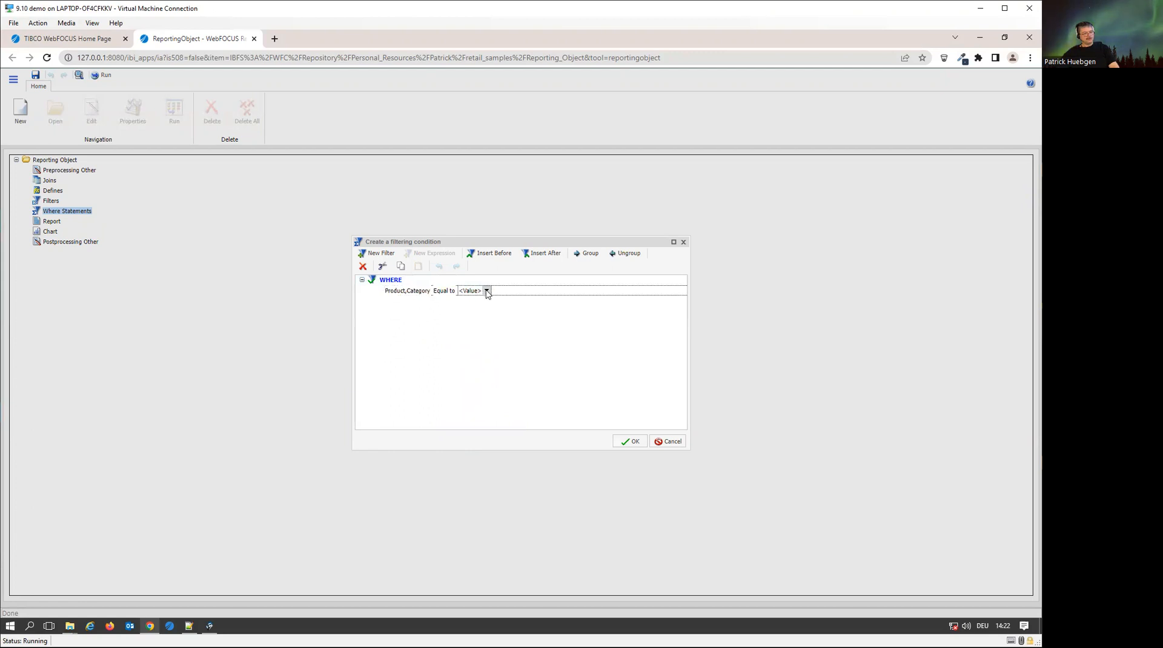
click(486, 291)
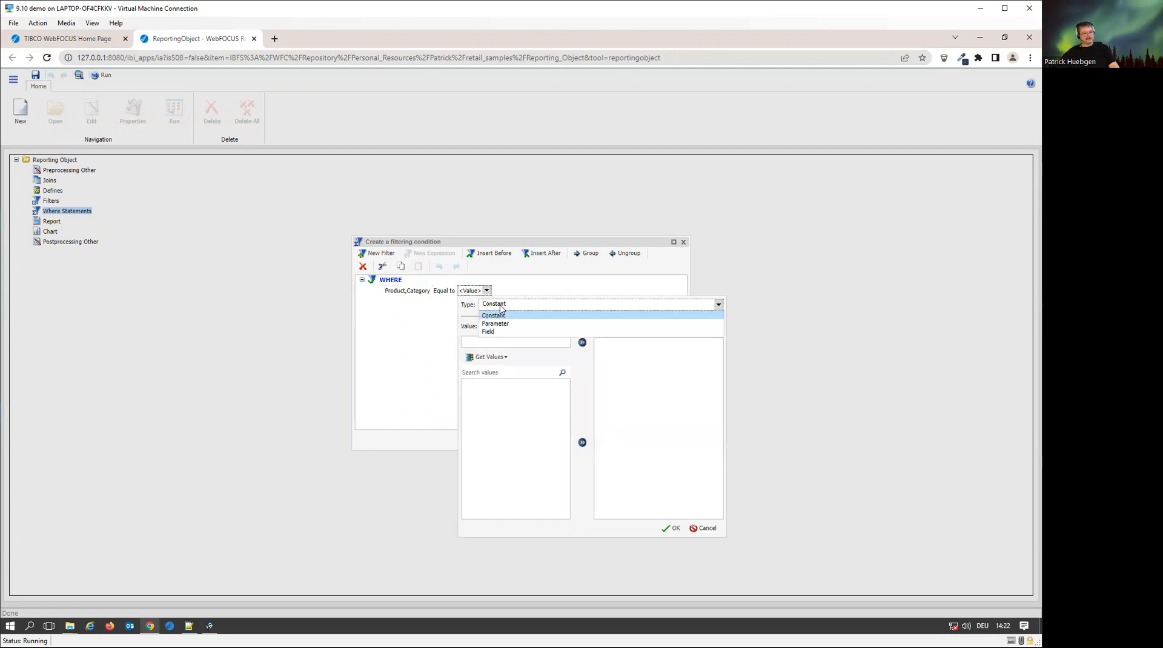
mouse_move(517, 324)
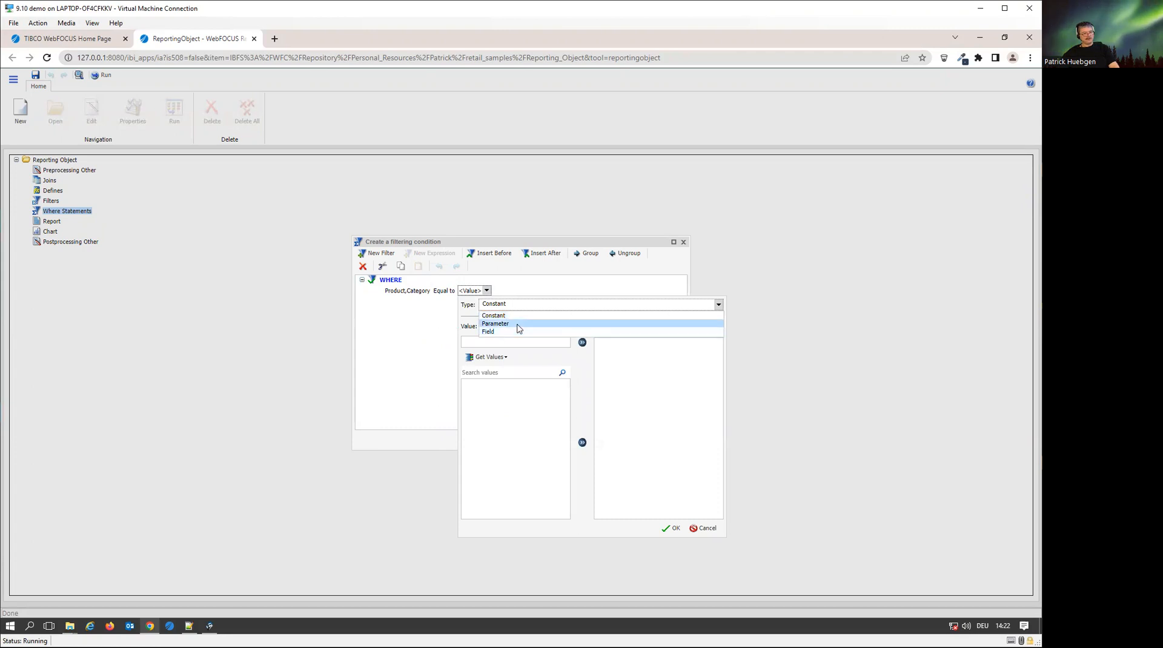
click(495, 323)
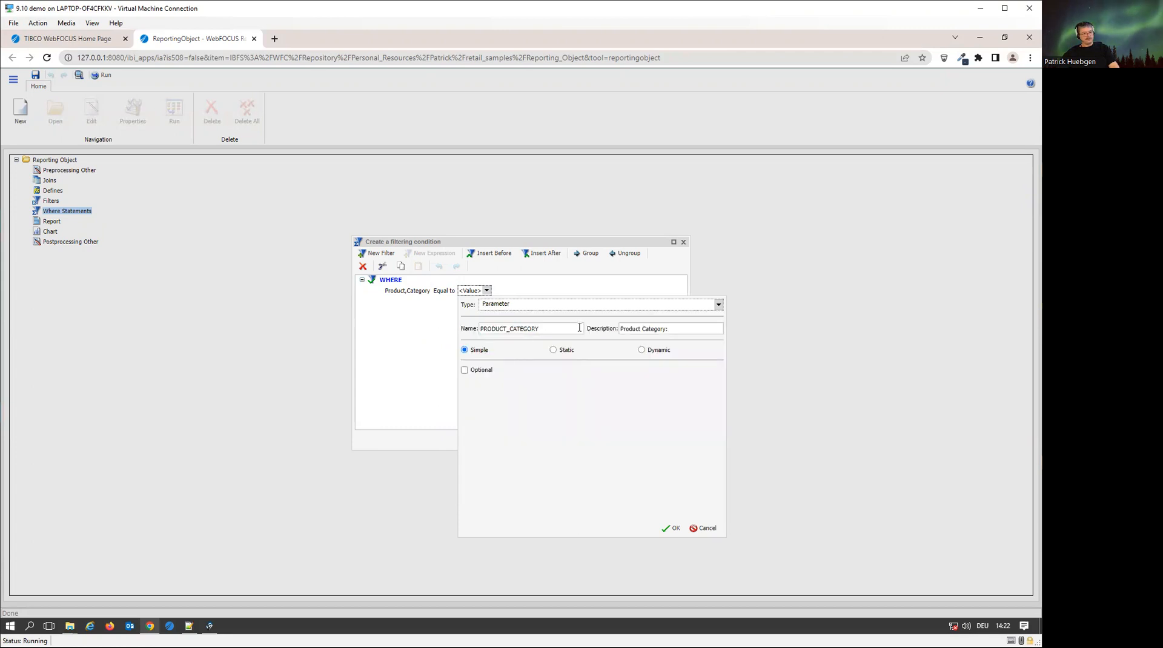
click(642, 350)
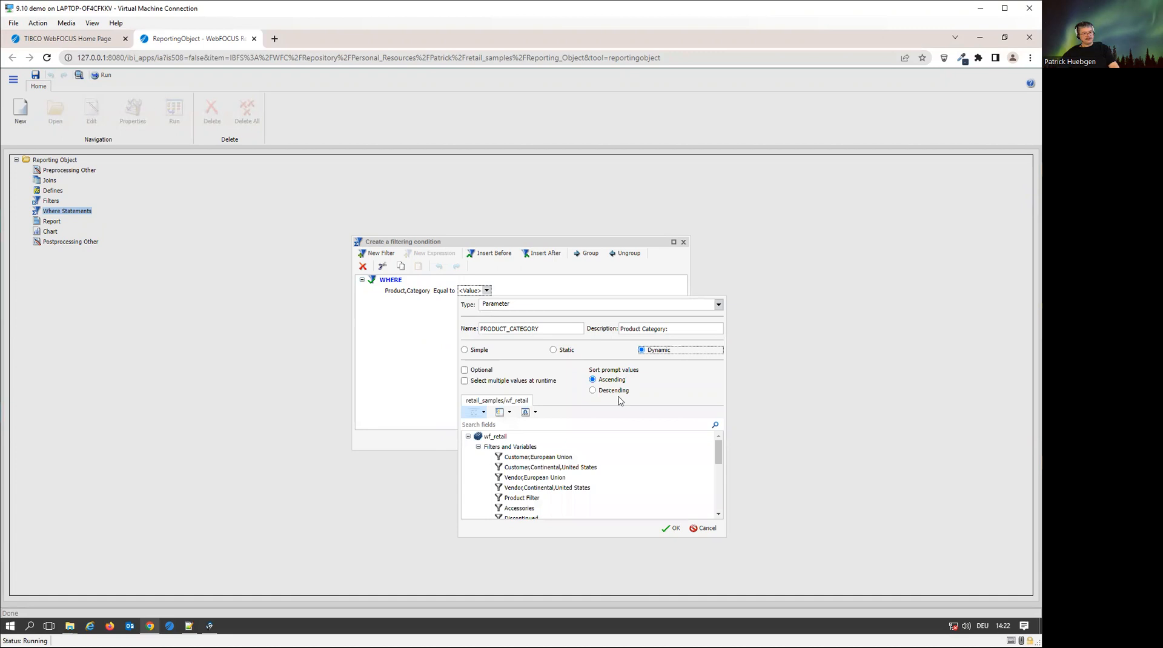
click(465, 381)
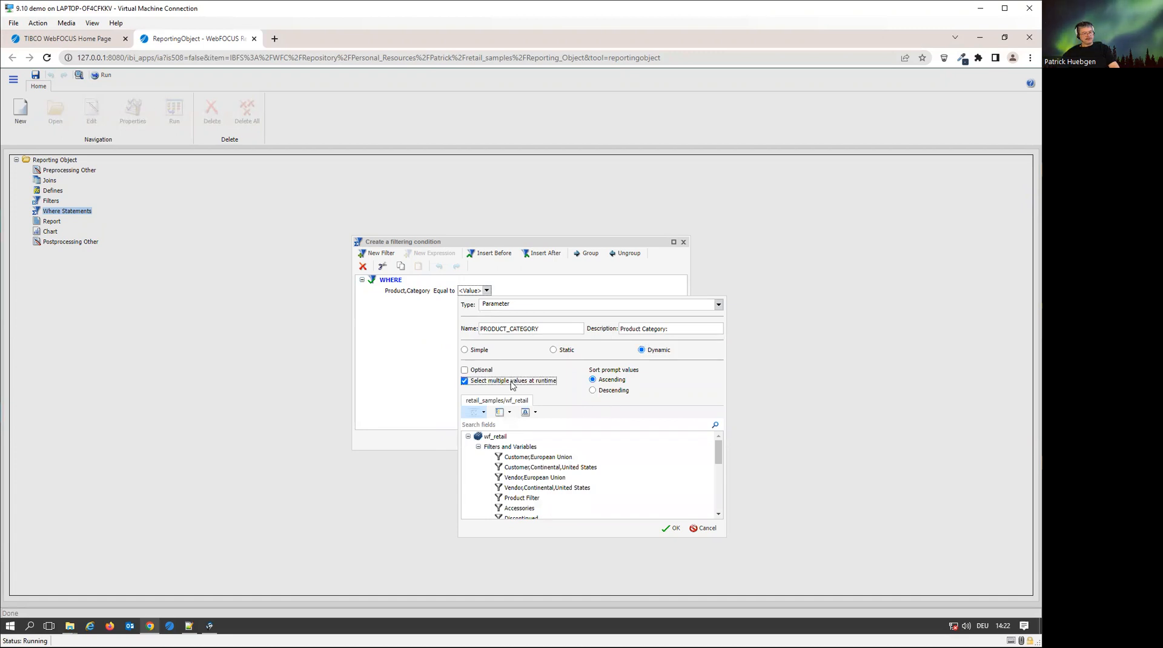
click(464, 370)
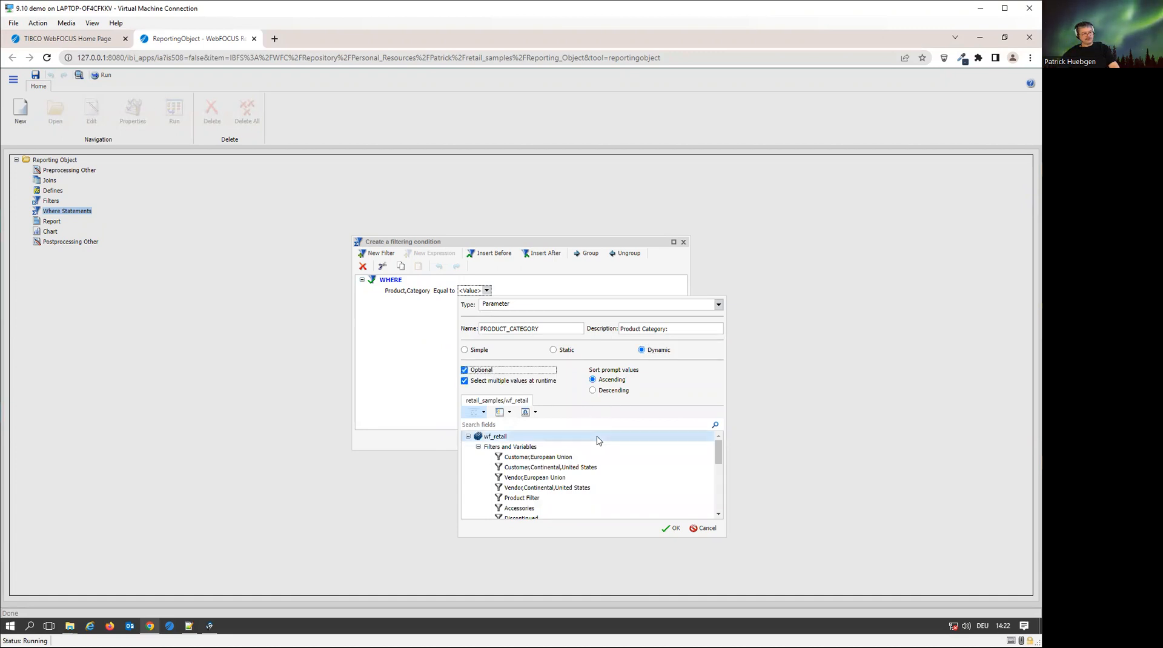
click(672, 528)
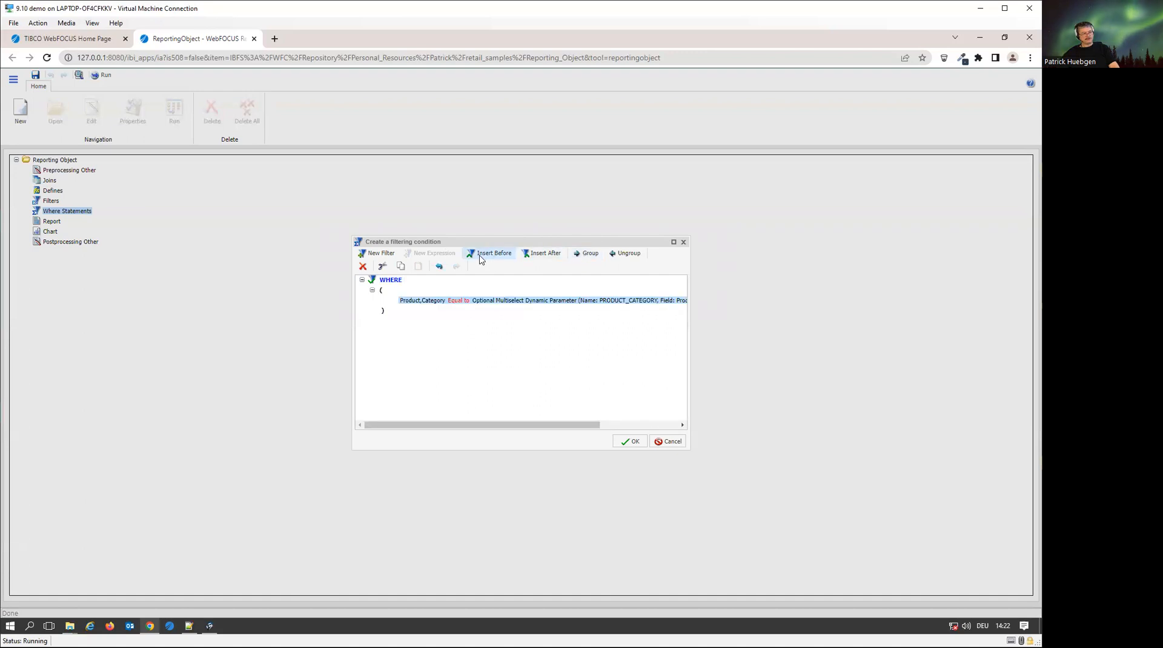
Add a Product,Subcategory Equal to condition using optional multi-select dynamic parameter PRODUCT_SUBCATEG.
click(493, 252)
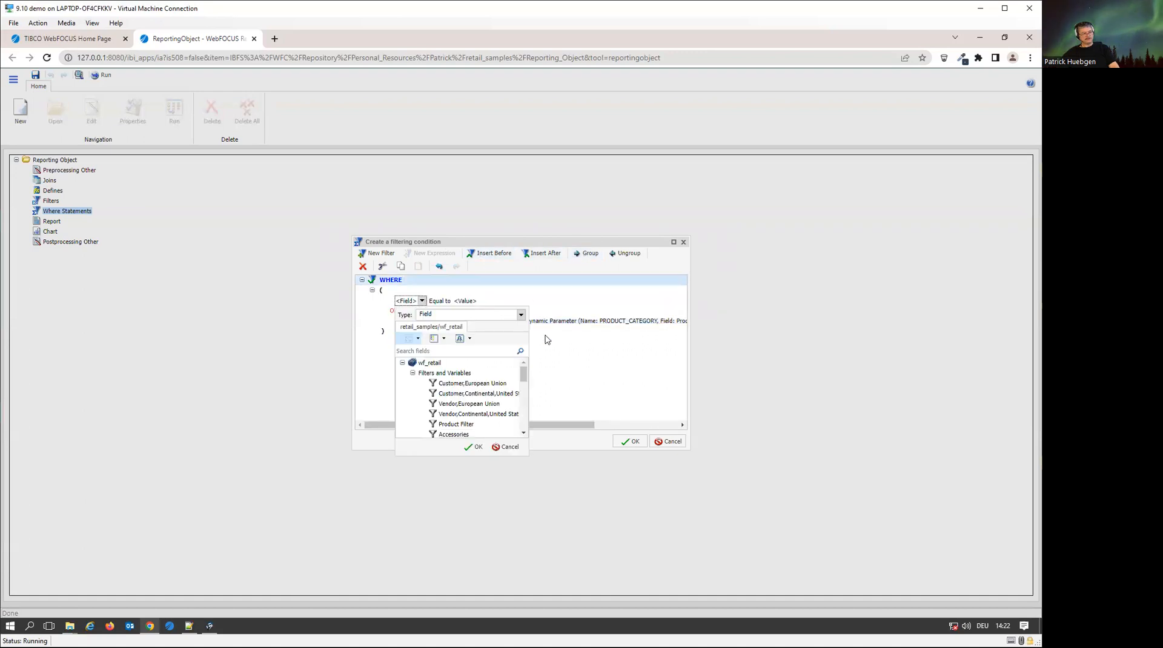
click(446, 372)
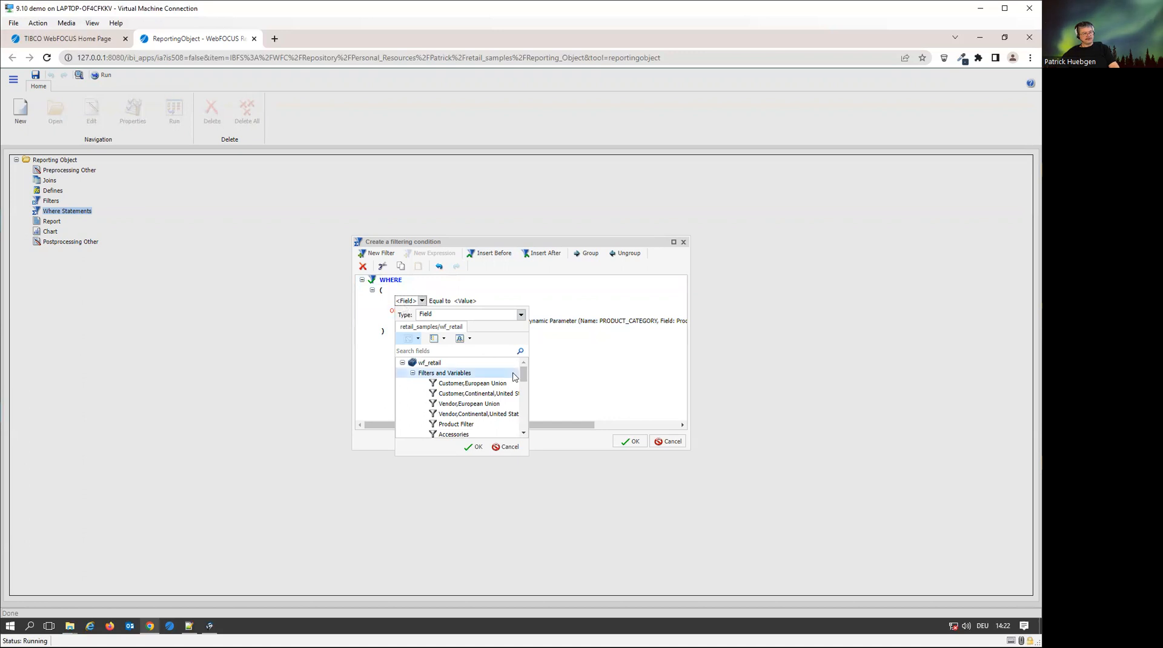
scroll(down, 3)
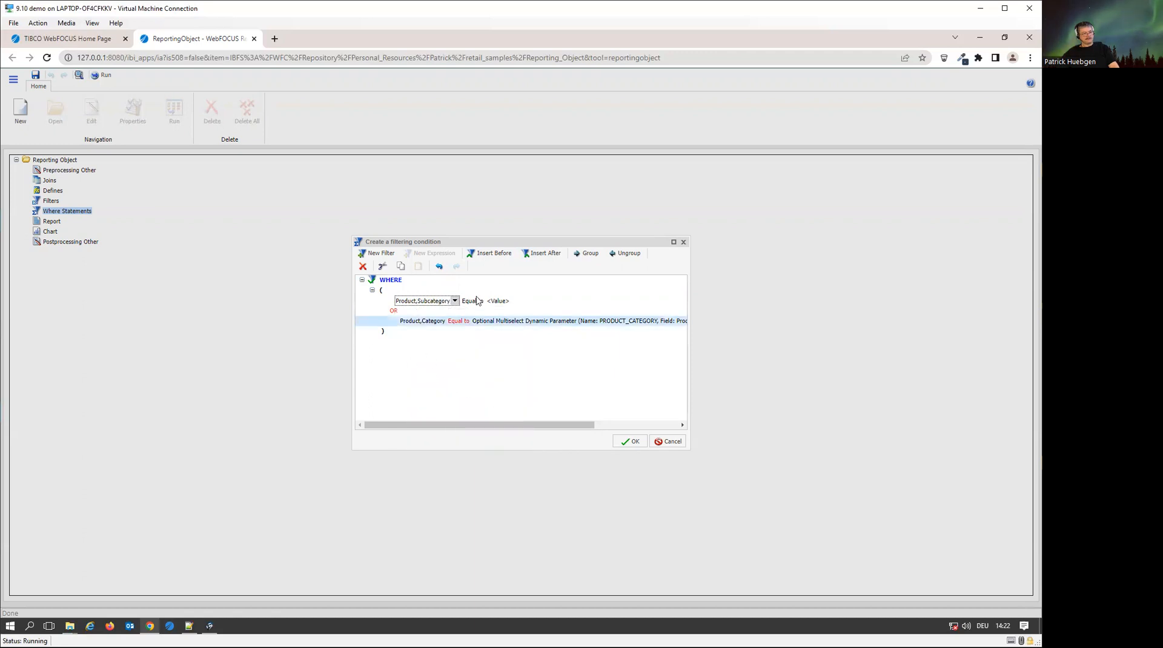
click(479, 301)
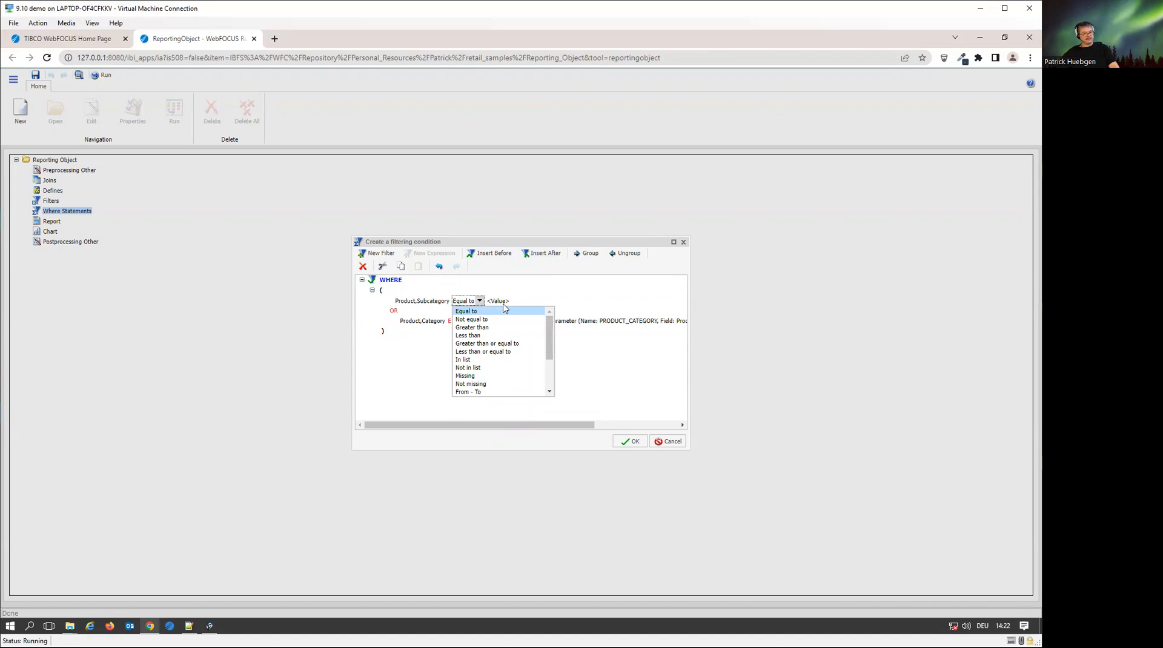
click(466, 310)
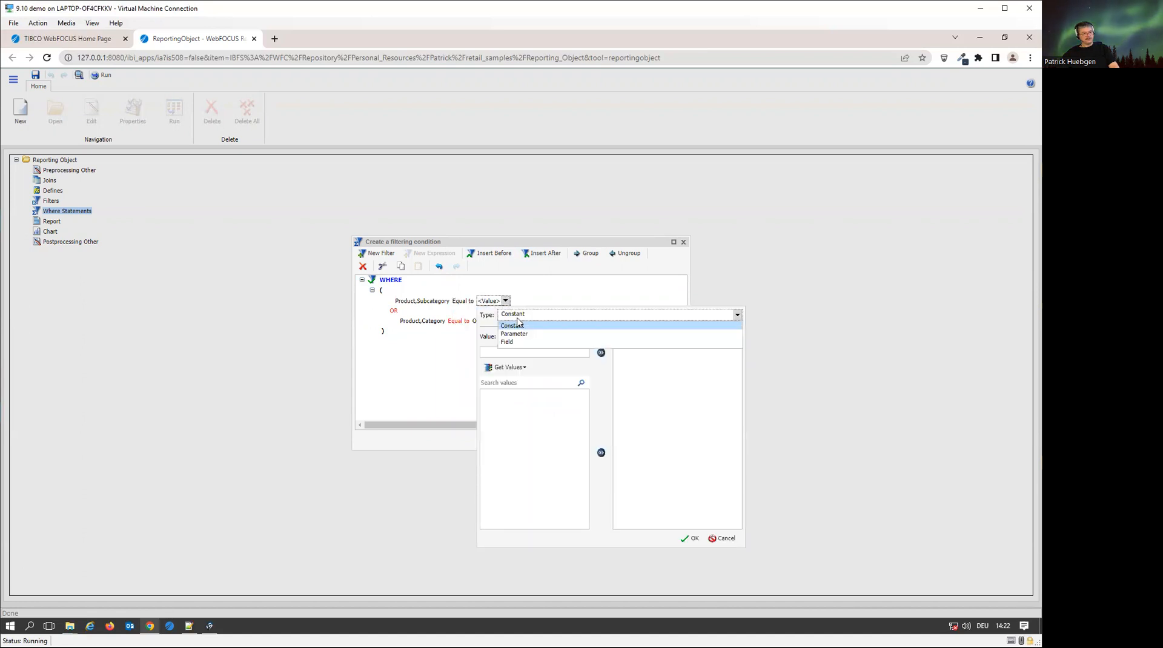
click(513, 334)
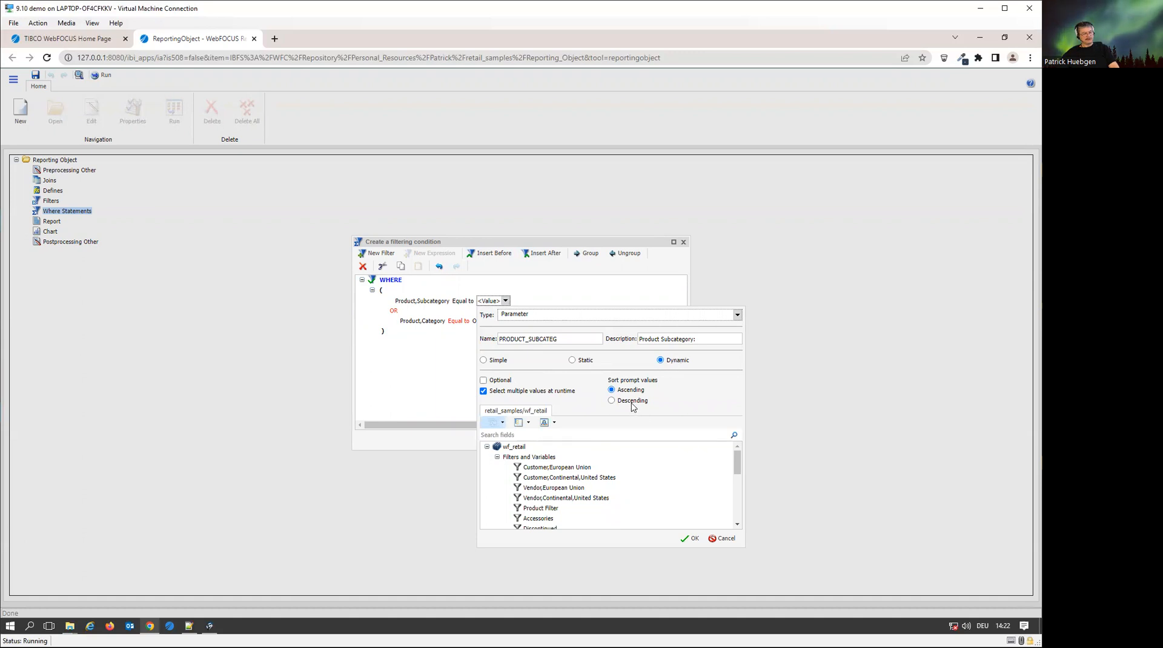
click(482, 380)
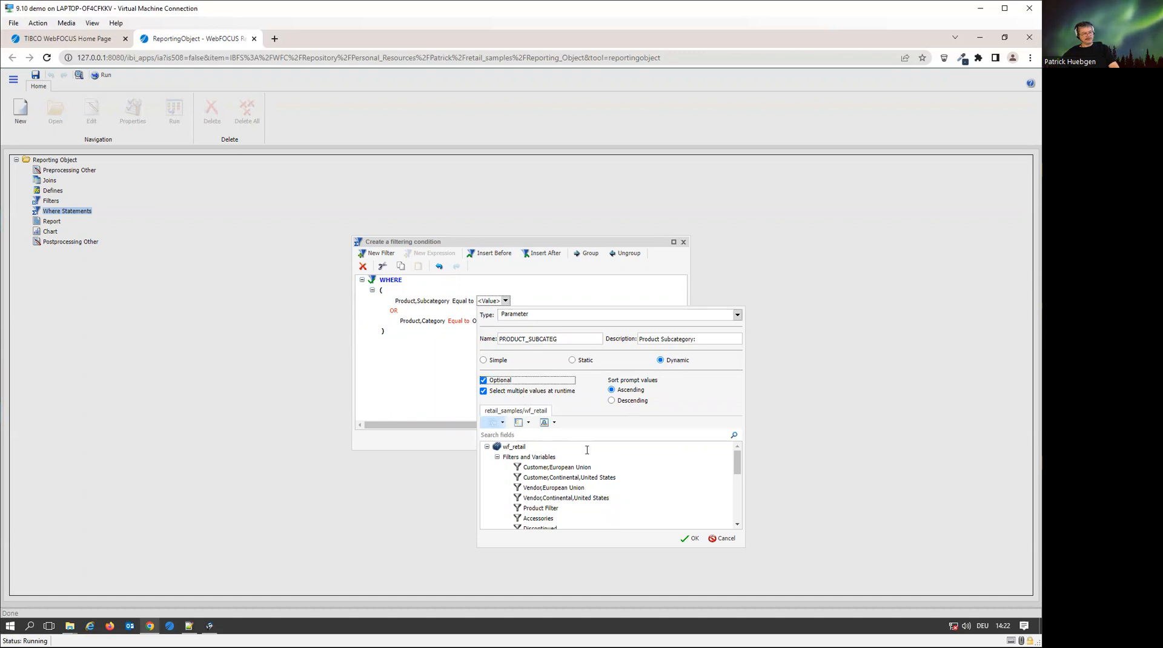
click(691, 538)
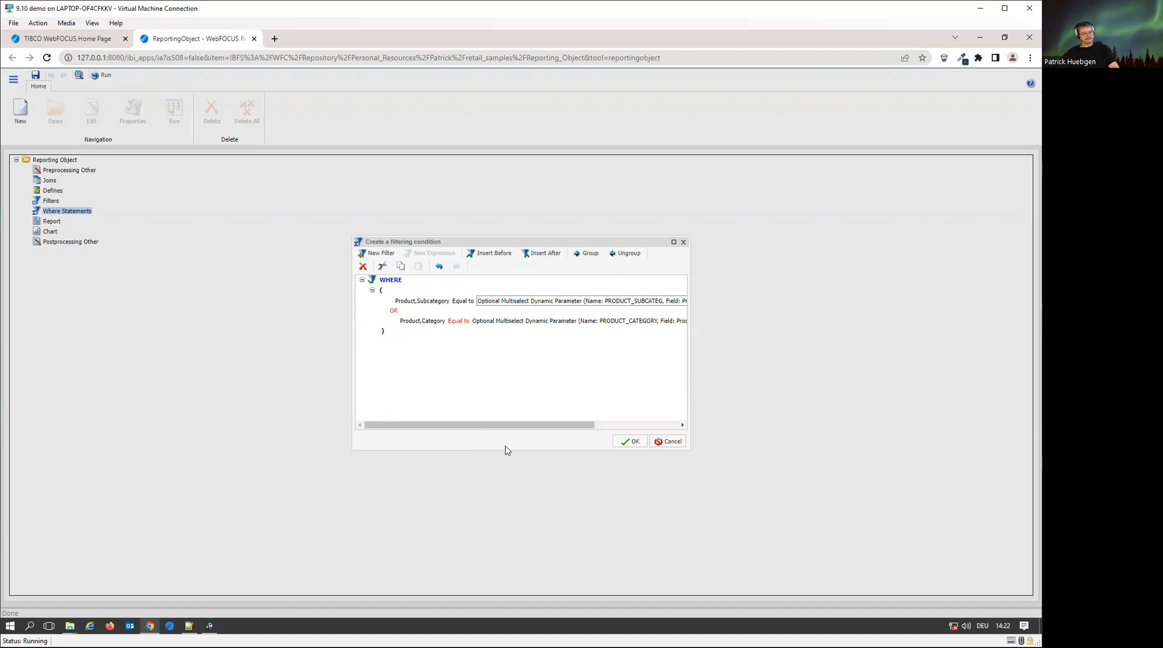
Join the Subcategory and Category conditions with an OR connector.
click(394, 310)
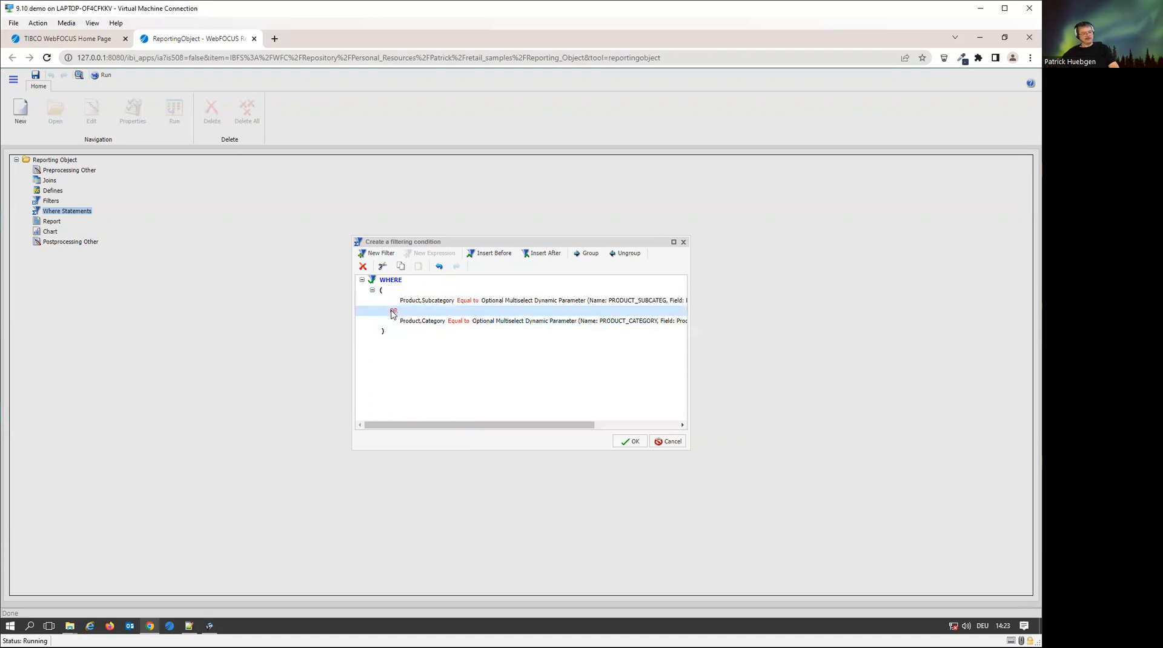
click(393, 310)
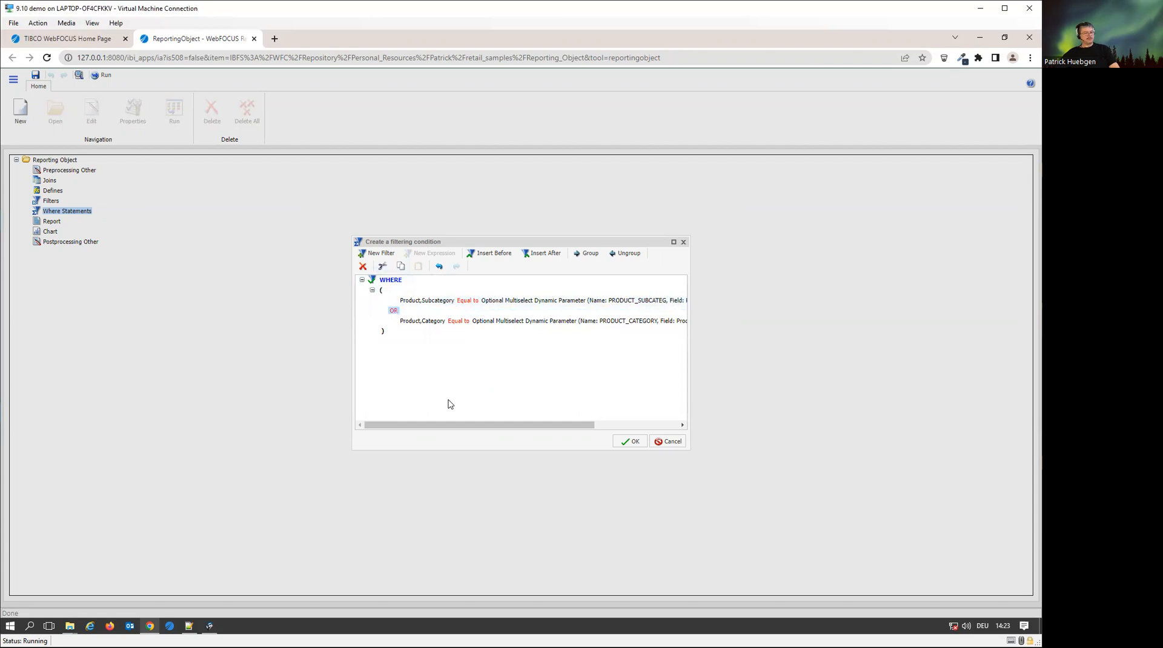
click(541, 320)
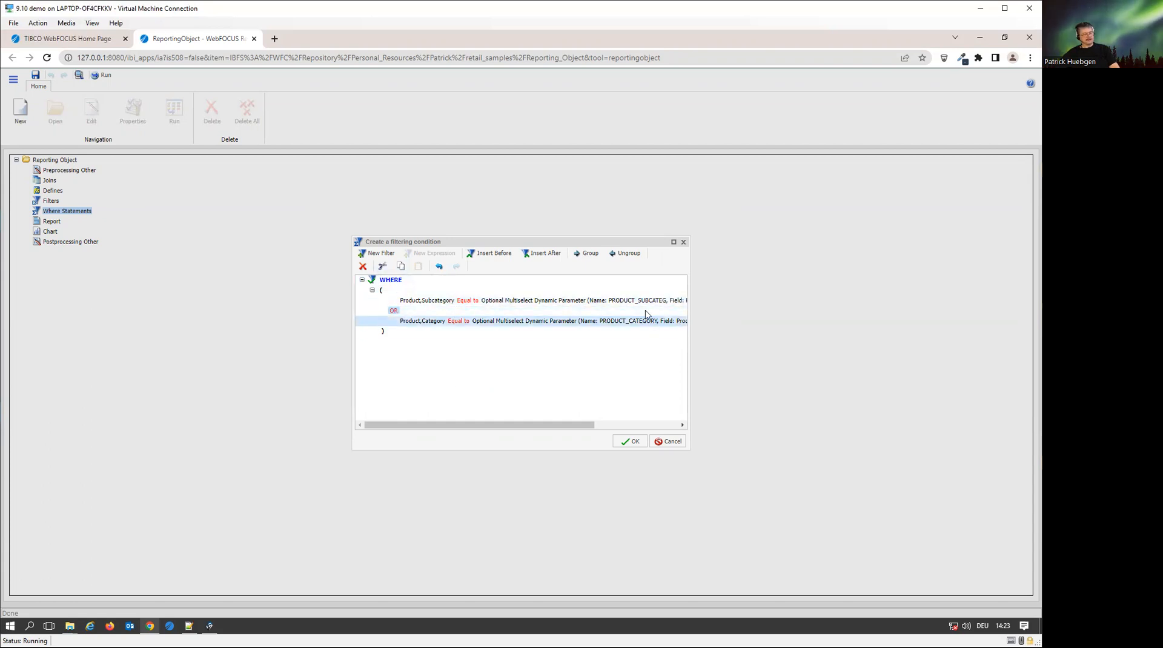
click(519, 301)
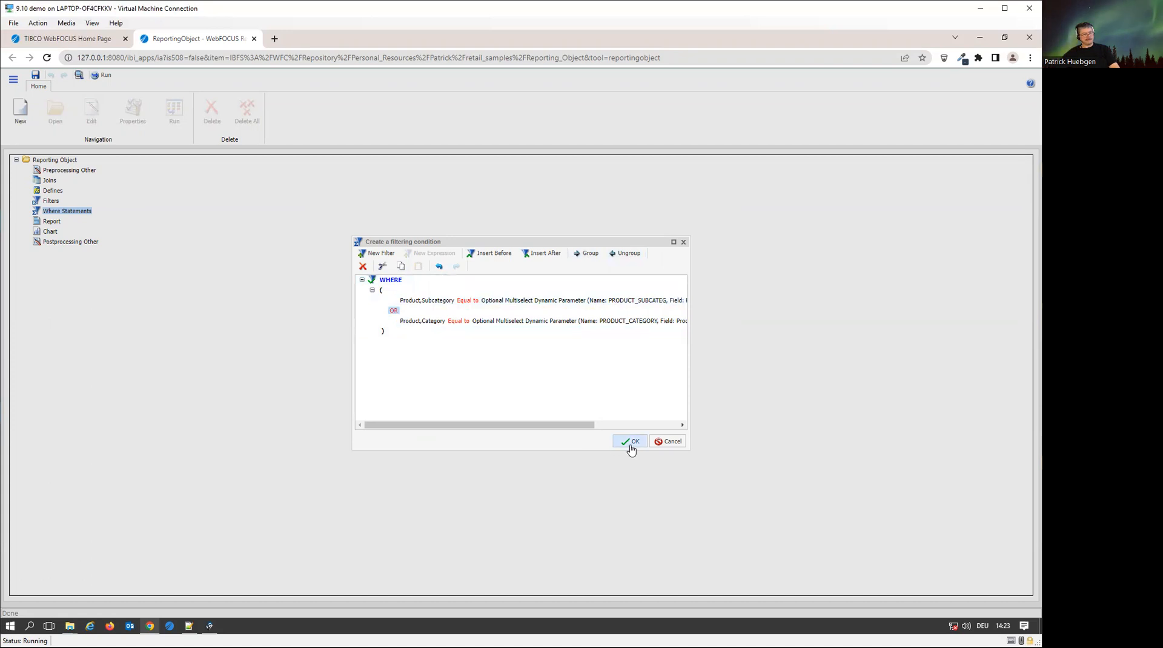
mouse_move(619, 447)
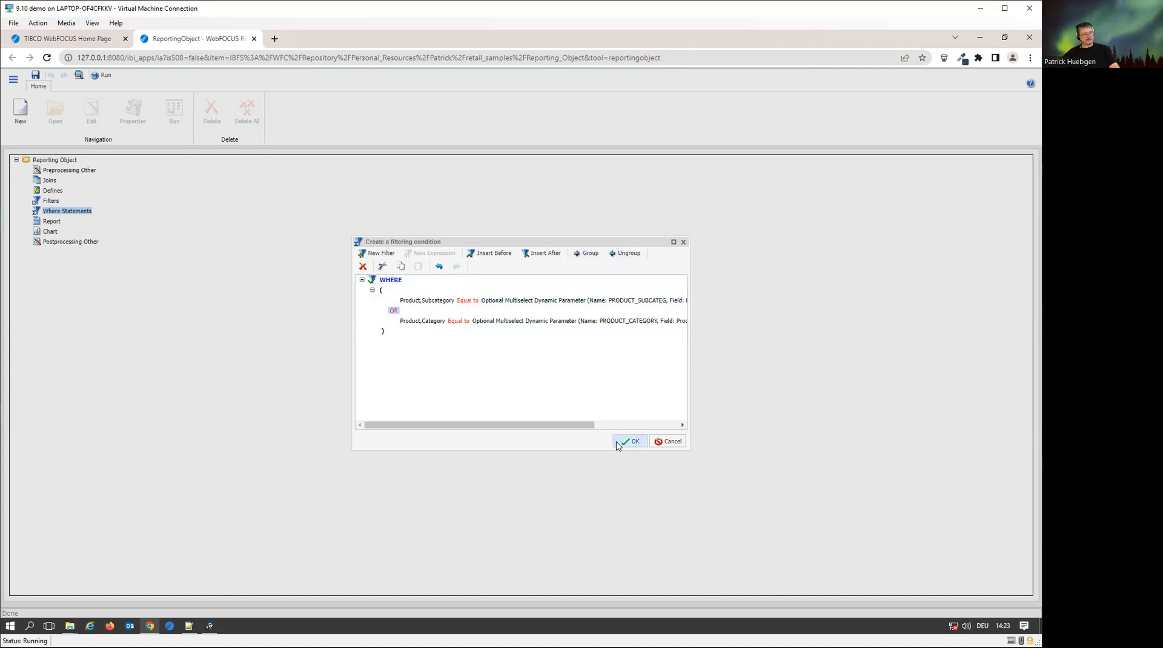
Confirm the filtering condition so Where_1 appears under Where Statements.
click(631, 440)
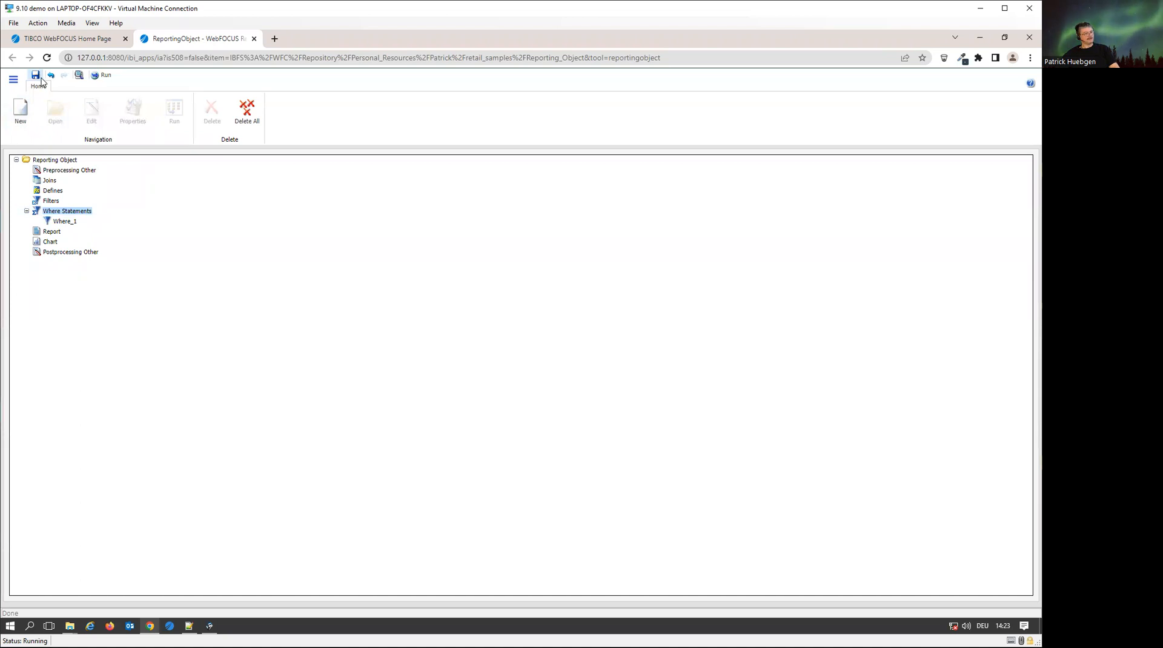
Save the reporting object under the title 'Retail Data Object'.
click(35, 75)
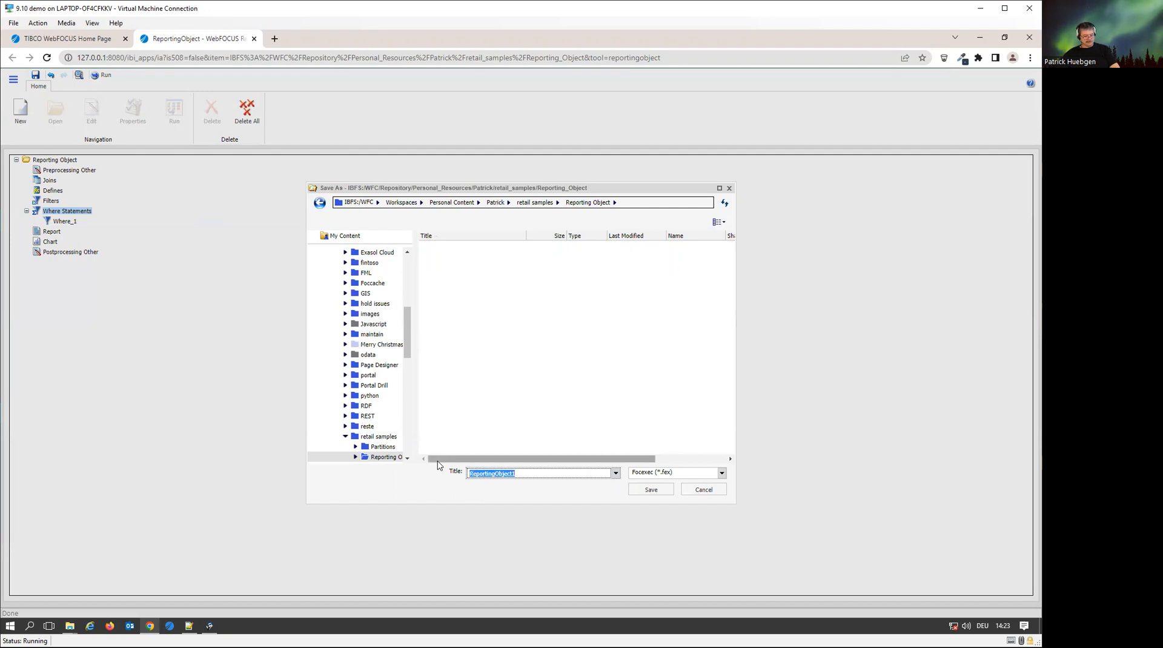
text(Retail Data)
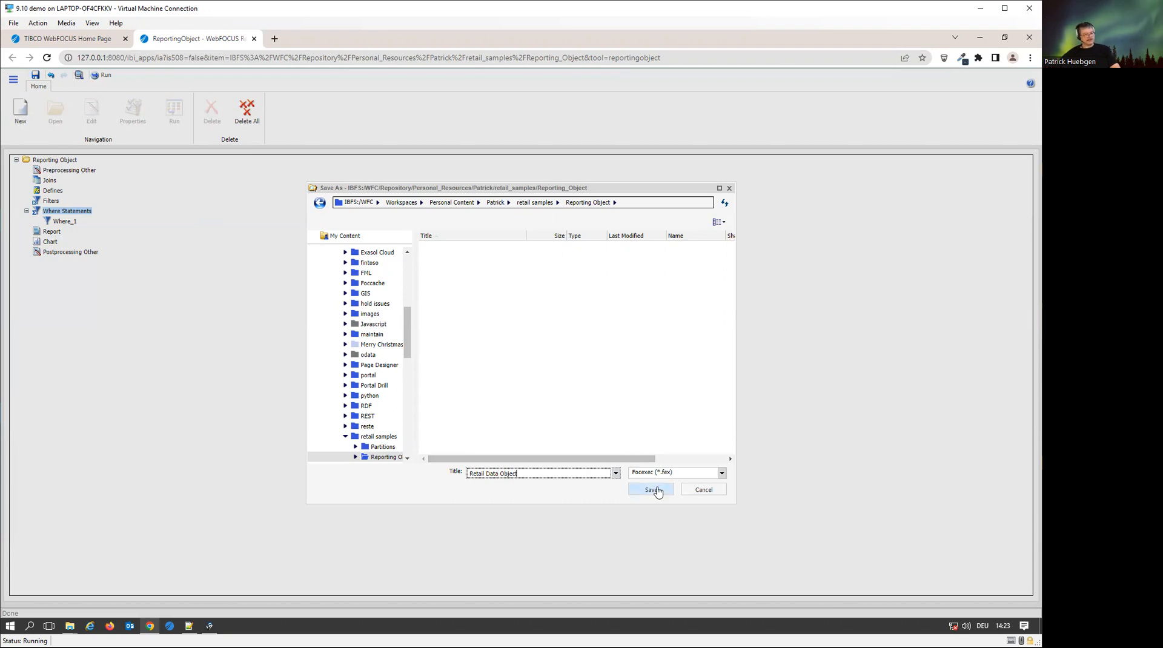
click(650, 489)
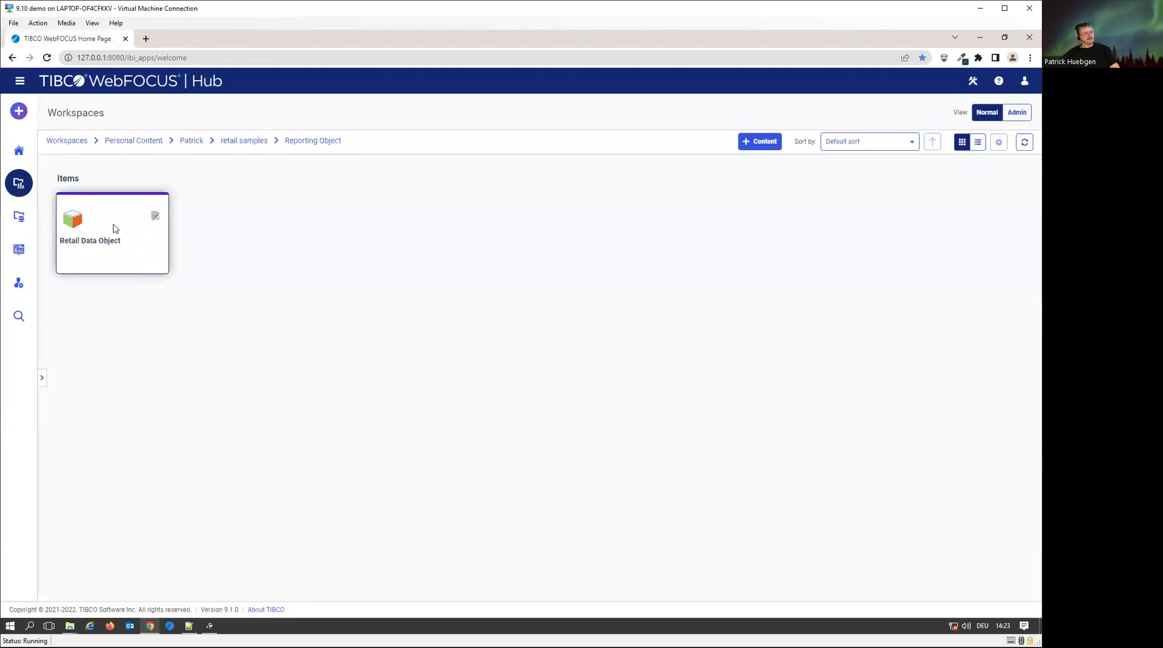
Choose Create Visualizations from the Start Something New menu.
right_click(89, 222)
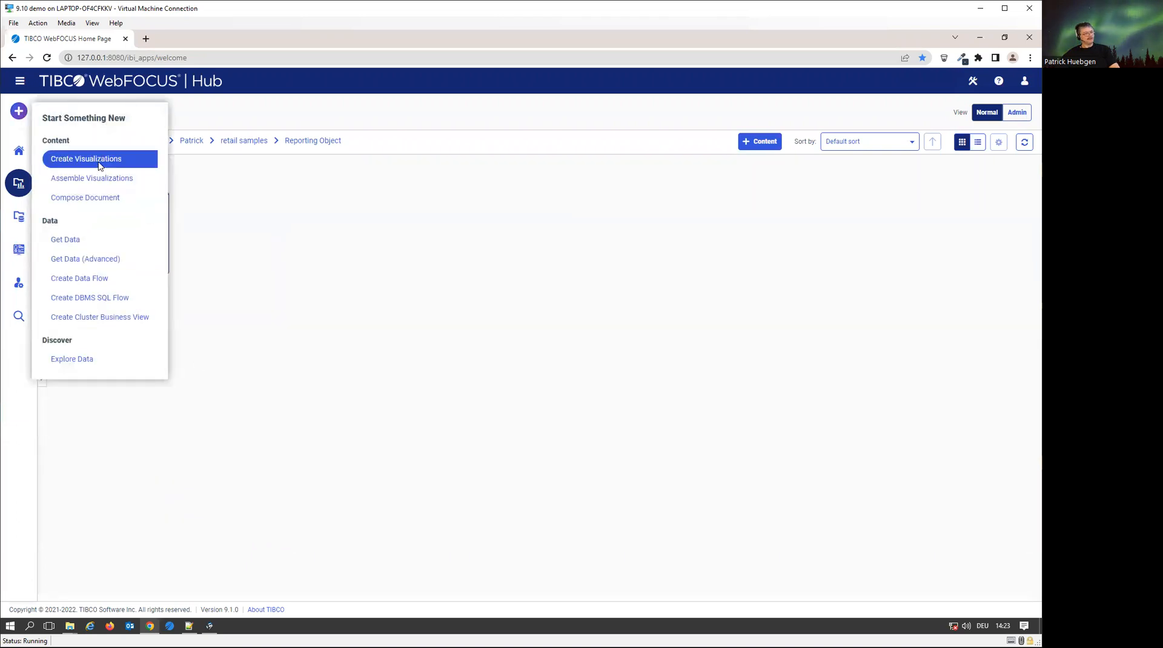
mouse_move(98, 159)
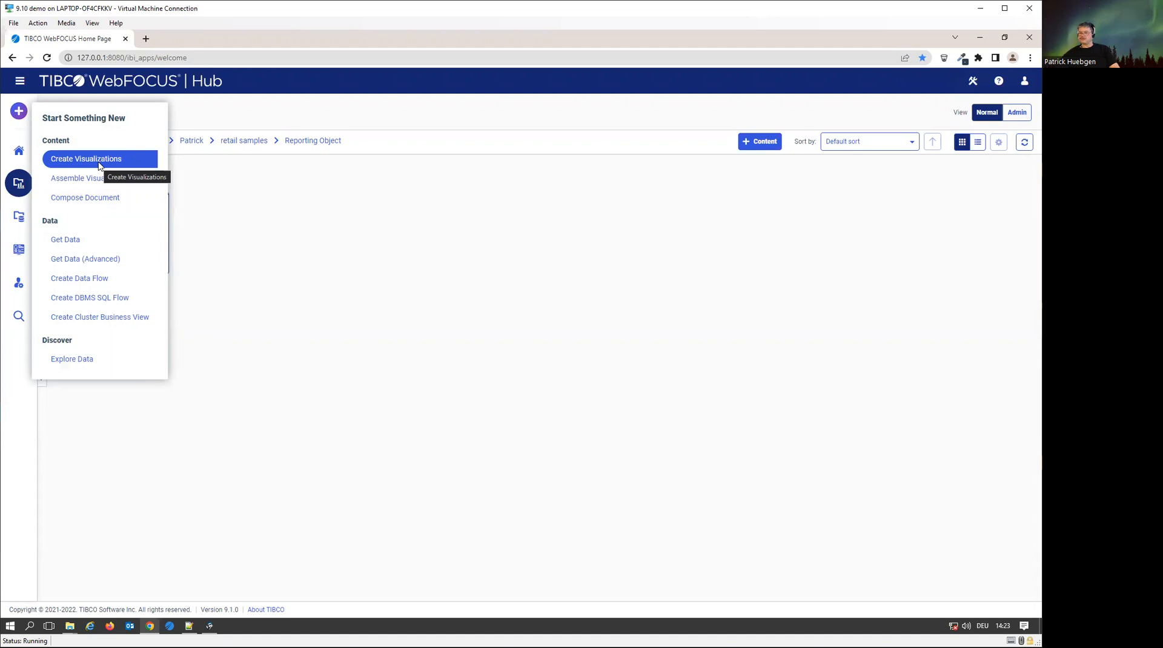
click(85, 159)
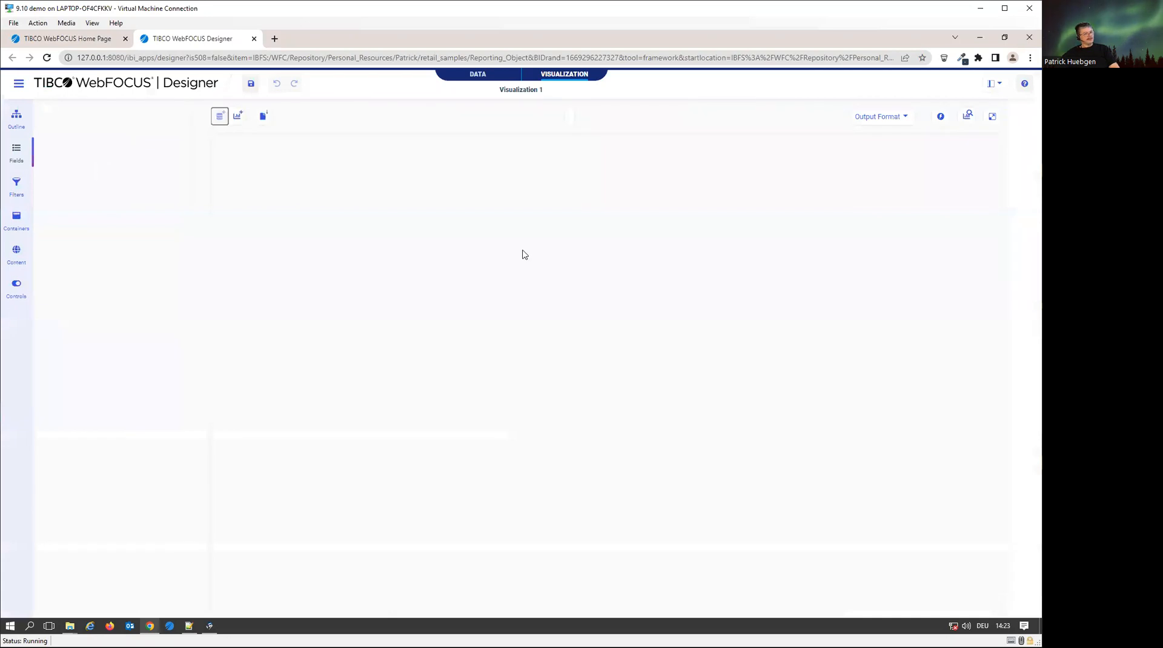
mouse_move(482, 460)
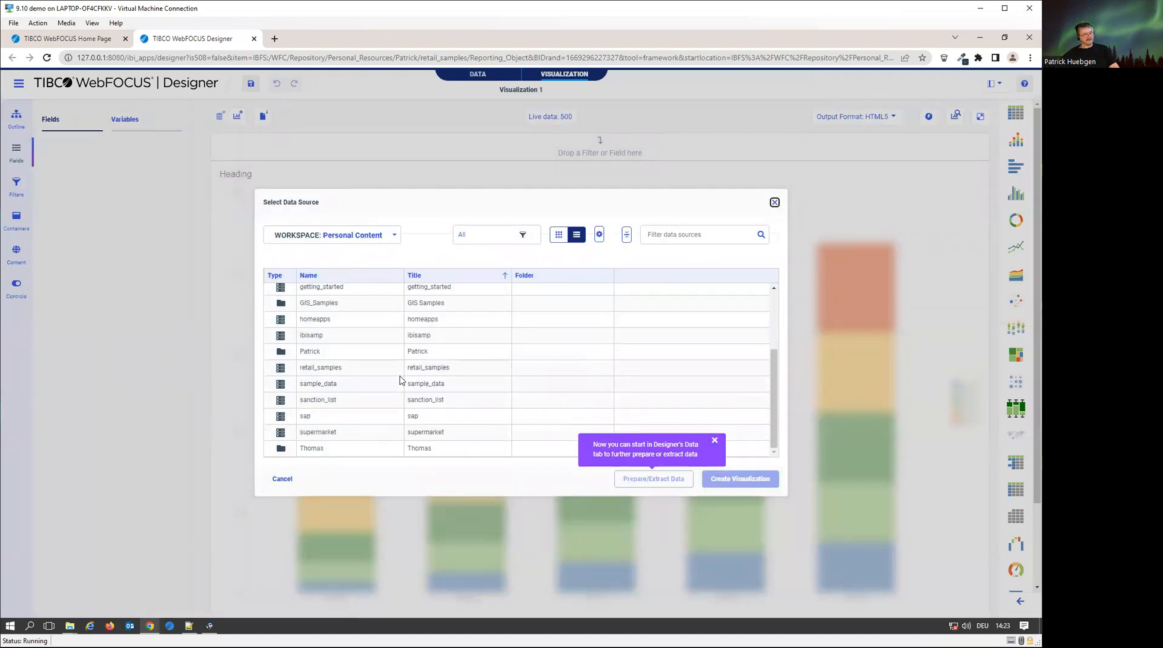
mouse_move(320, 364)
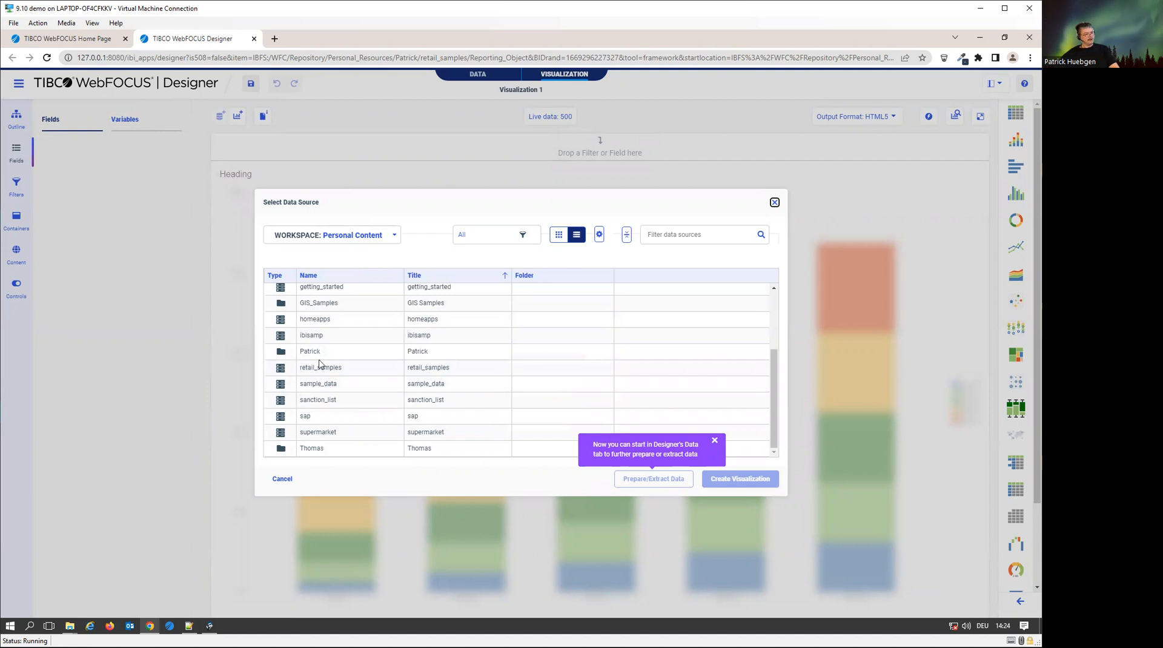
Build Visualization 1 from Retail_Data_Object.fex in Patrick > retail samples > Reporting Object.
double_click(320, 367)
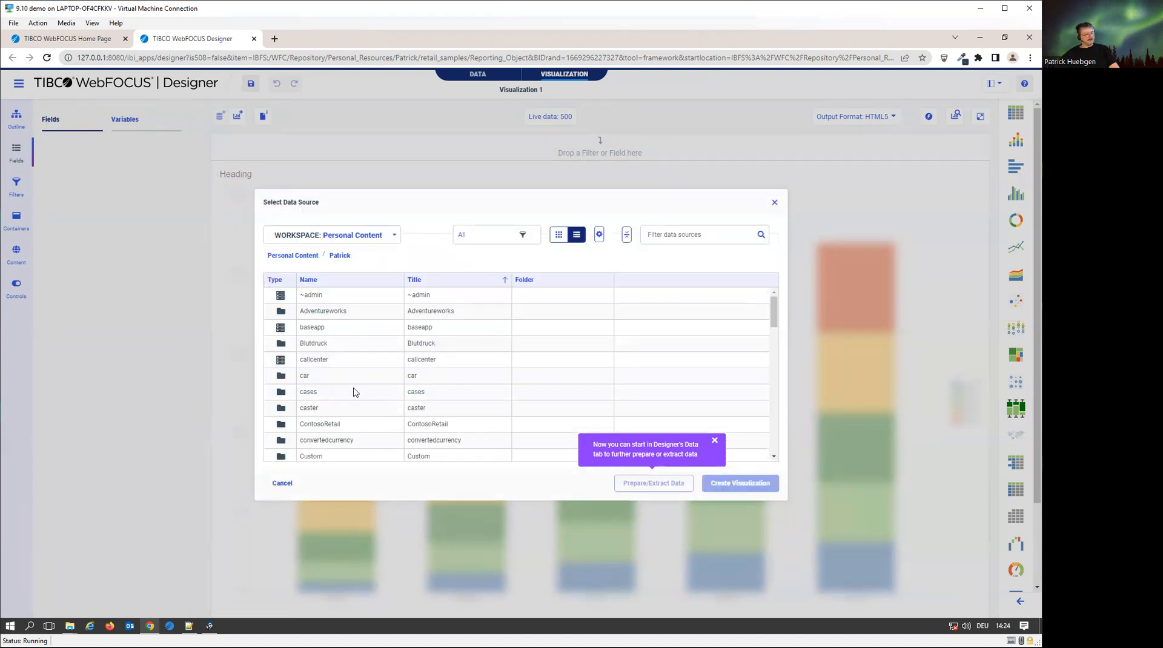
scroll(down, 3)
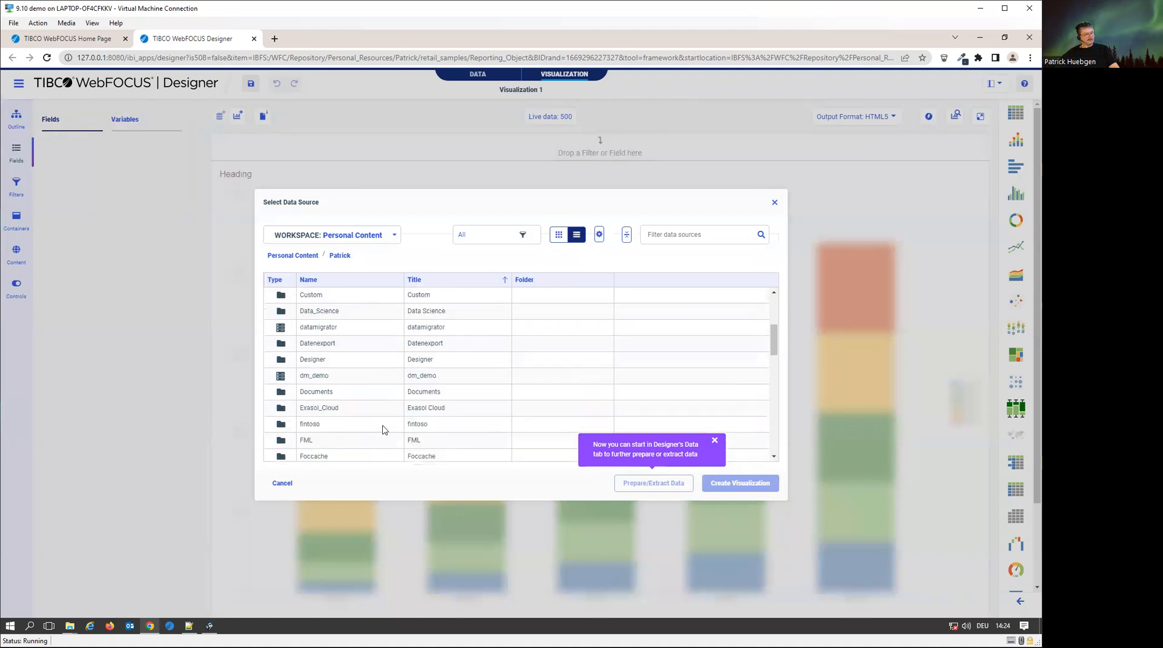
scroll(down, 3)
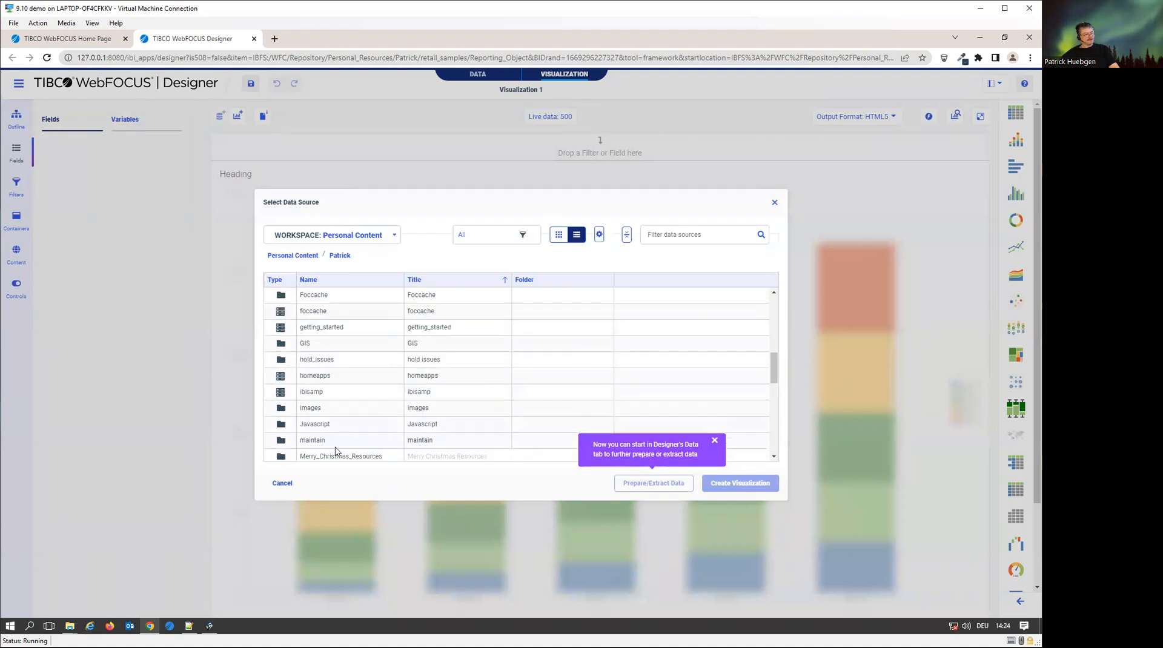
scroll(down, 3)
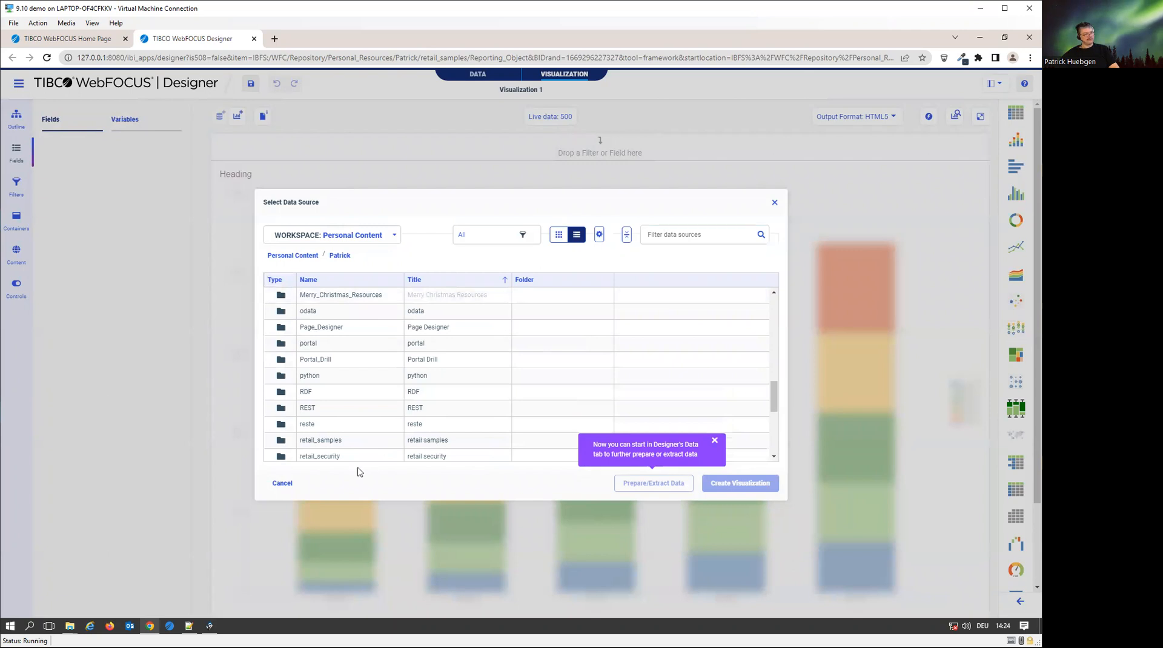
scroll(down, 3)
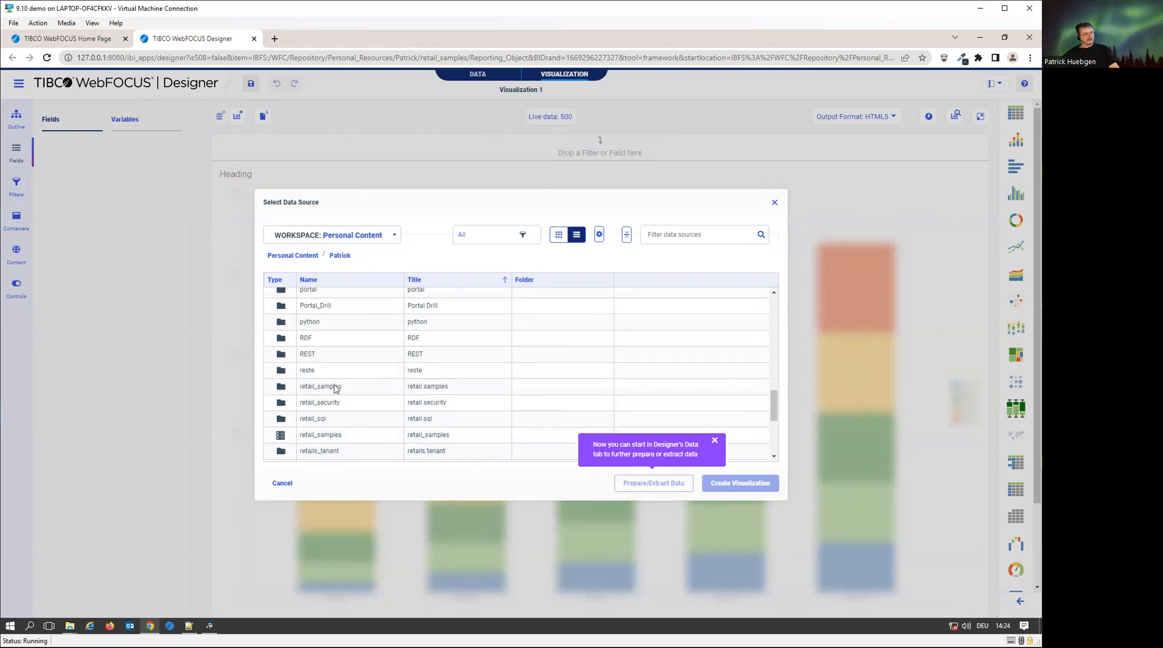
double_click(320, 386)
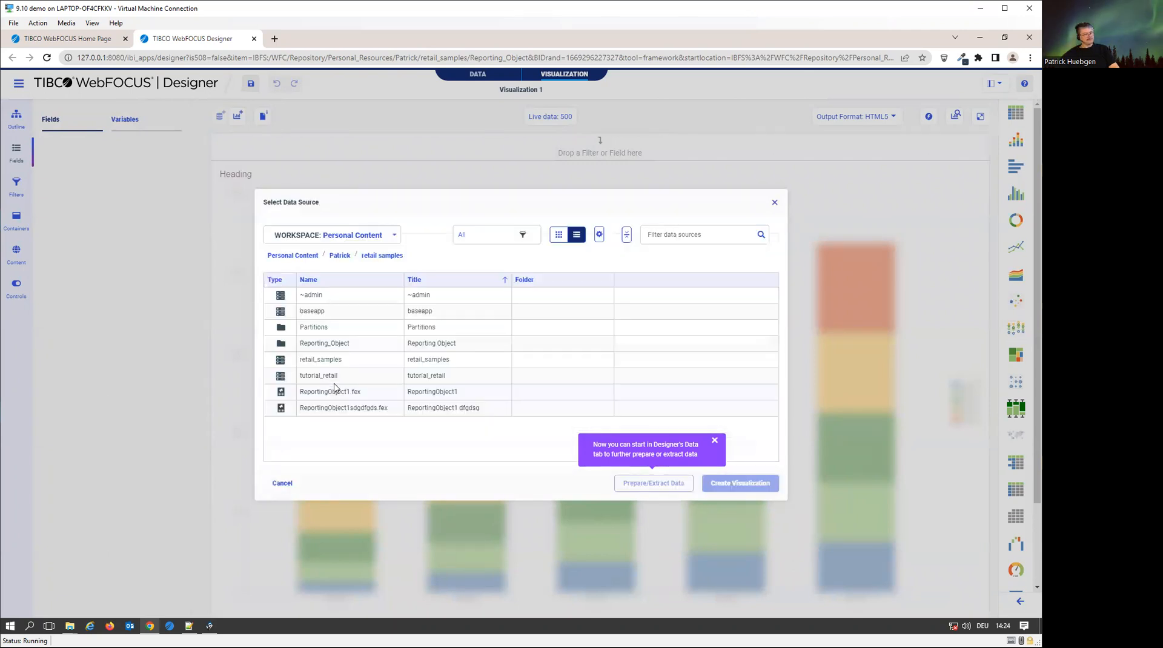
click(324, 343)
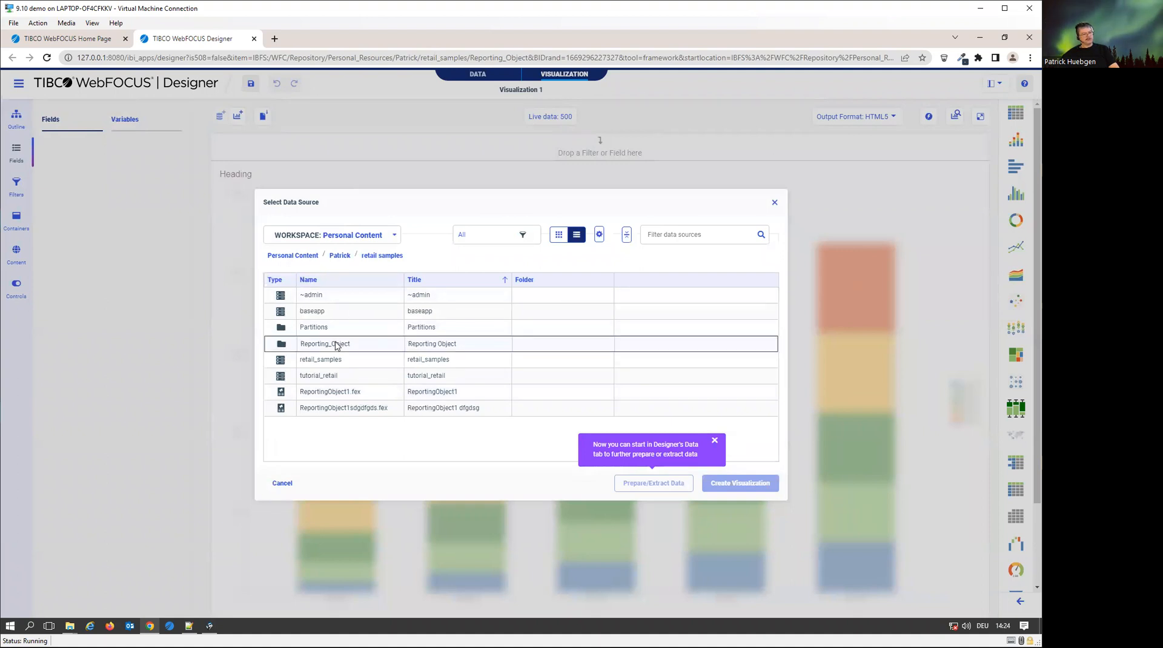
double_click(324, 344)
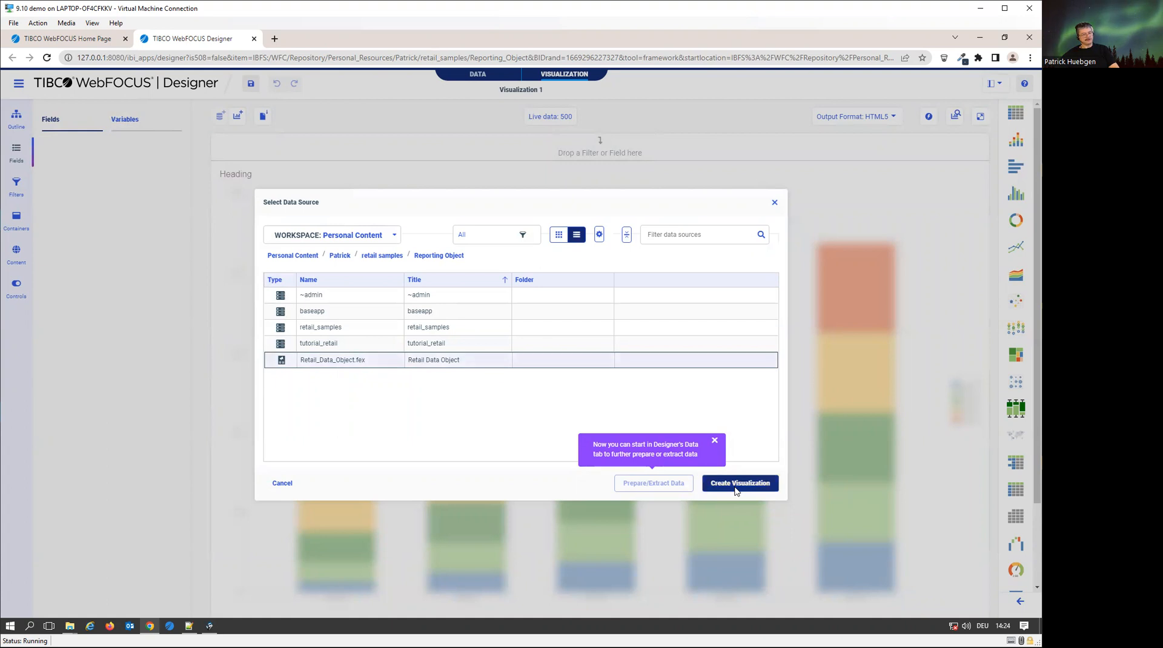
click(739, 483)
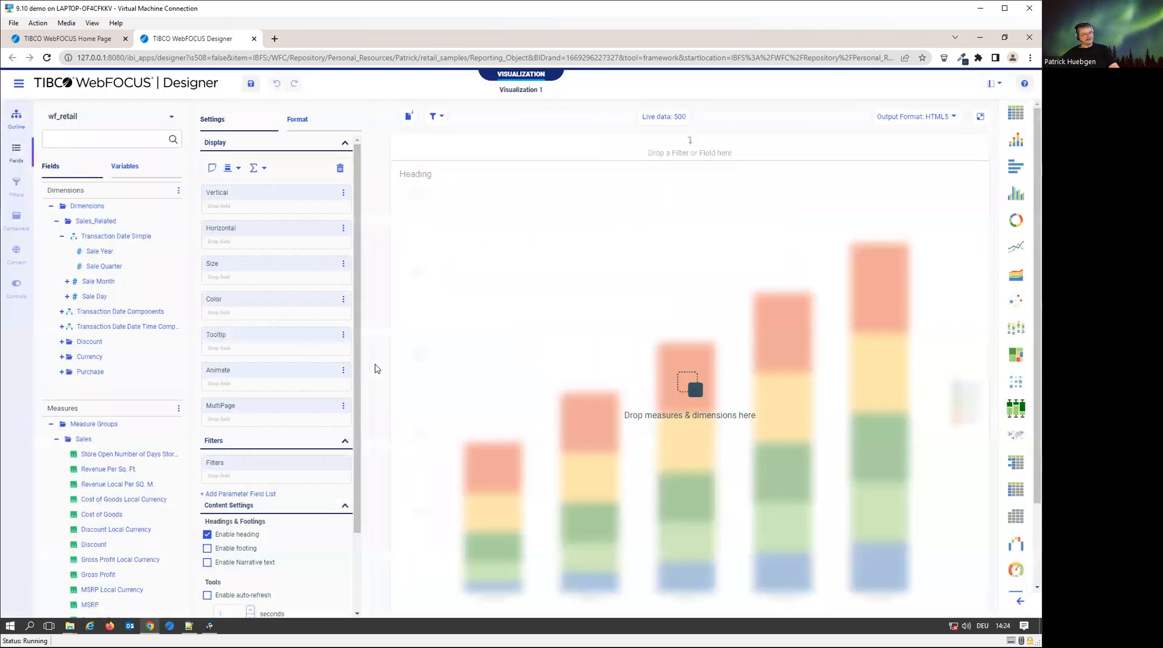
mouse_move(122, 395)
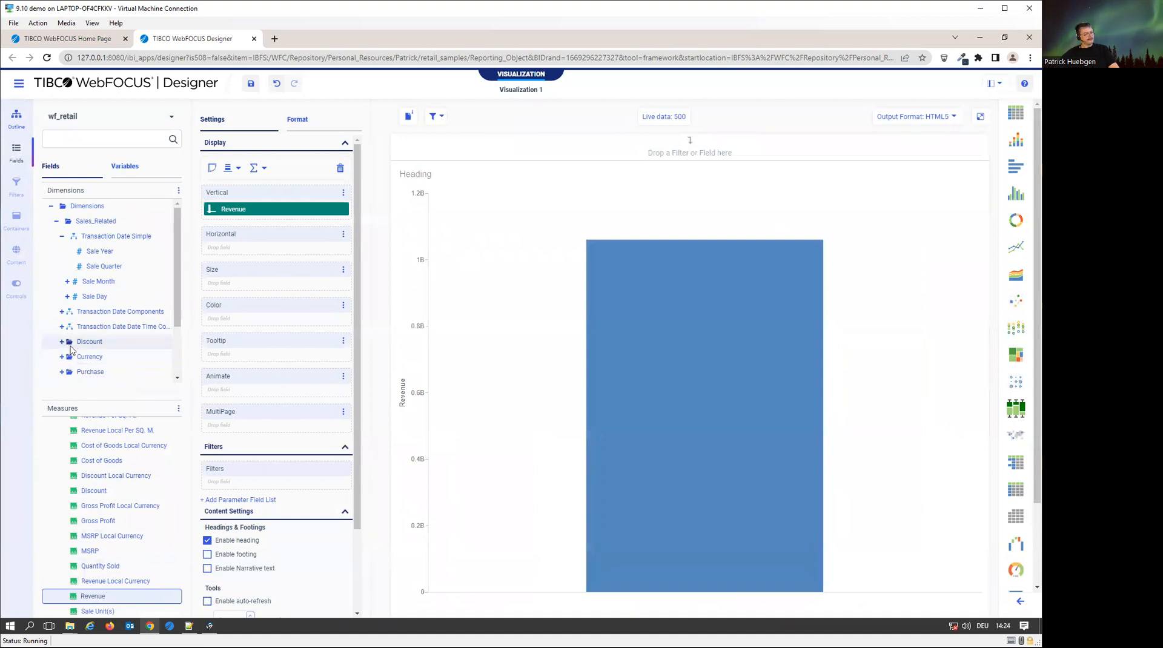
mouse_move(65, 327)
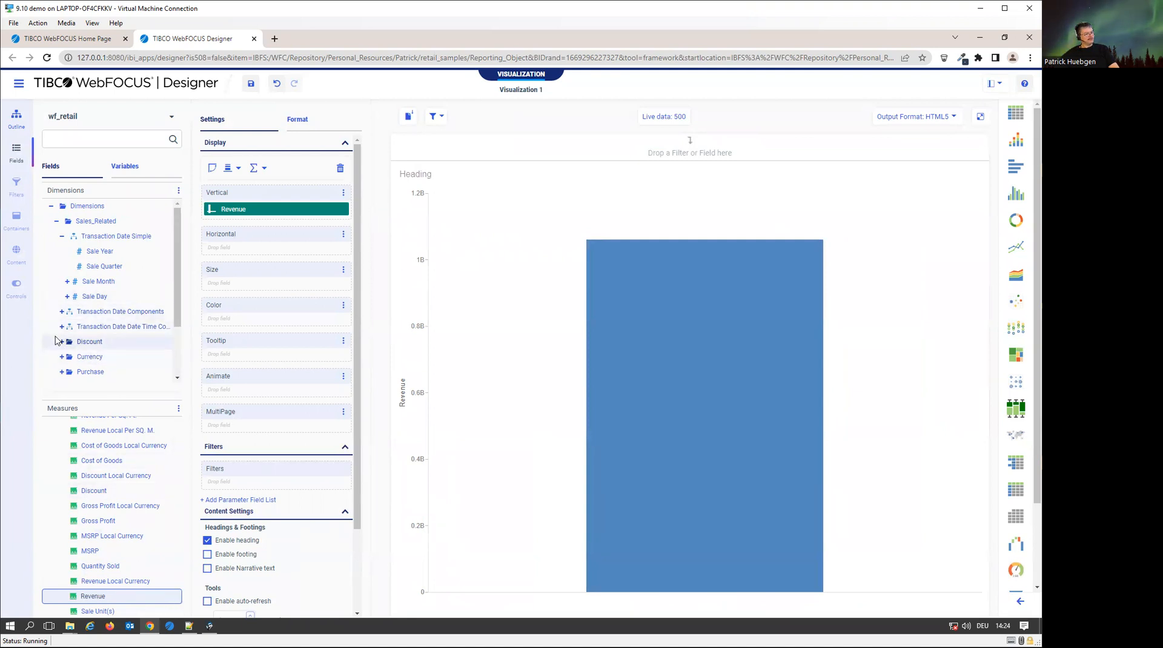
Expand the Product dimensions and place Product Category on the Horizontal axis.
click(57, 220)
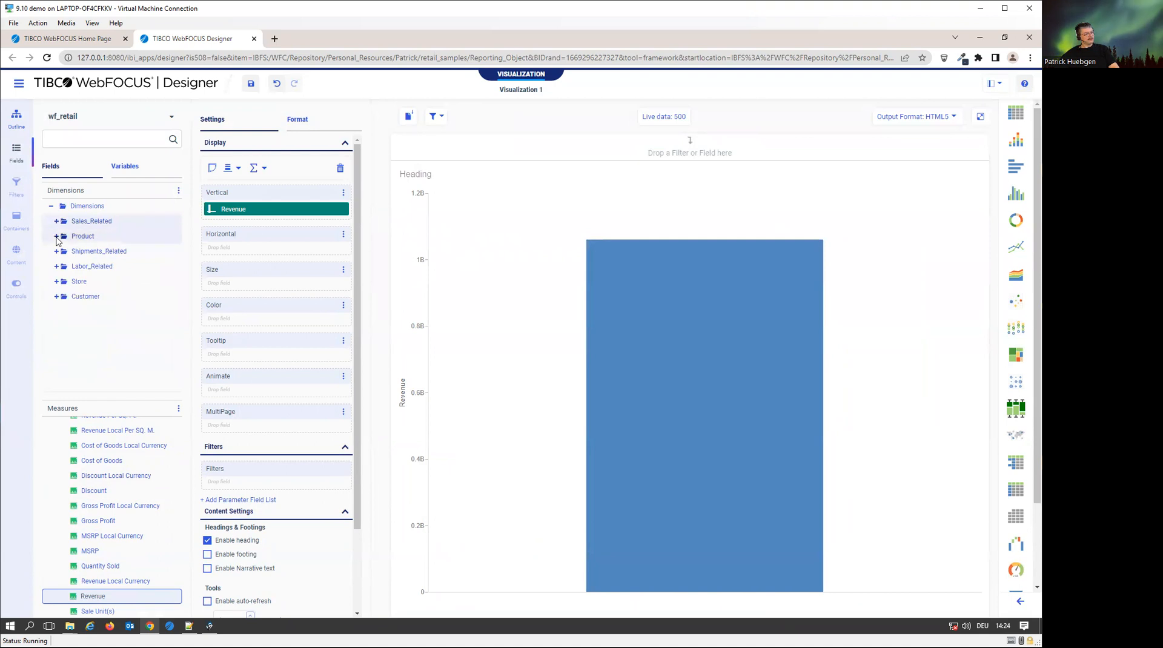
click(58, 236)
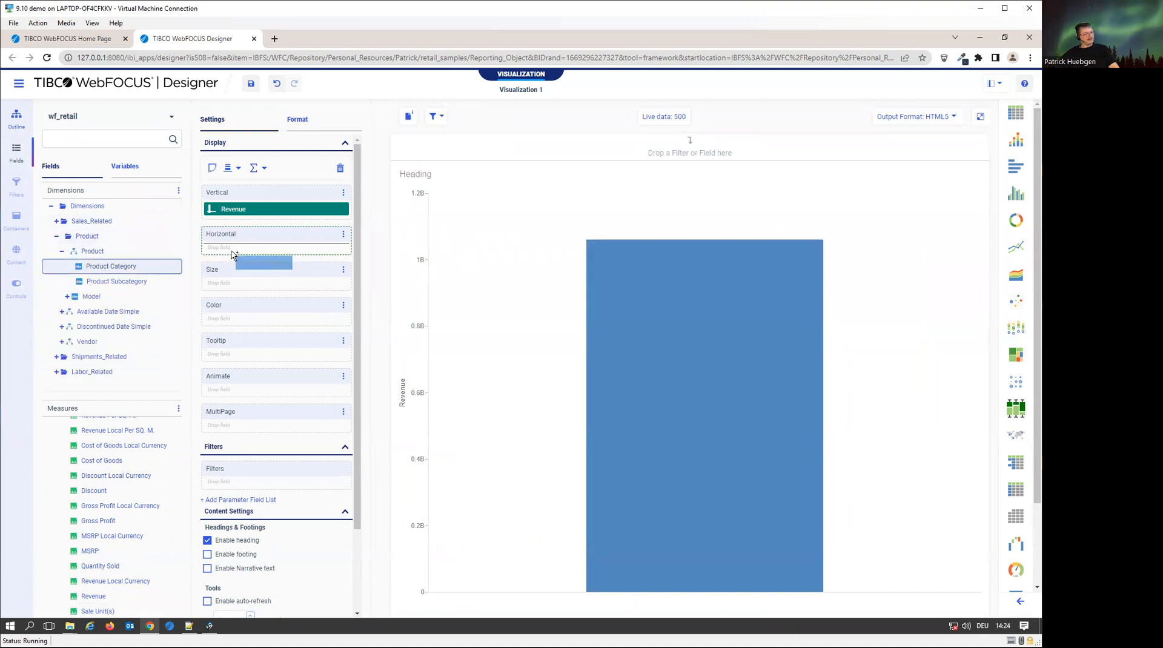
drag(111, 267, 276, 250)
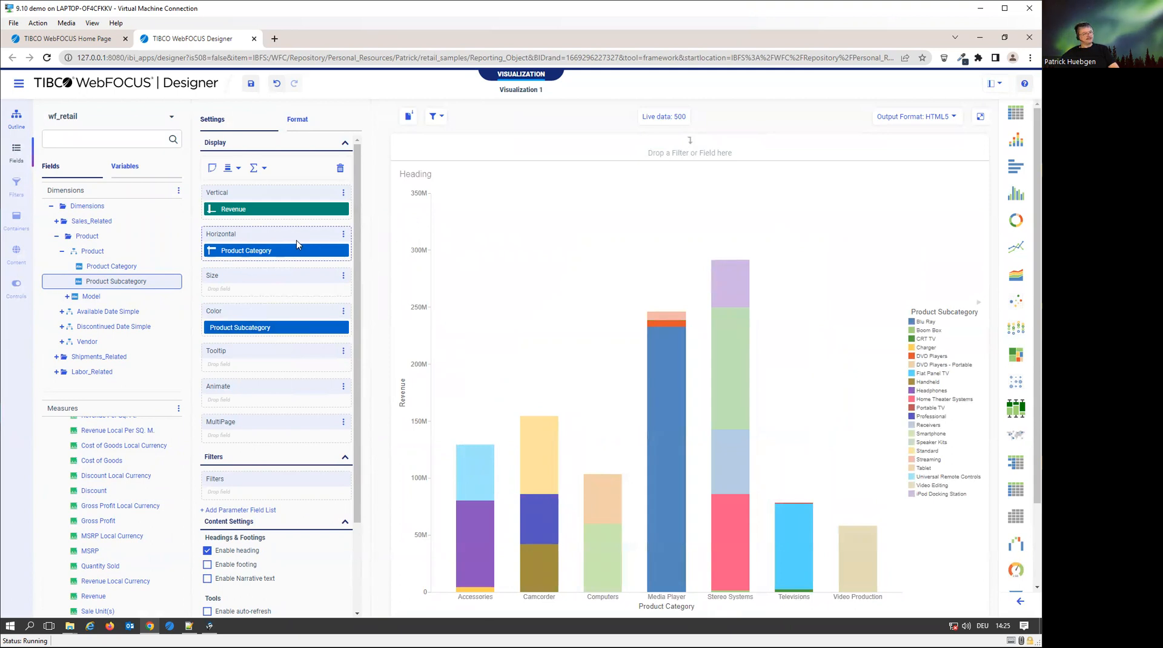
mouse_move(582, 302)
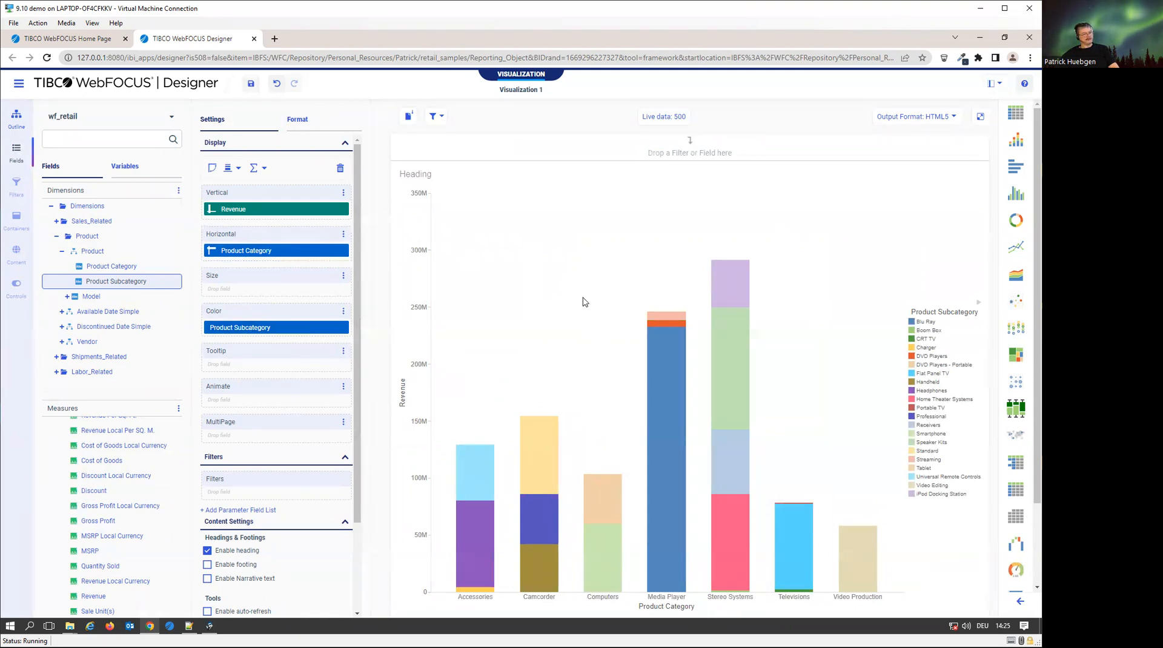
Save the chart as 'Designer Chart 1' in Patrick > retail samples.
click(250, 83)
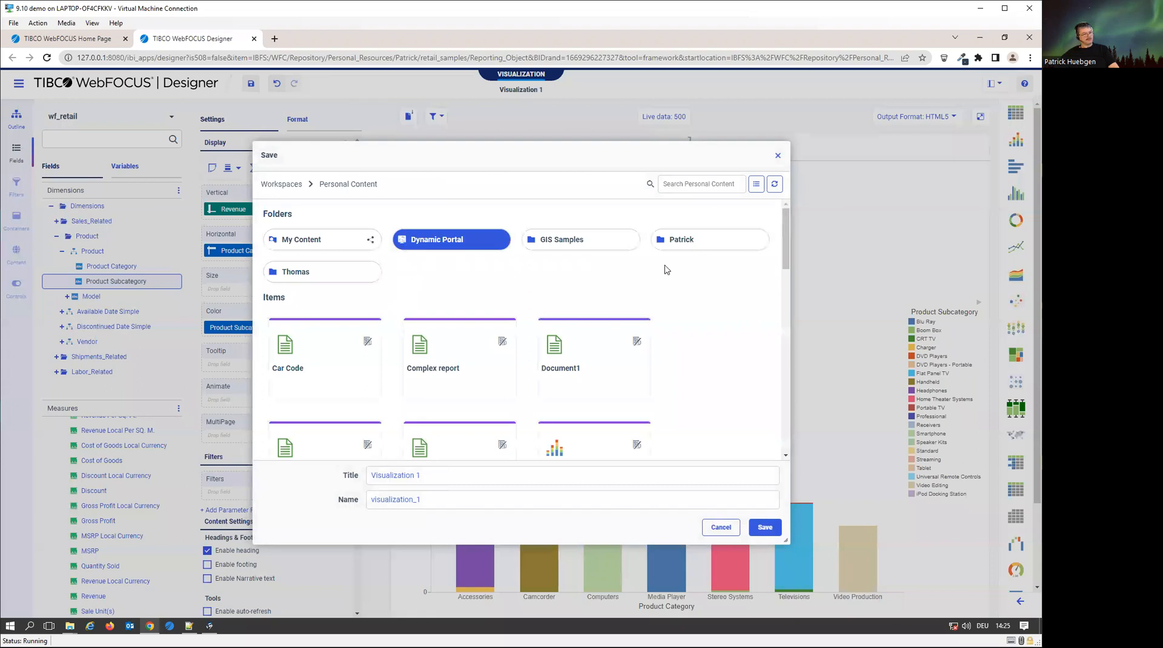
click(681, 239)
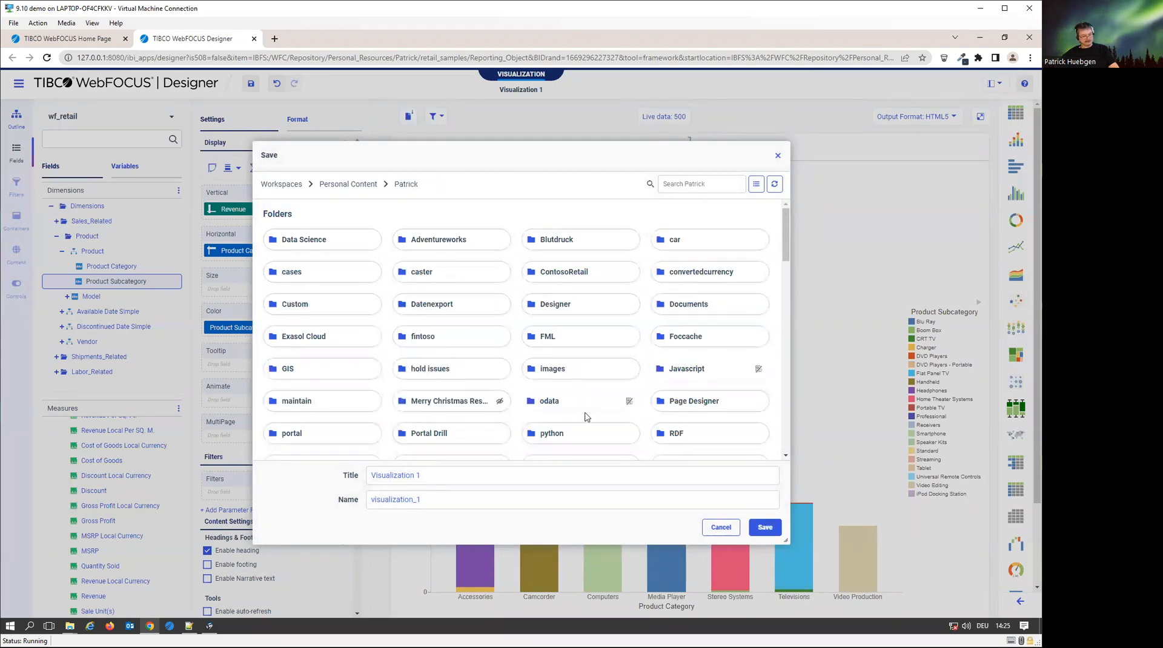
click(580, 412)
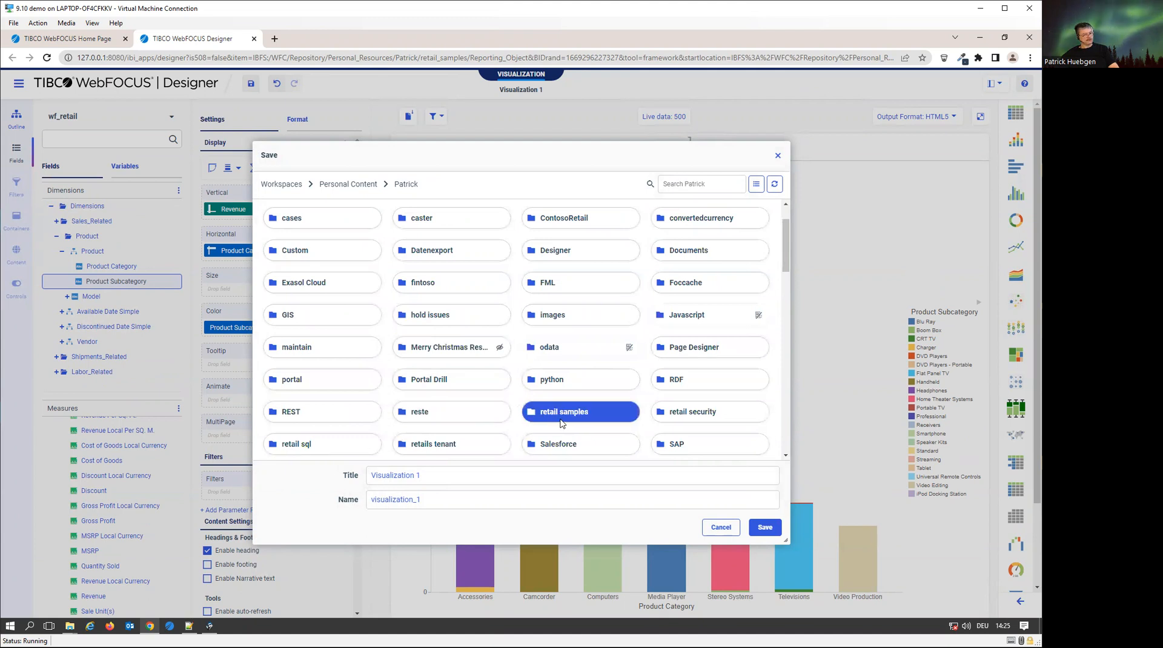
double_click(581, 411)
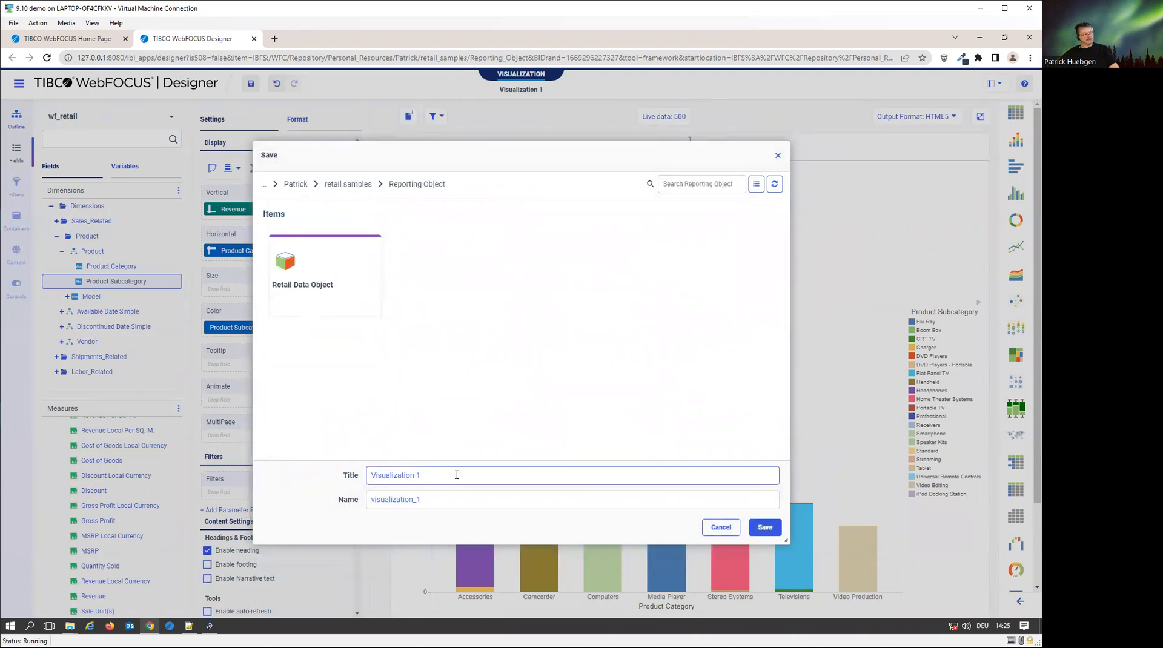
text(Designer Chart)
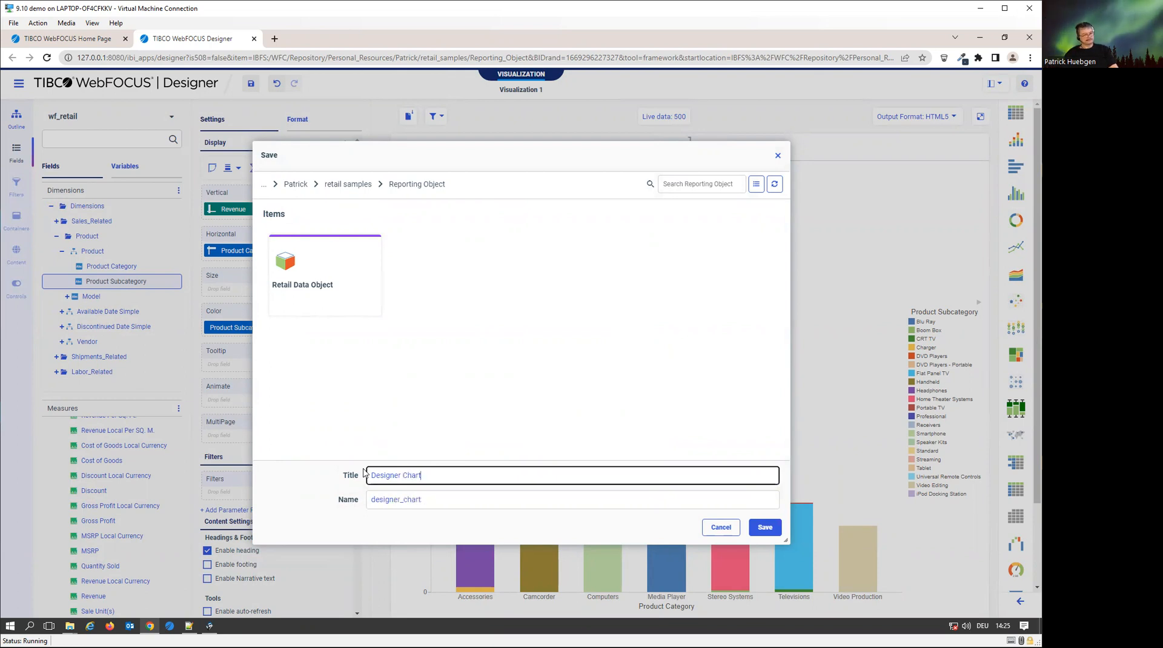
click(763, 527)
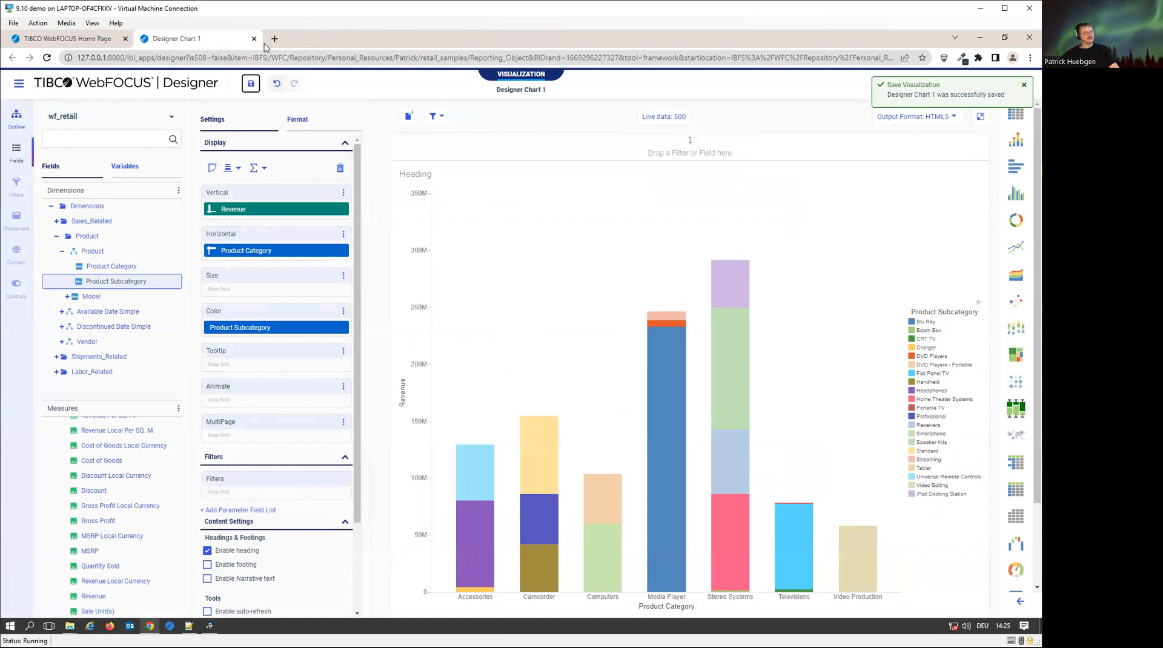
Close the chart editor tab and return to the Hub's Reporting Object folder showing Designer Chart 1.
click(254, 38)
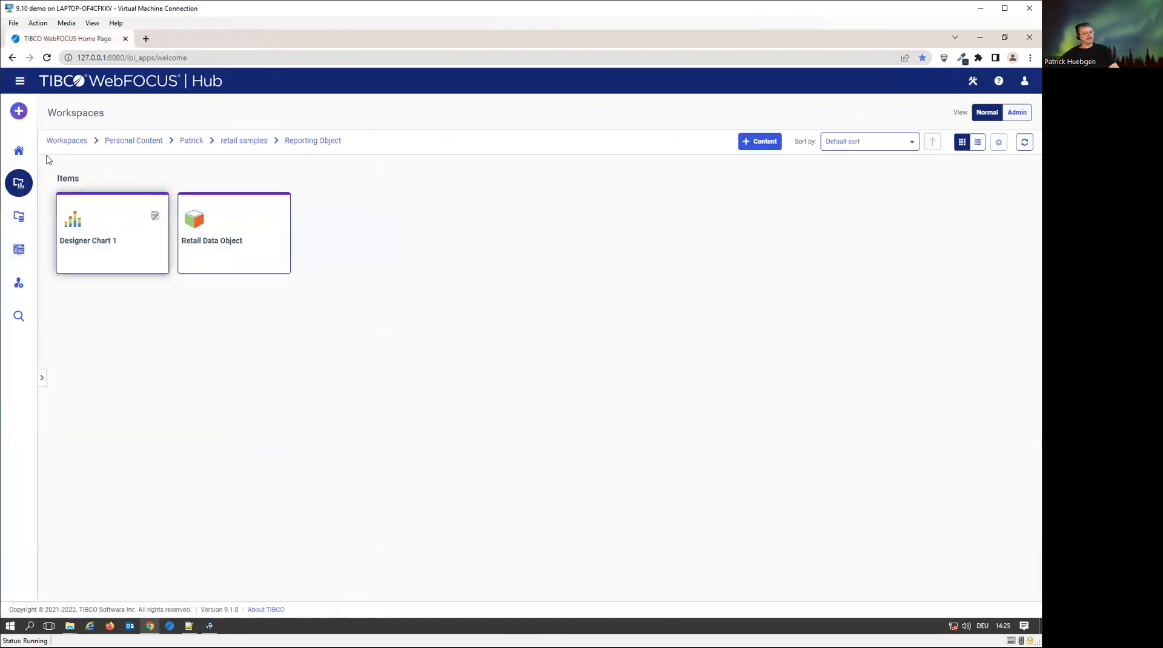
click(18, 110)
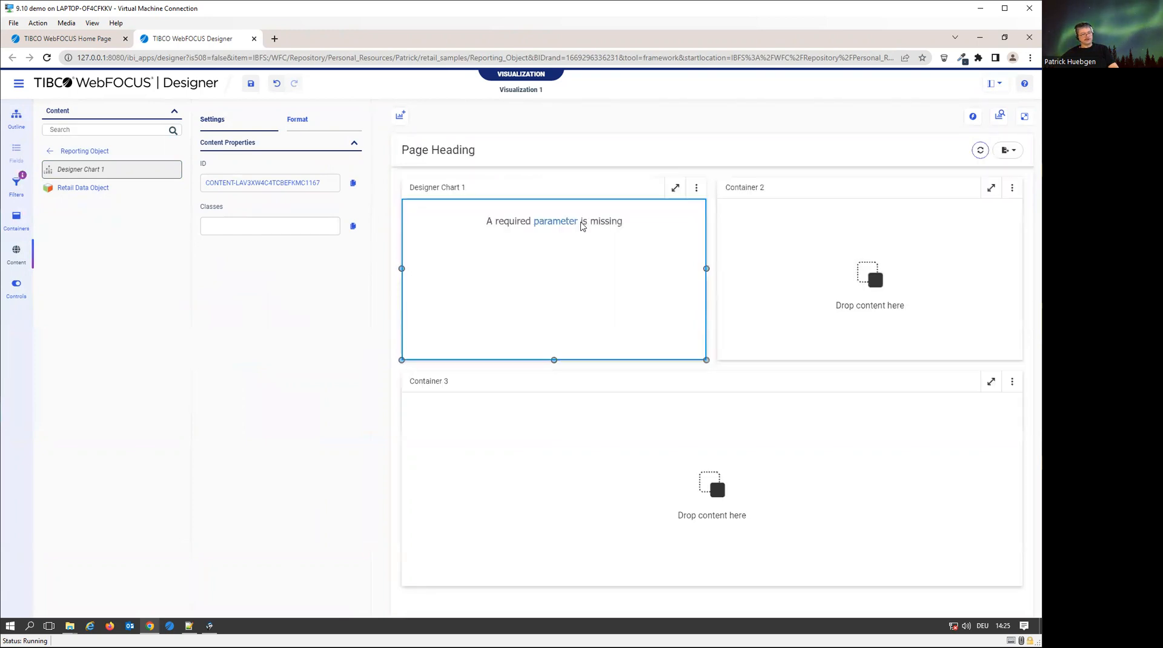
mouse_move(769, 416)
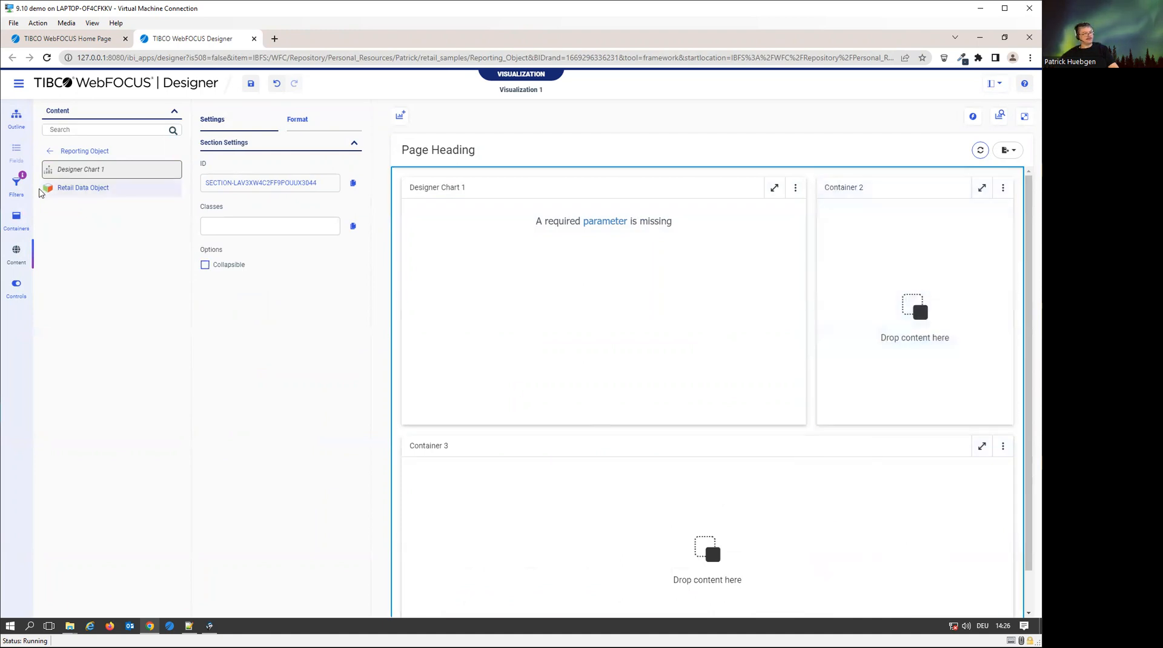
Add the Product Category and Product Subcategory filter controls, preview subcategory values, and run the page.
click(16, 182)
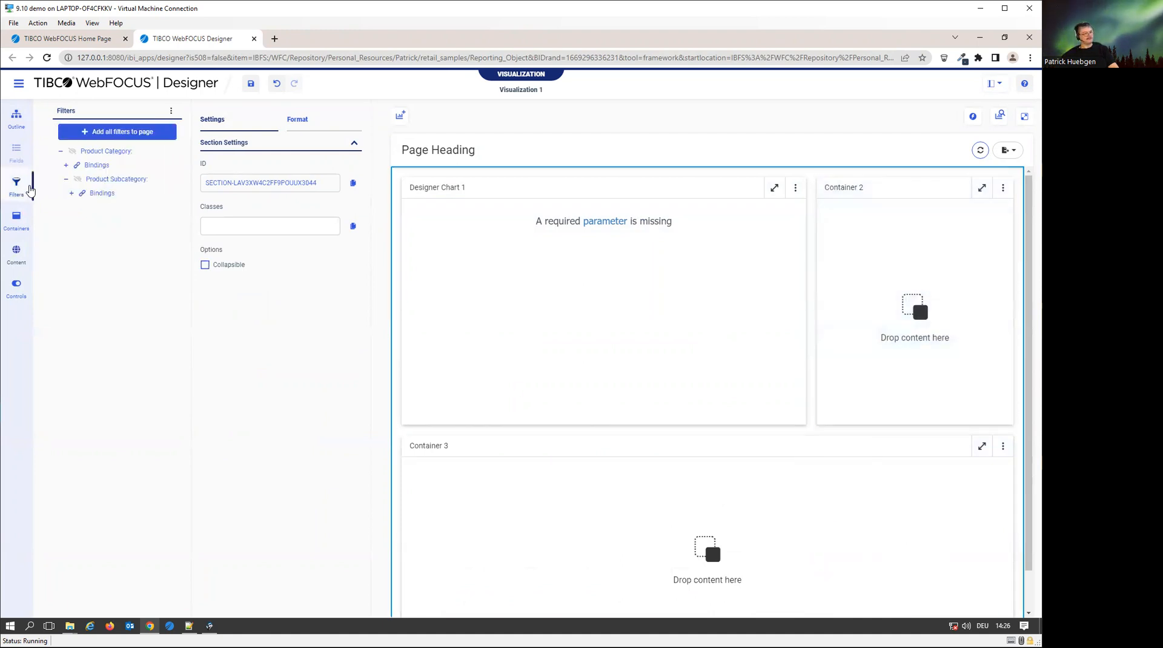
mouse_move(15, 183)
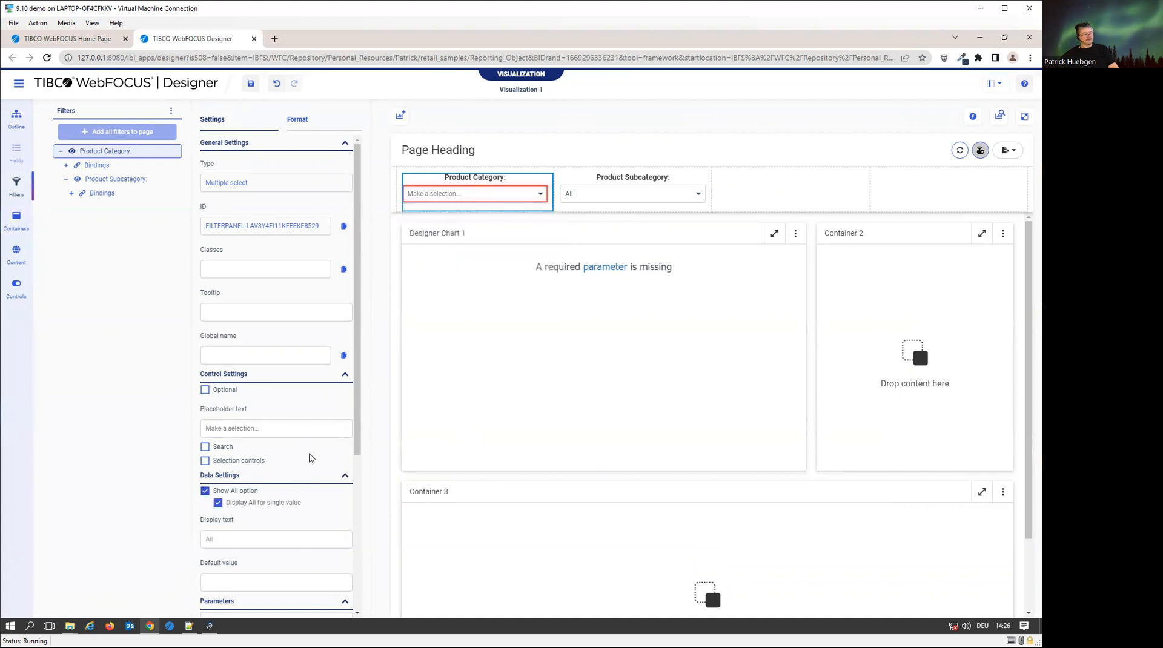
click(571, 237)
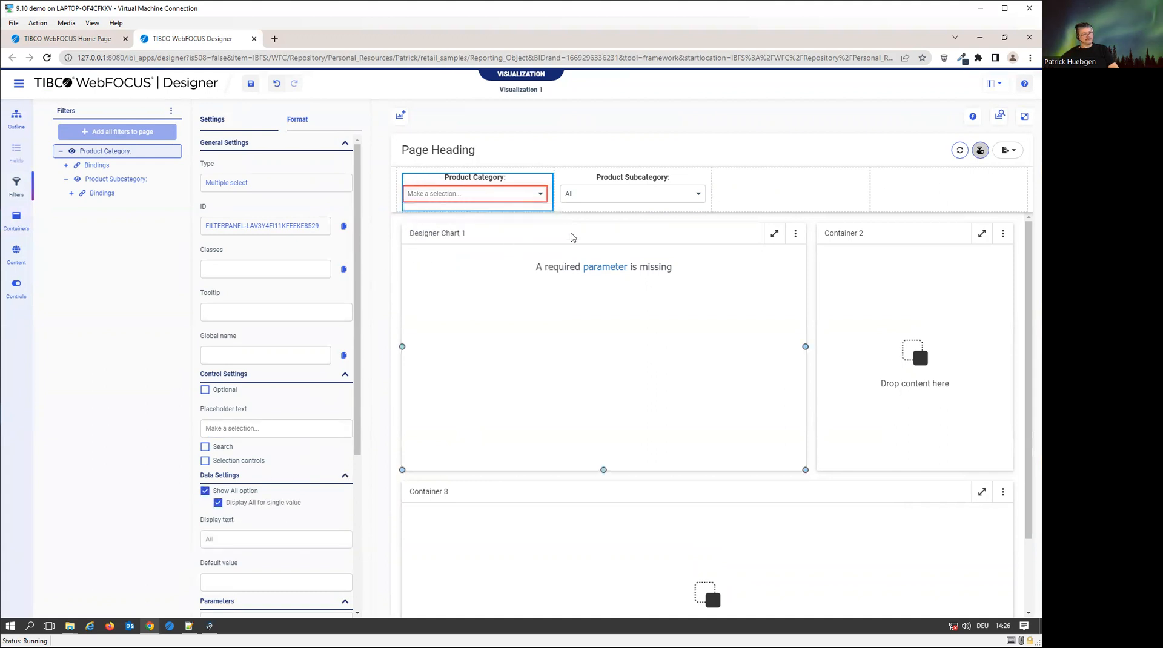
click(632, 194)
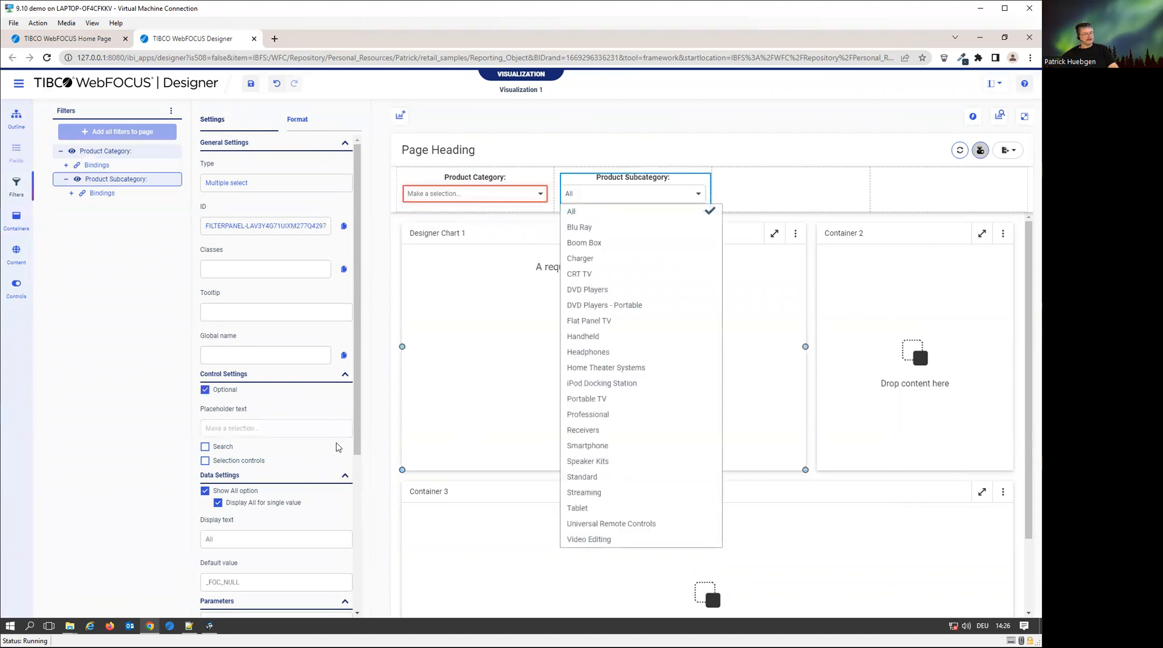
mouse_move(454, 194)
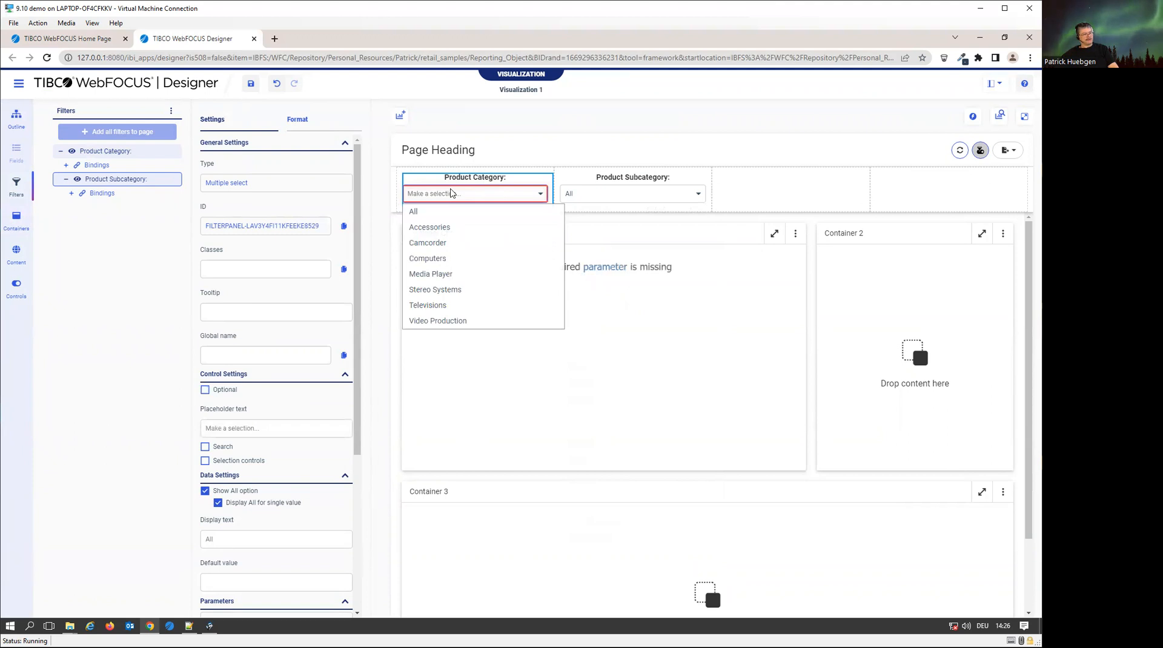
click(413, 211)
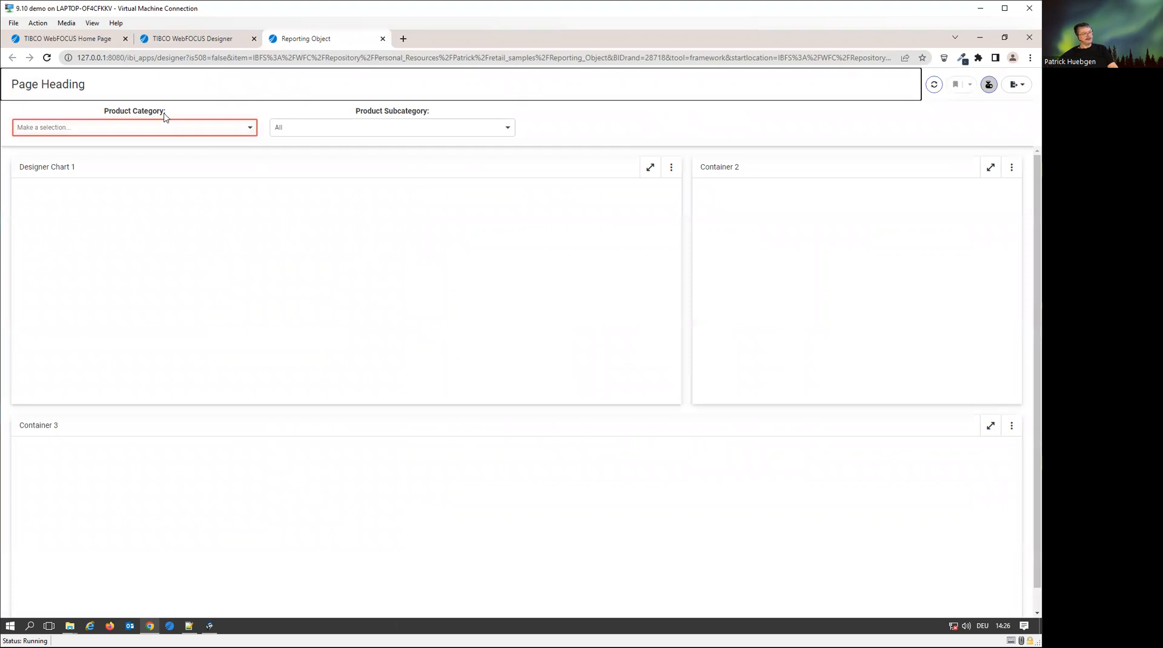
Choose Camcorder and Computers as categories and confirm Product Subcategory lists only their subcategories.
click(133, 127)
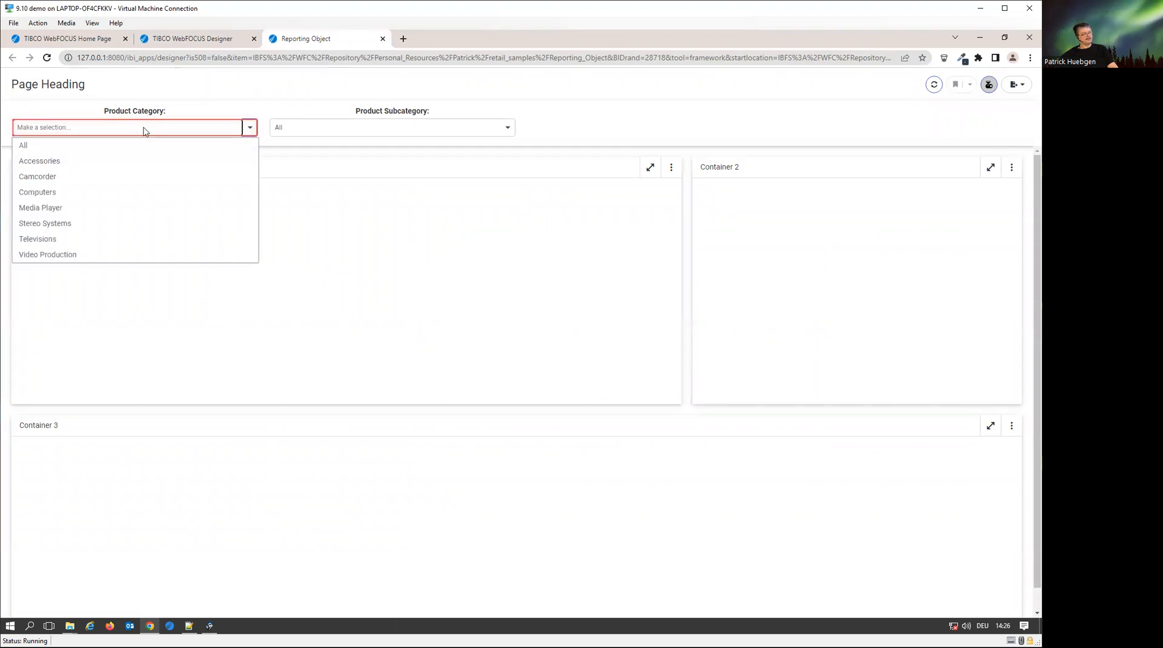
click(37, 176)
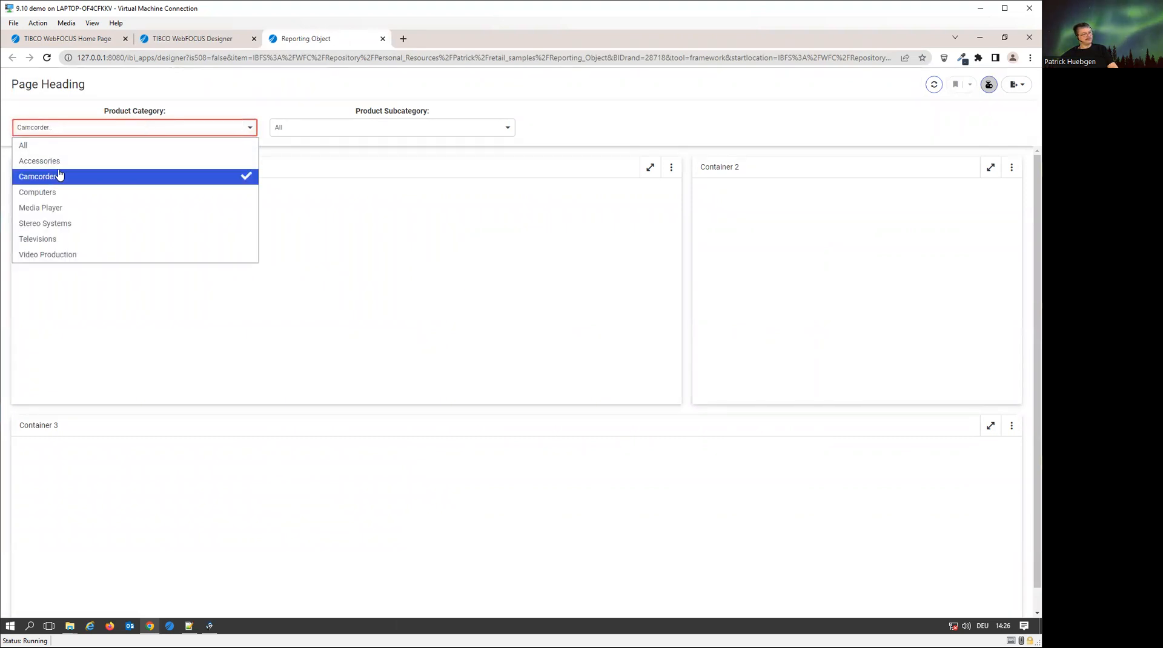
click(37, 192)
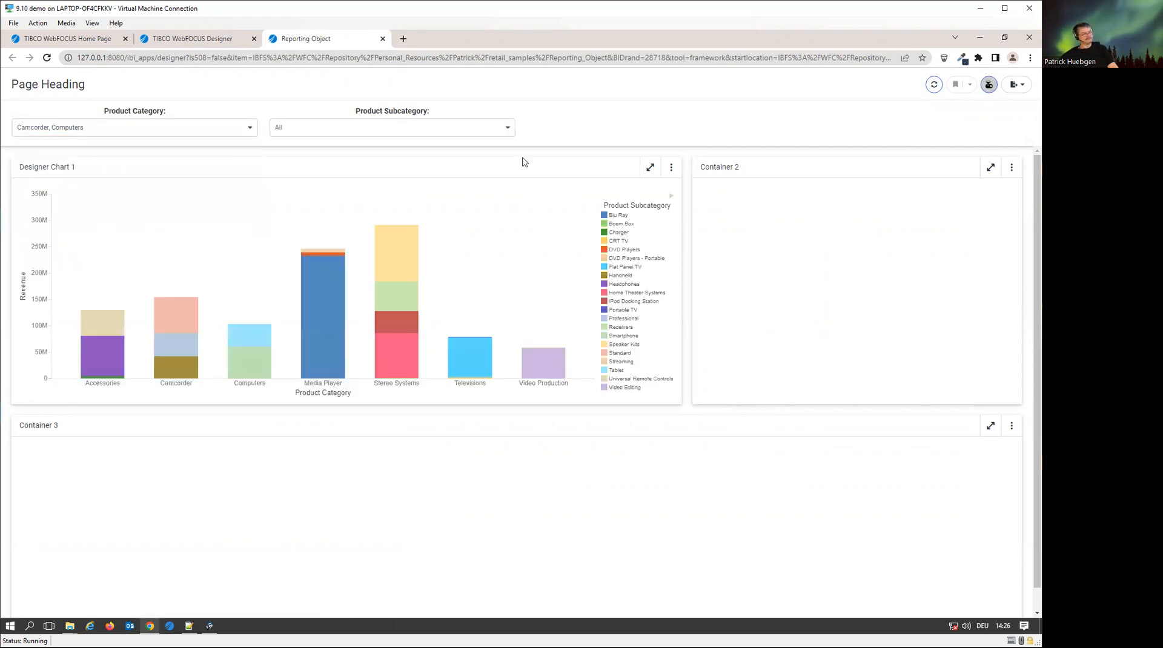
mouse_move(380, 116)
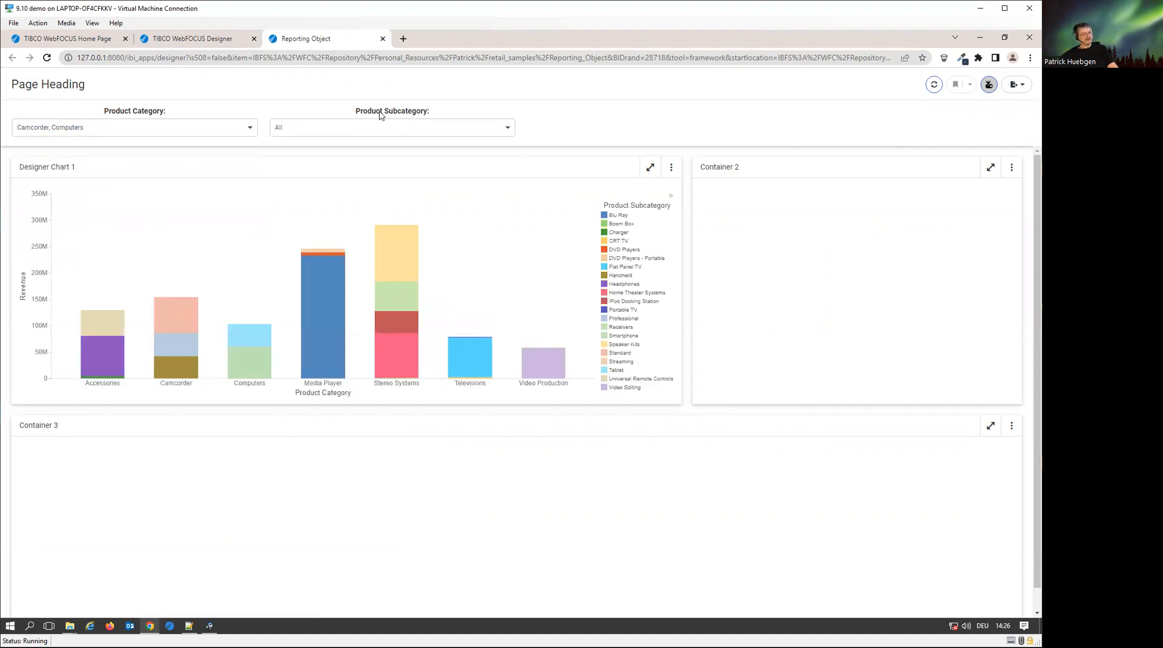
click(390, 127)
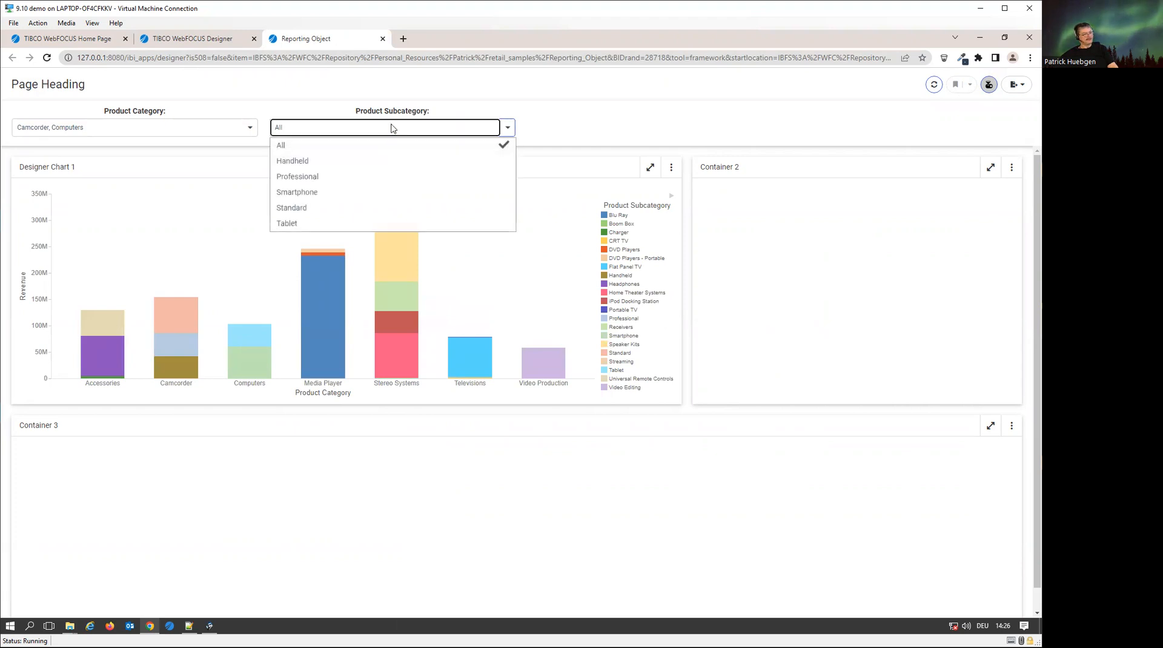
mouse_move(272, 241)
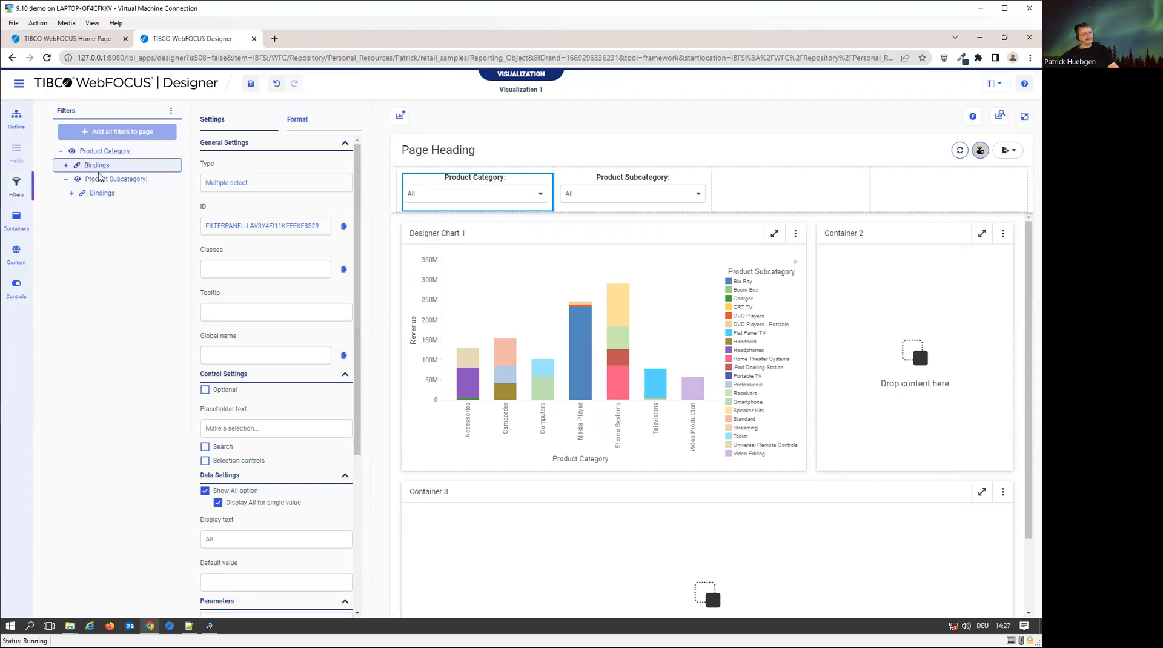
click(66, 165)
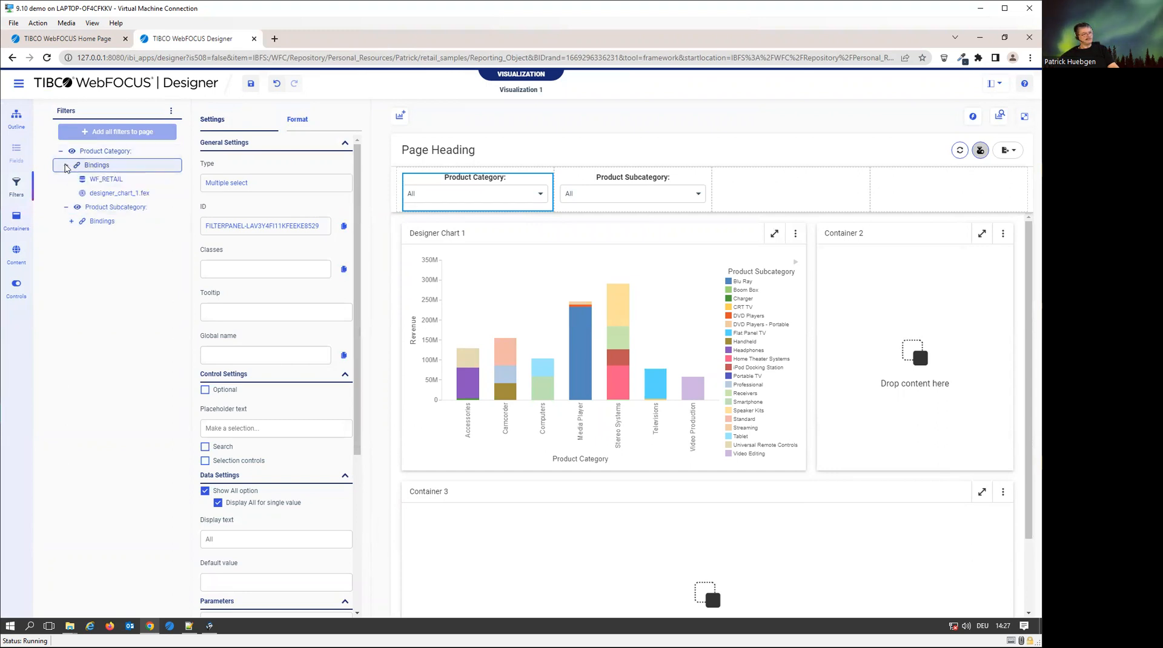
click(475, 194)
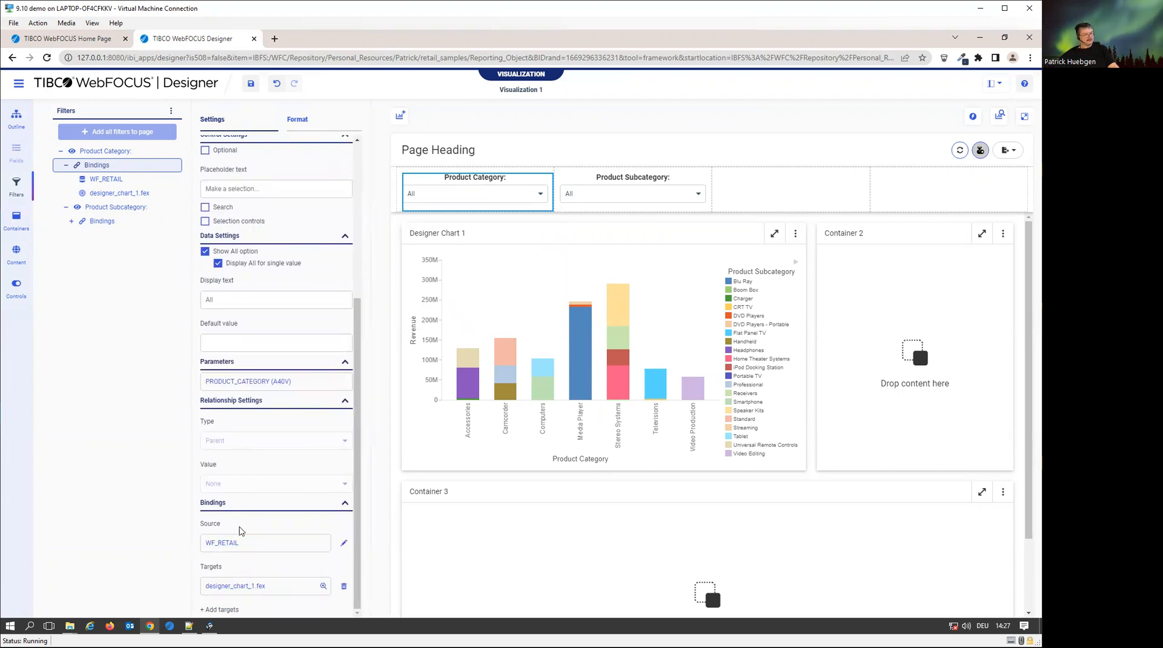
mouse_move(281, 605)
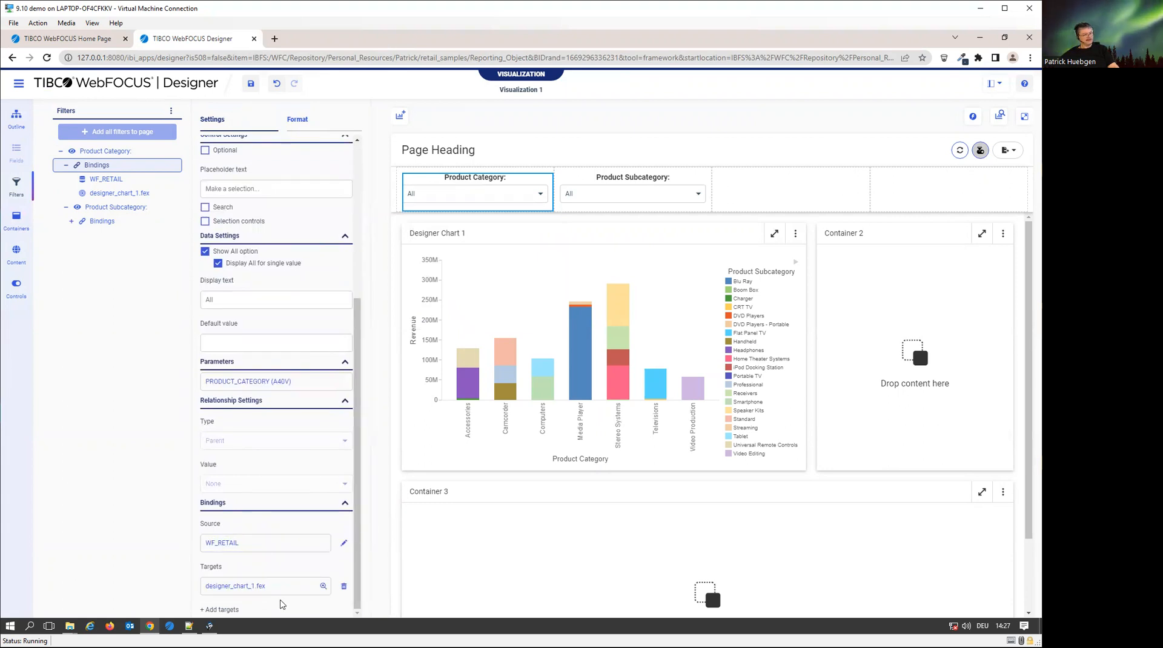
click(625, 194)
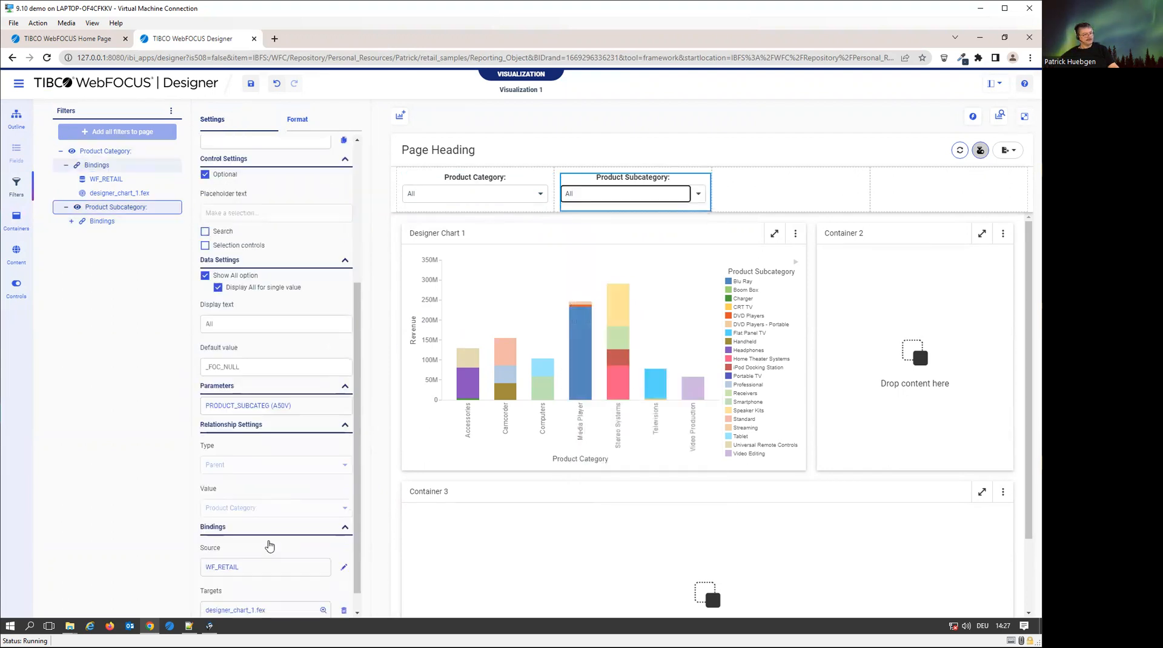
scroll(down, 3)
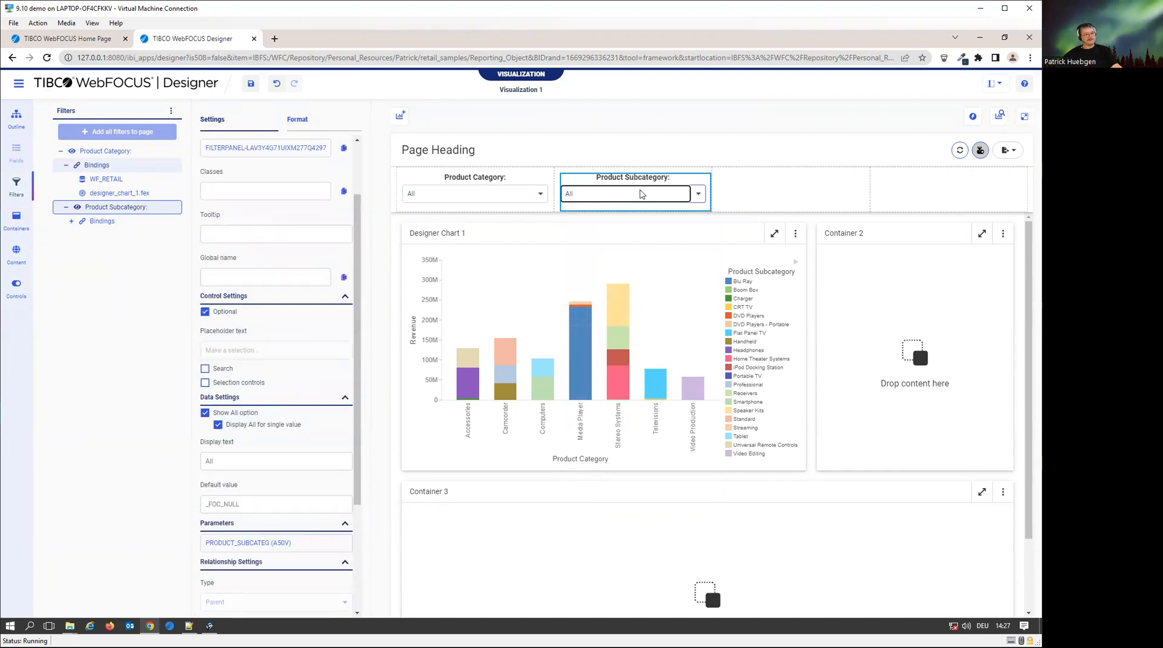
right_click(634, 194)
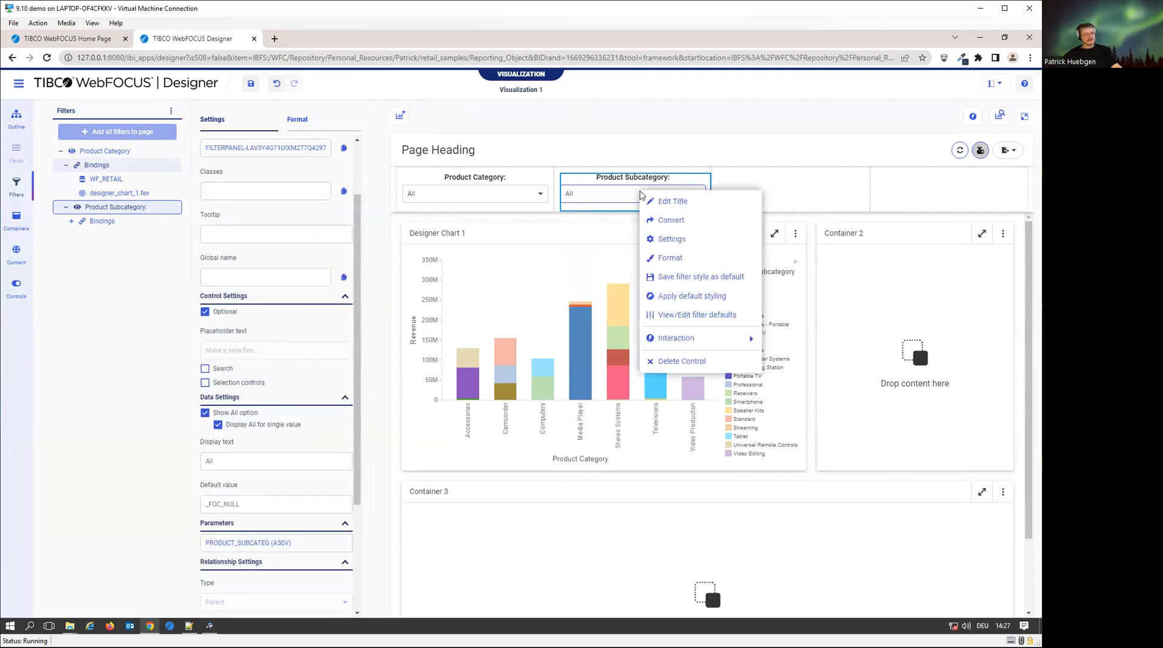
mouse_move(624, 193)
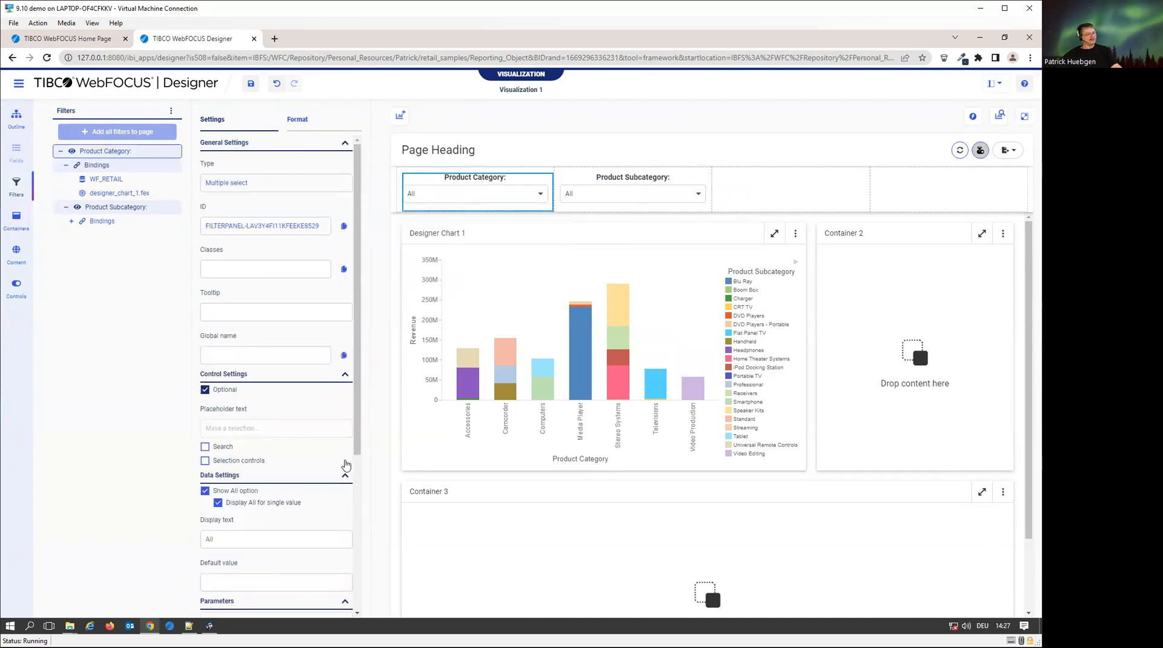
Turn on Search in the Product Category filter's Control Settings.
scroll(down, 3)
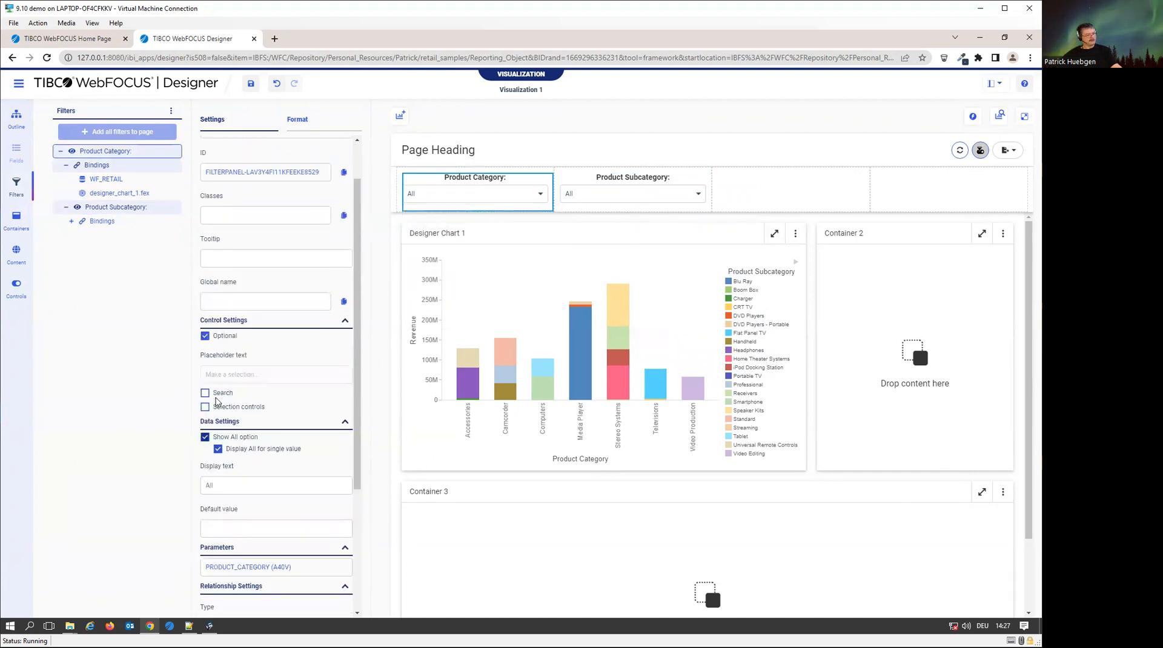
click(205, 392)
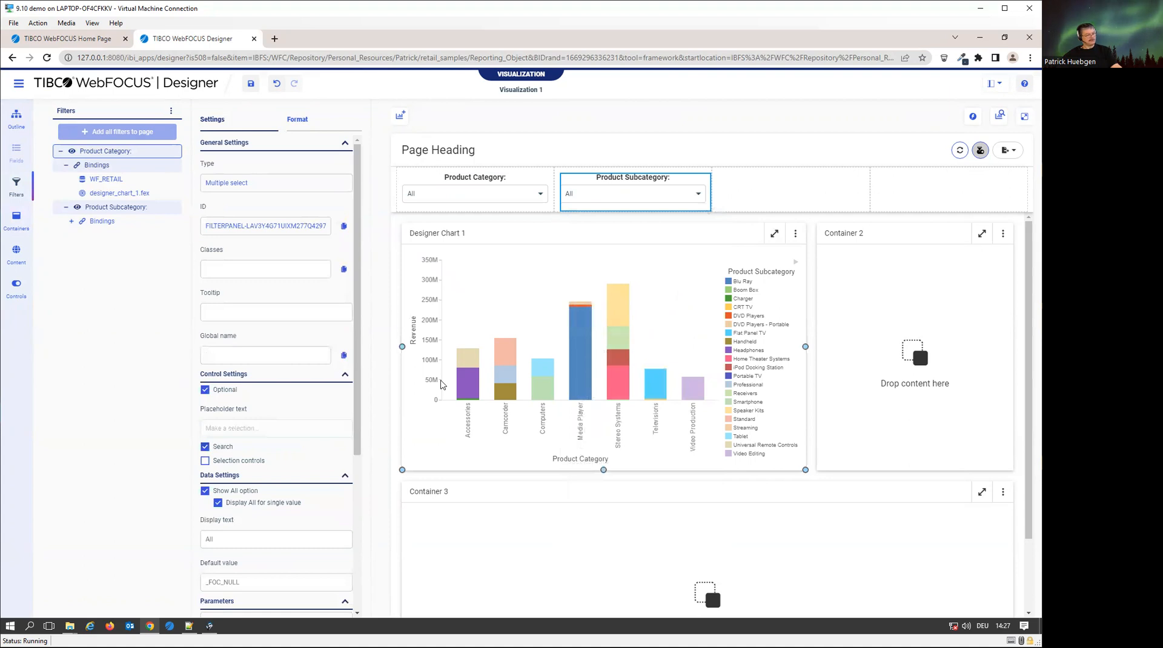
scroll(down, 3)
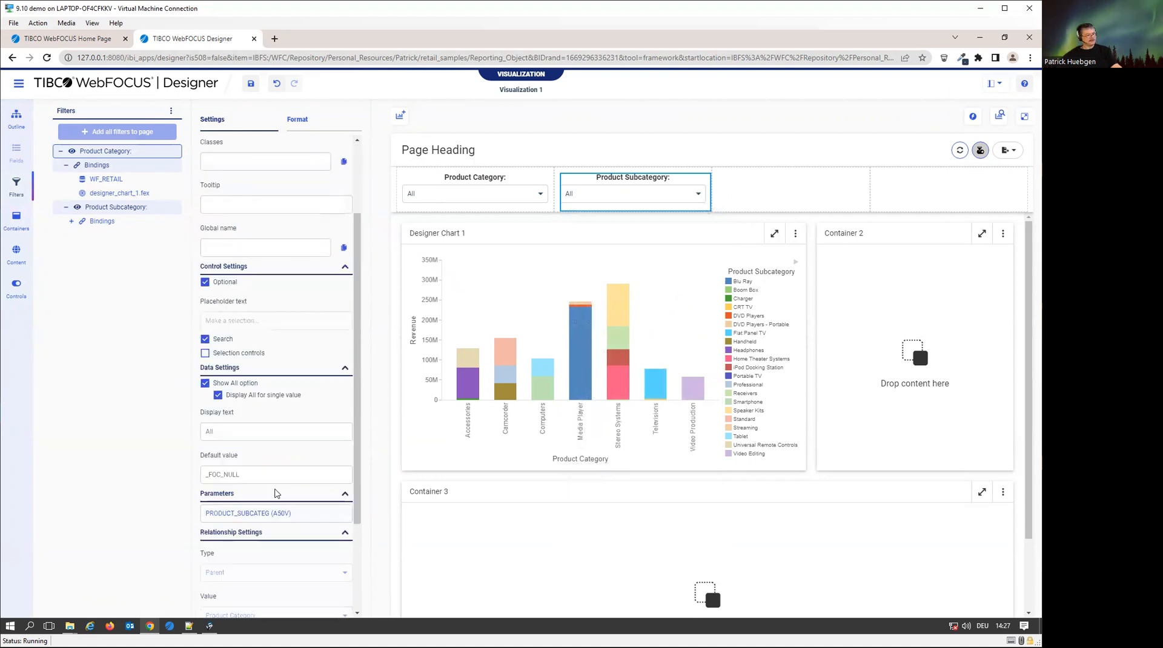
scroll(down, 3)
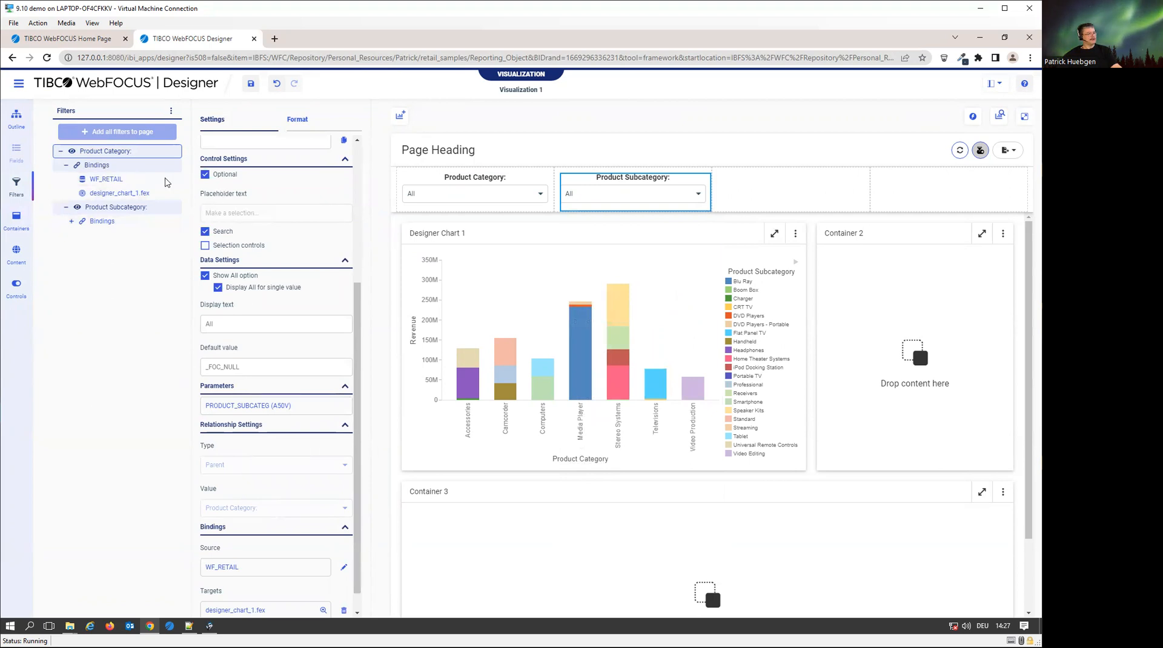
mouse_move(103, 165)
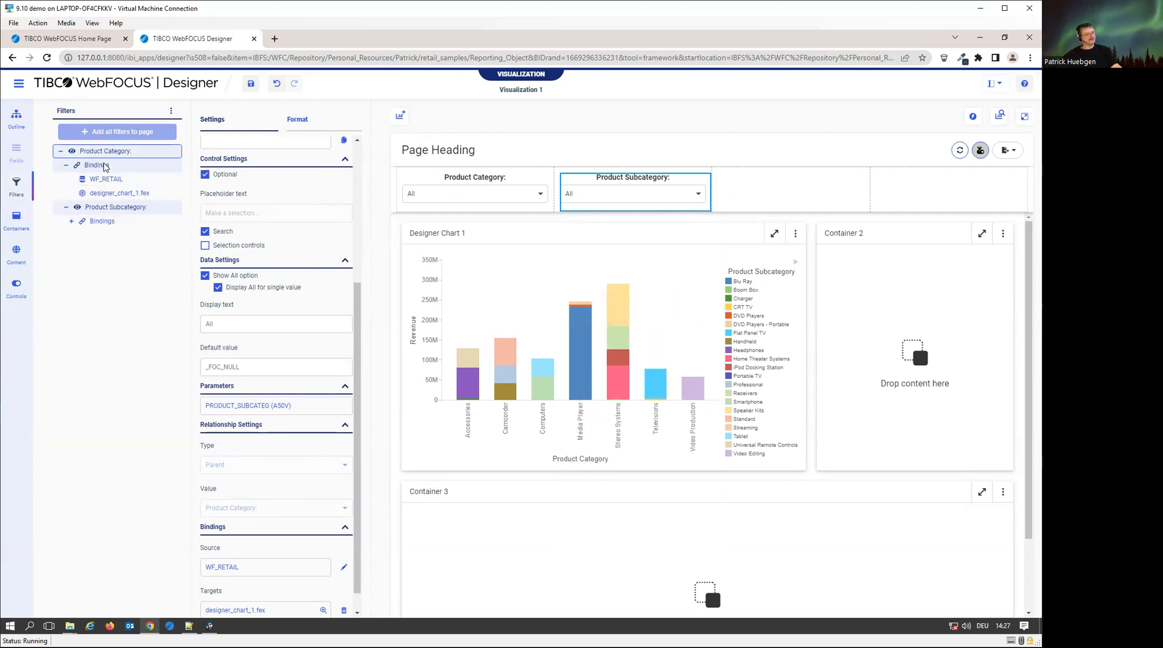
Expand the category and subcategory filter bindings to verify WF_RETAIL and designer_chart_1.fex.
click(106, 179)
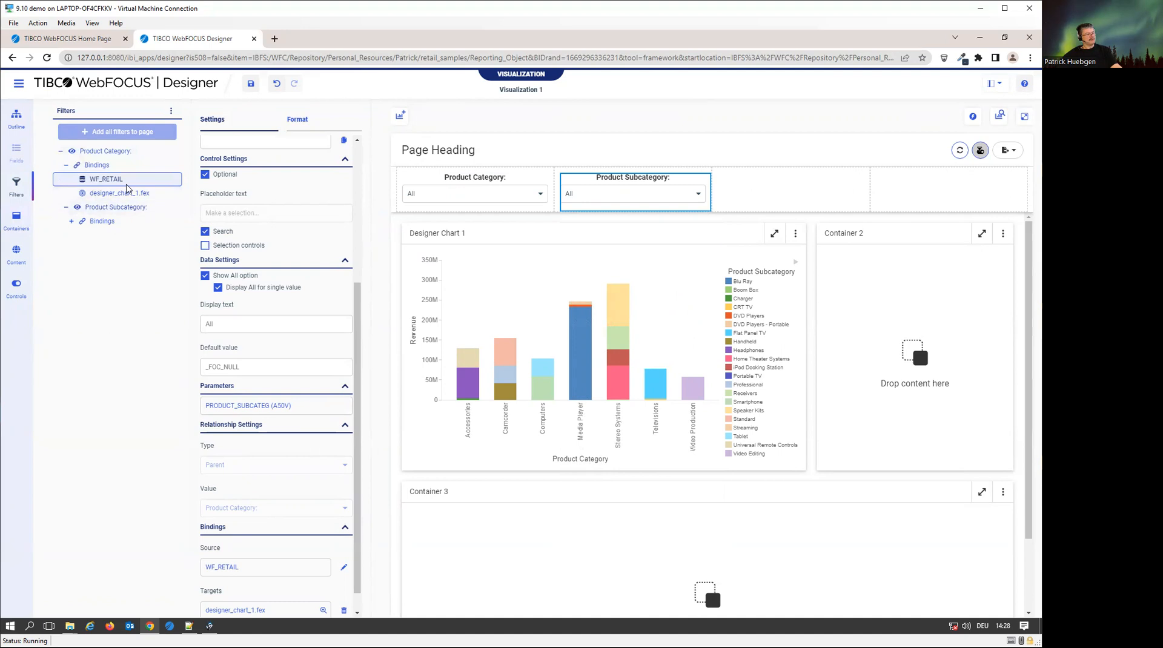
click(102, 222)
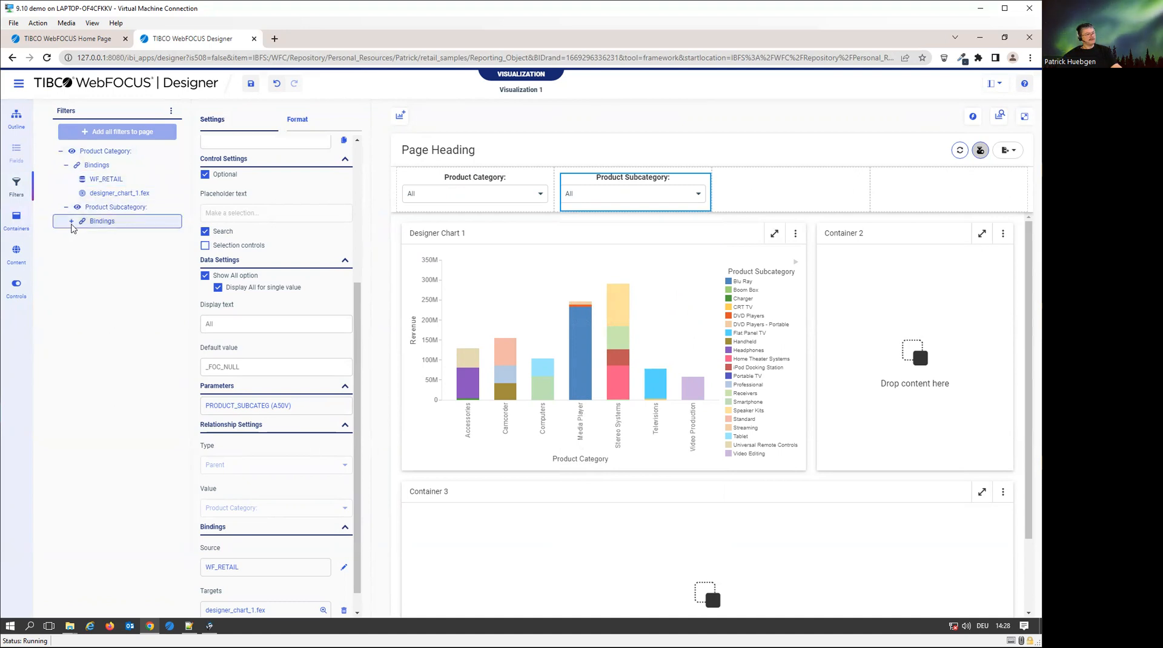
click(70, 221)
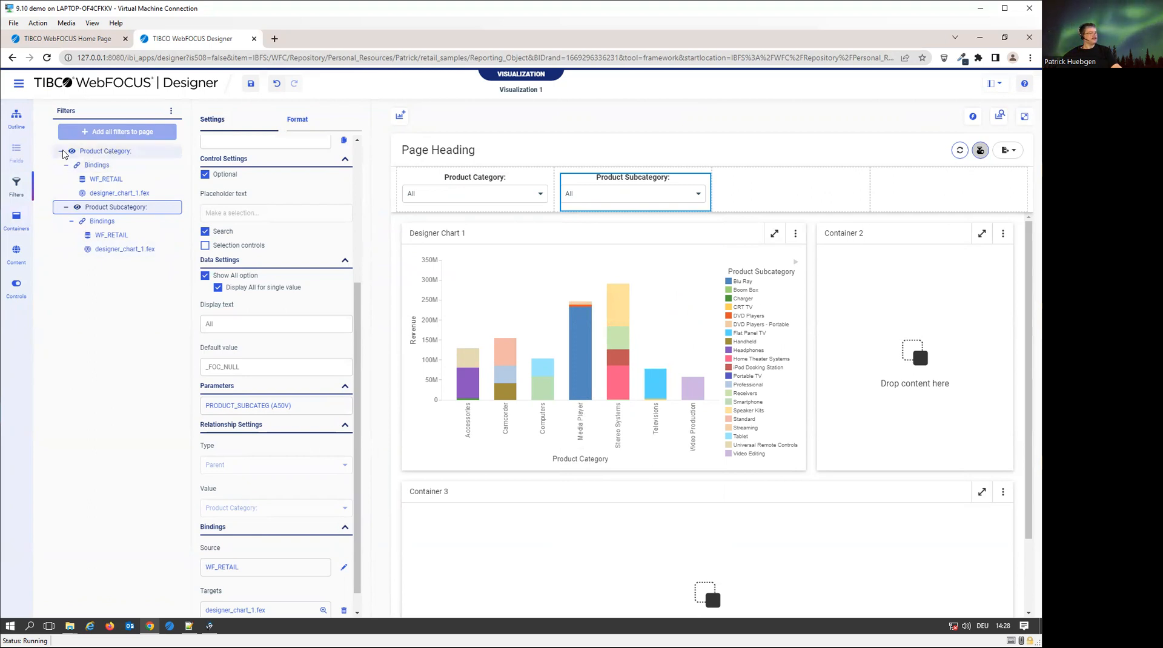
click(105, 151)
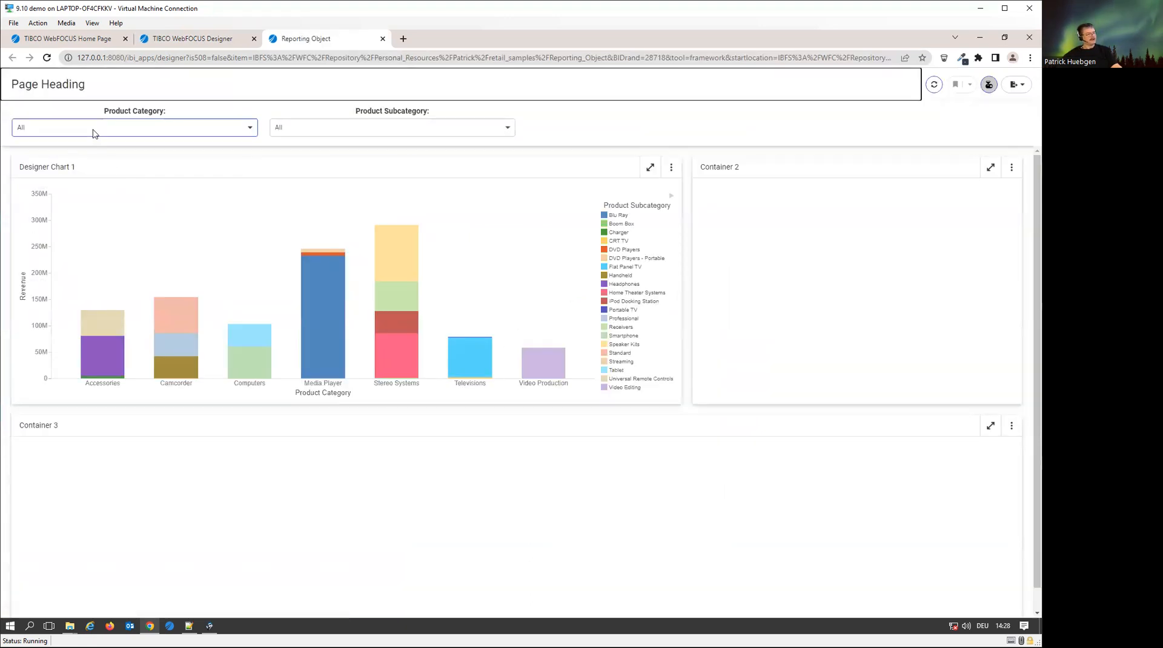
Filter the running chart to Computers, Home Theater Systems and Video Editing, then return to Designer.
click(134, 127)
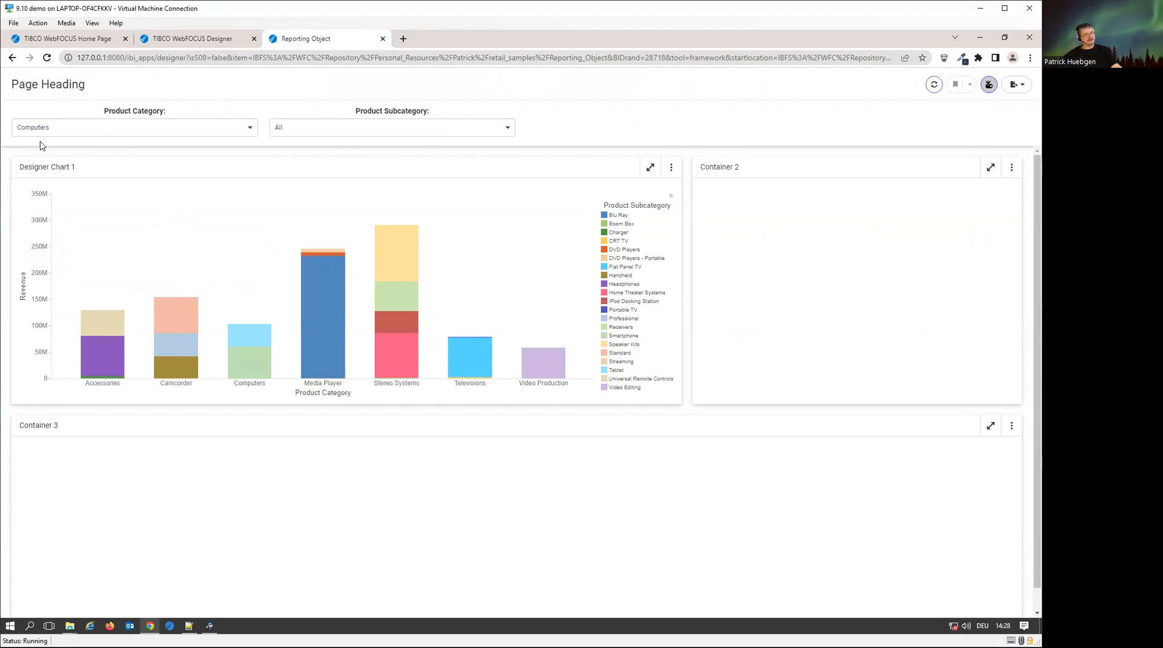
mouse_move(437, 145)
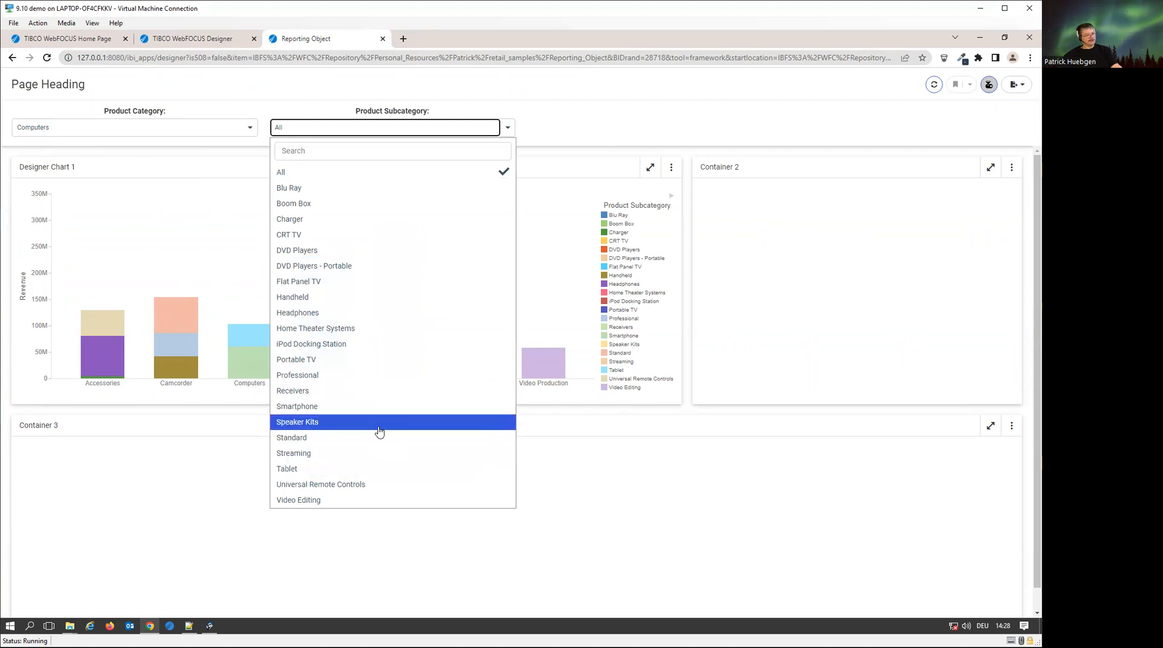
click(298, 499)
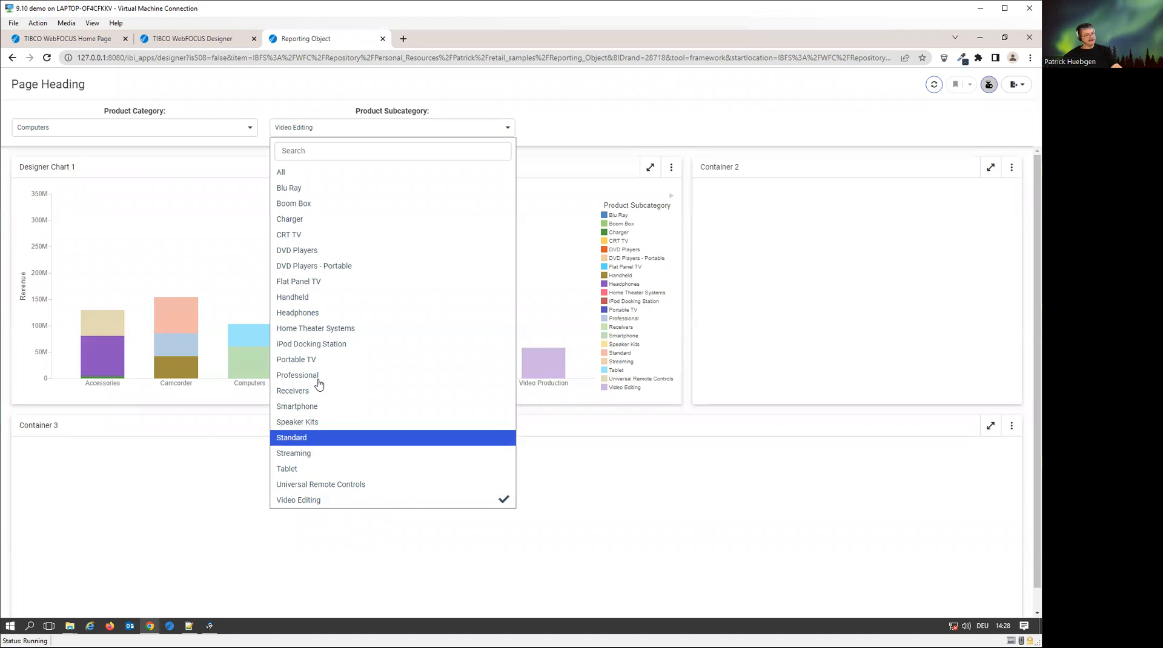
click(314, 328)
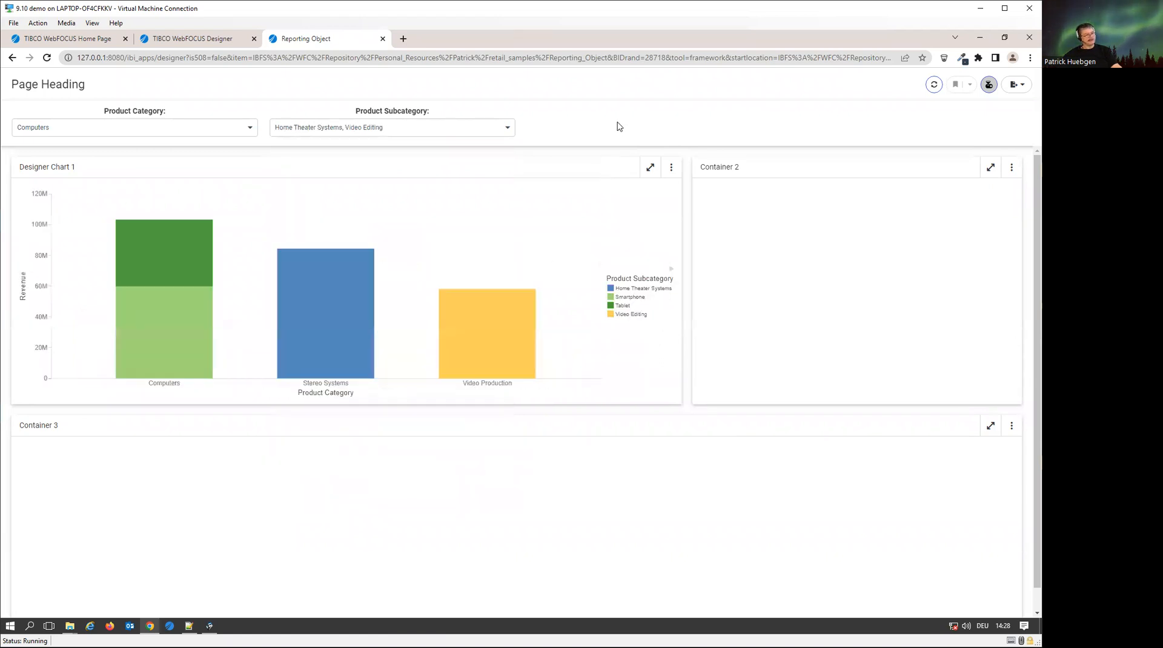
mouse_move(112, 329)
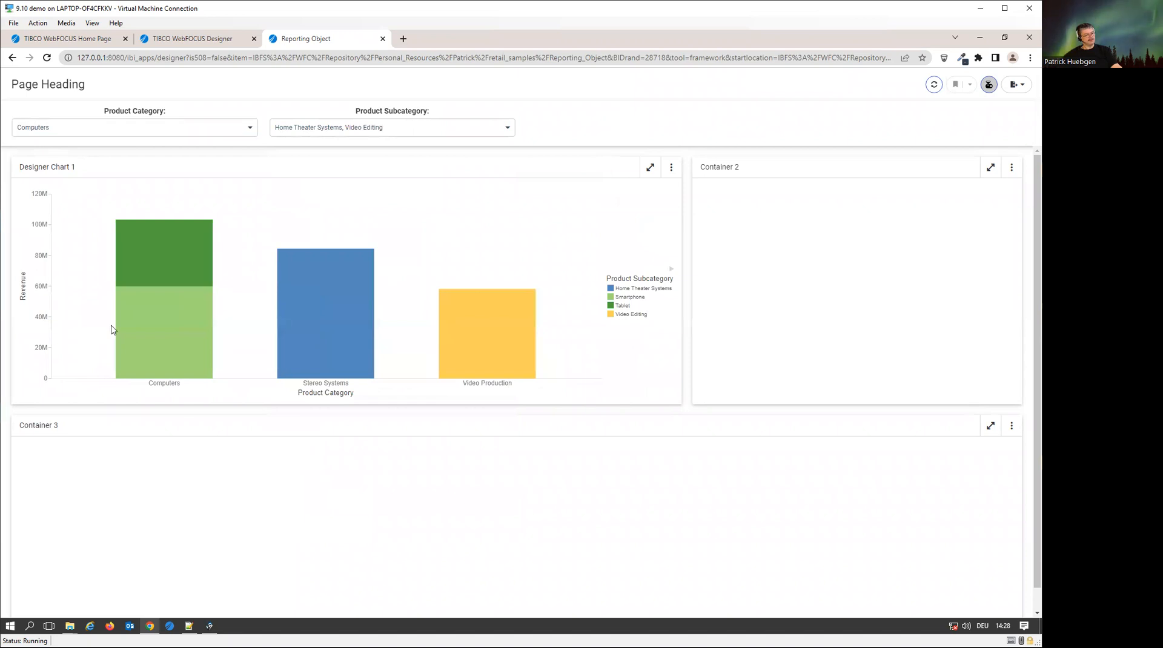
mouse_move(324, 312)
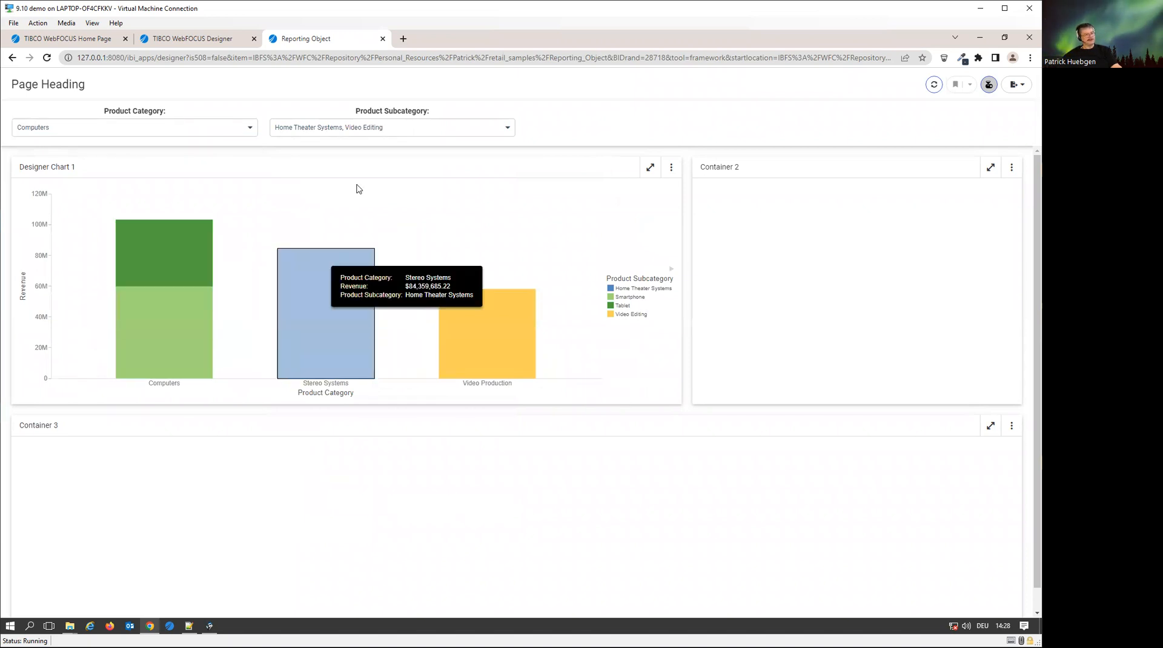
mouse_move(487, 333)
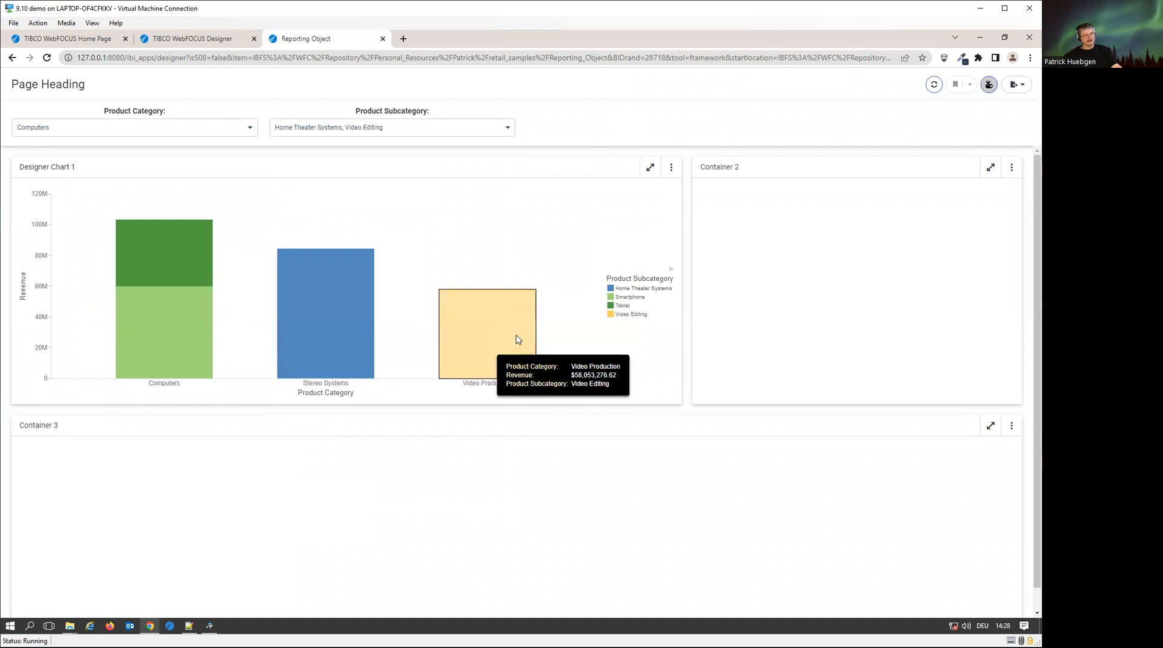
mouse_move(245, 443)
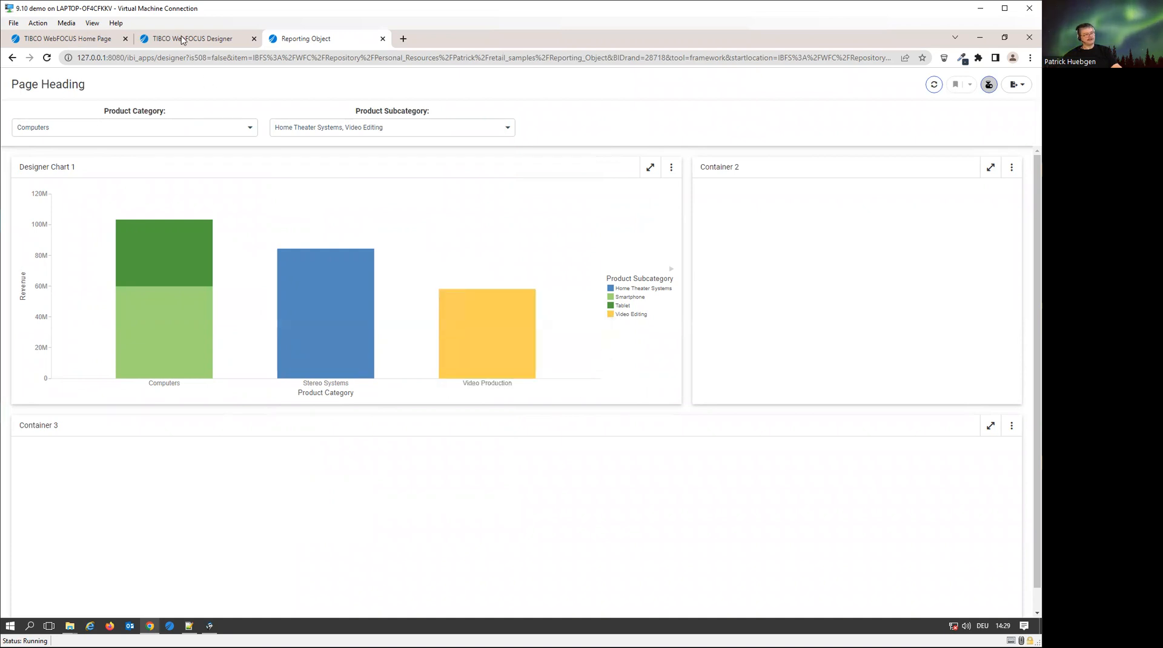
click(196, 39)
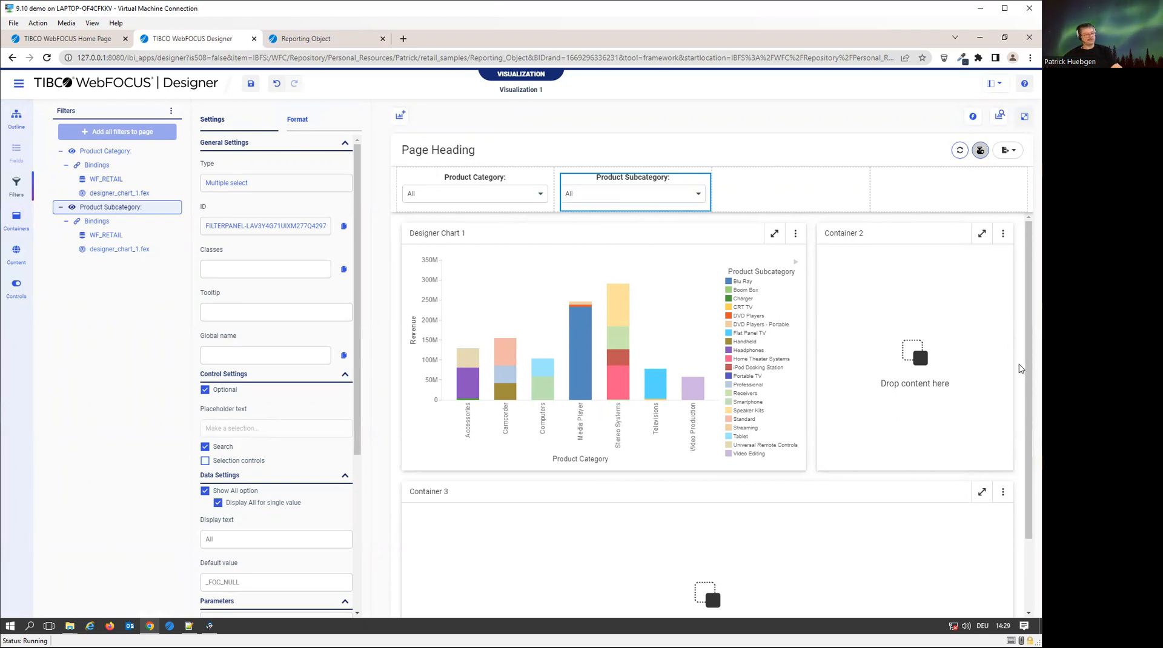
mouse_move(712, 120)
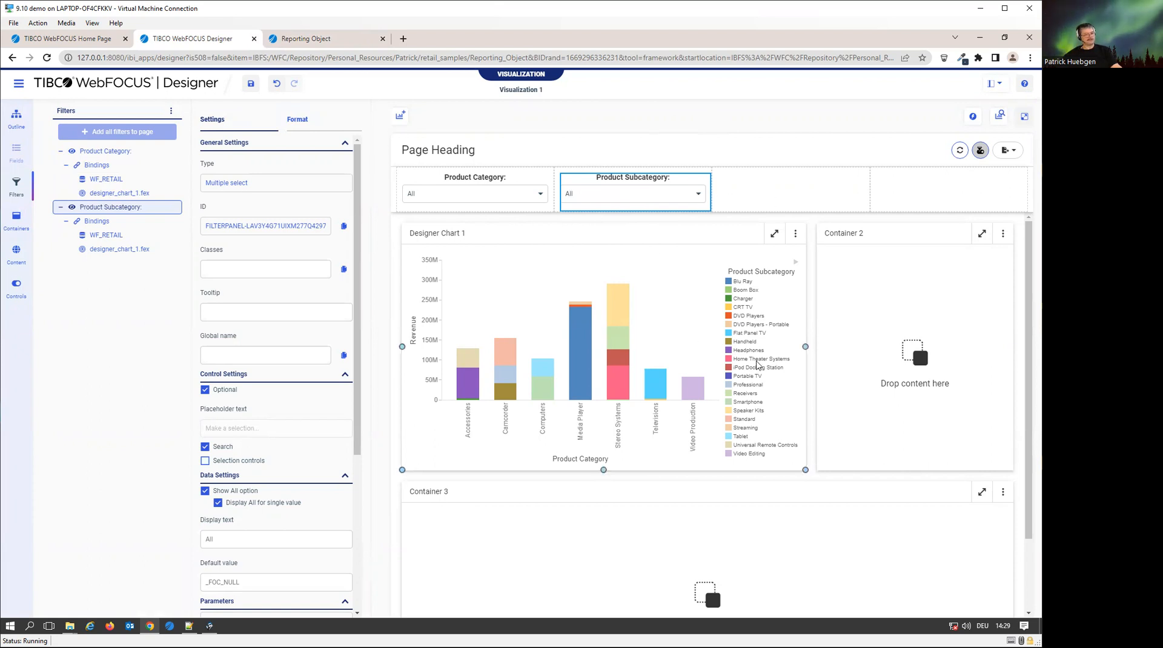
mouse_move(850, 197)
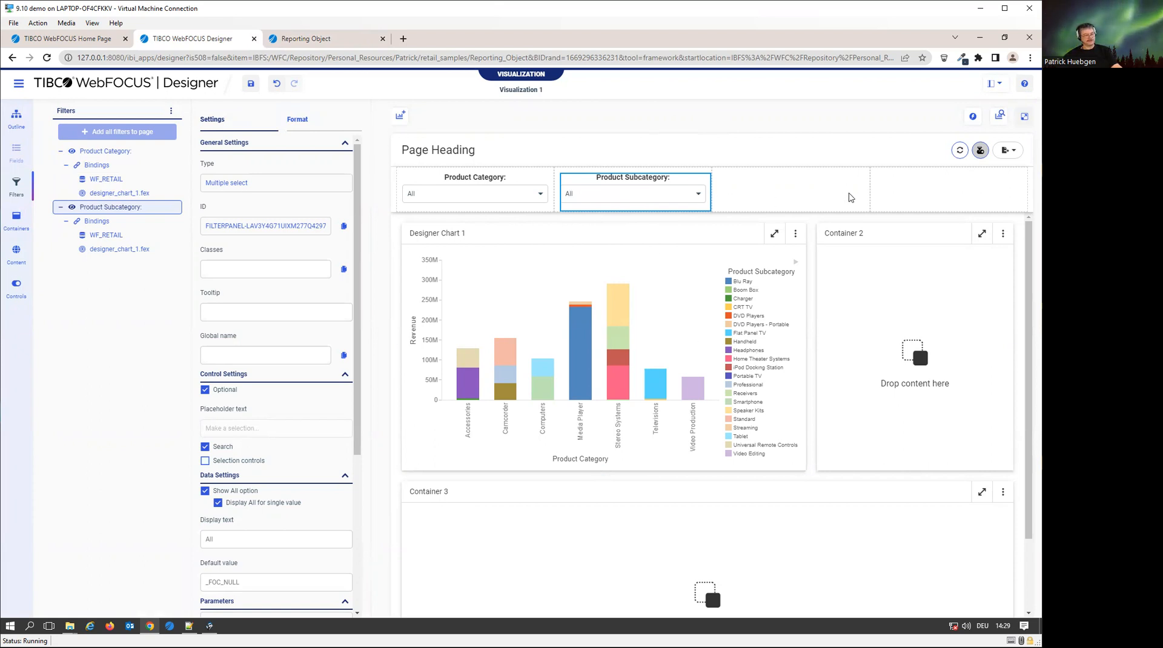
mouse_move(854, 180)
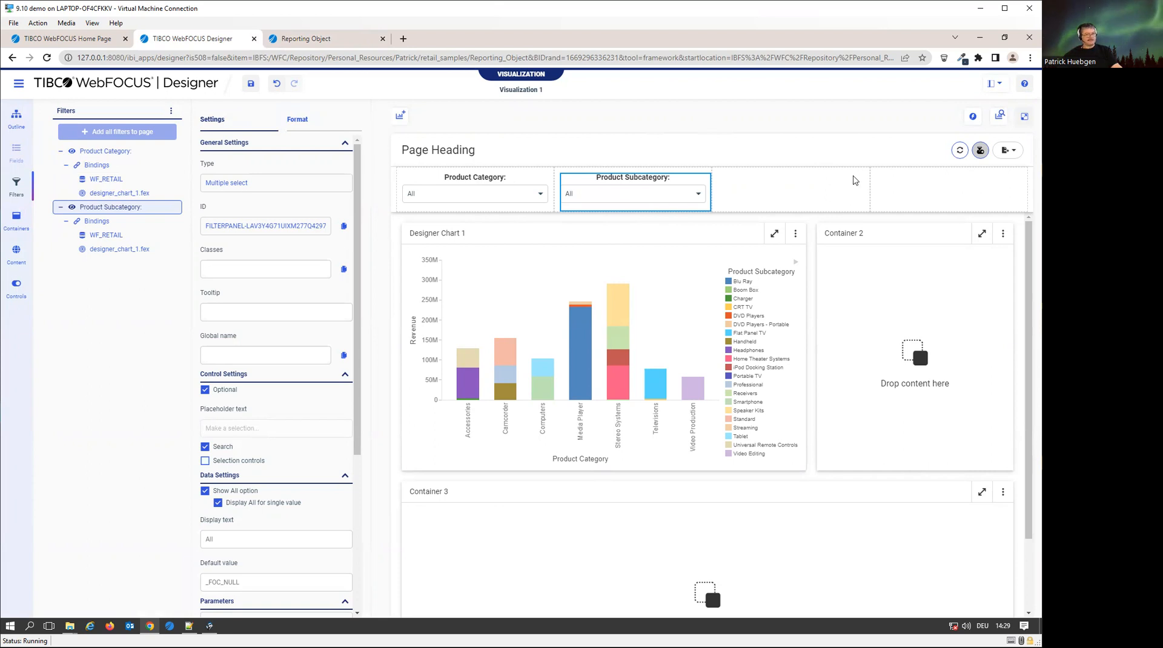